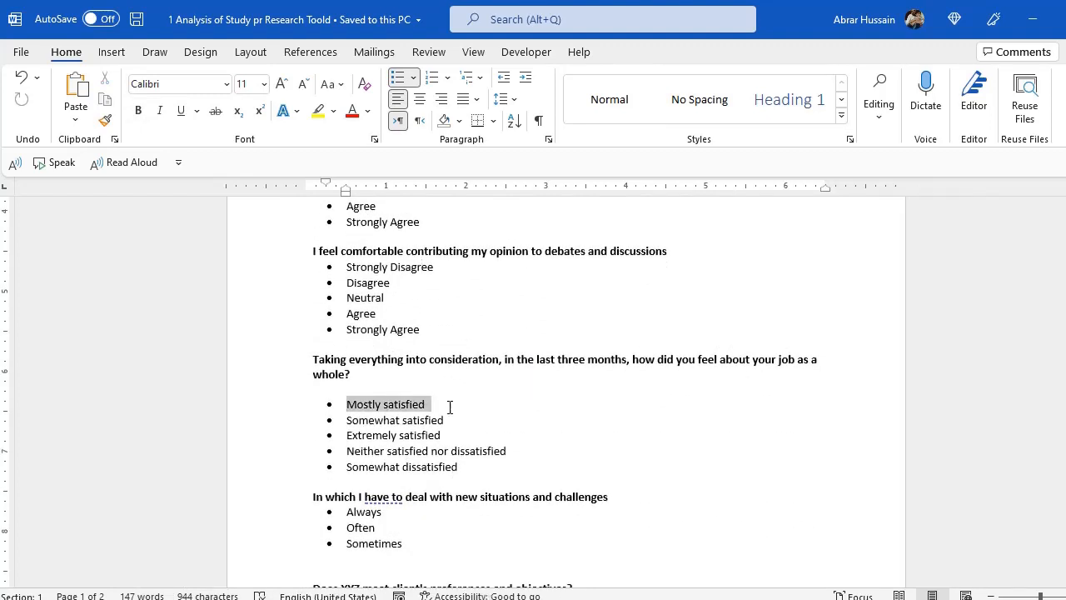
Step: Scroll through the Word questionnaire to review the survey questions and answer options
{"action": "scroll", "scroll_direction": "down", "scroll_amount": 3}
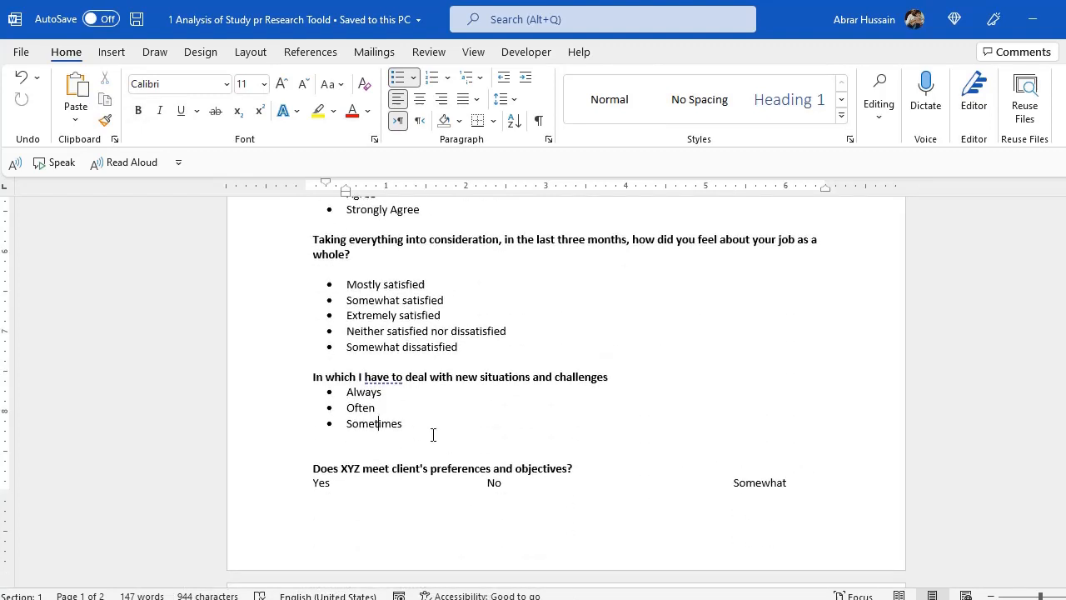
{"action": "scroll", "scroll_direction": "down", "scroll_amount": 3}
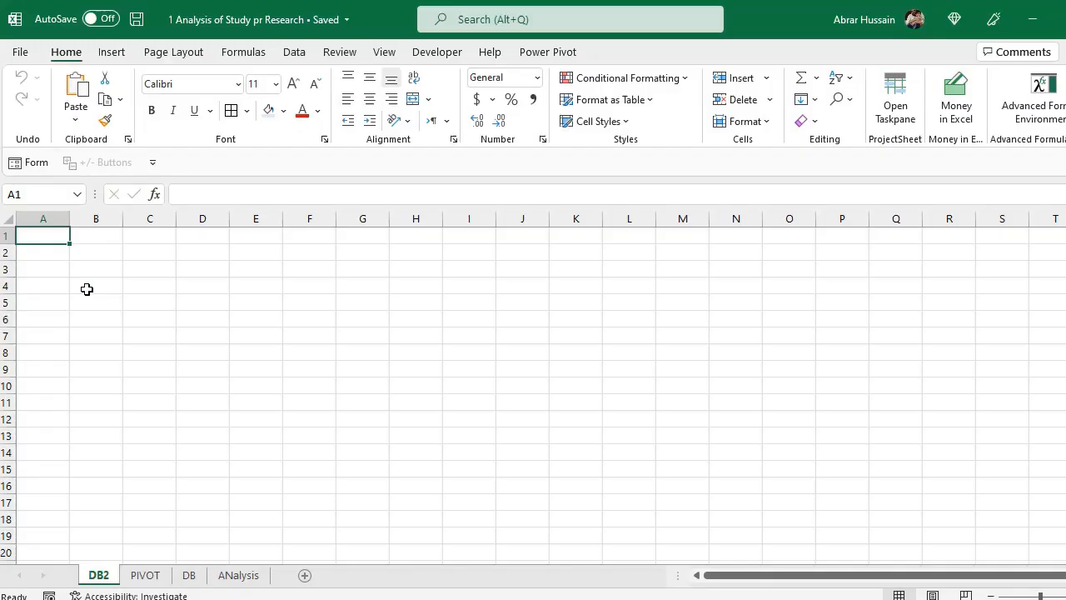
Step: Enter ID, Gender, Location and each survey question as headings across row 1 of DB2
{"action": "type", "text": "ID"}
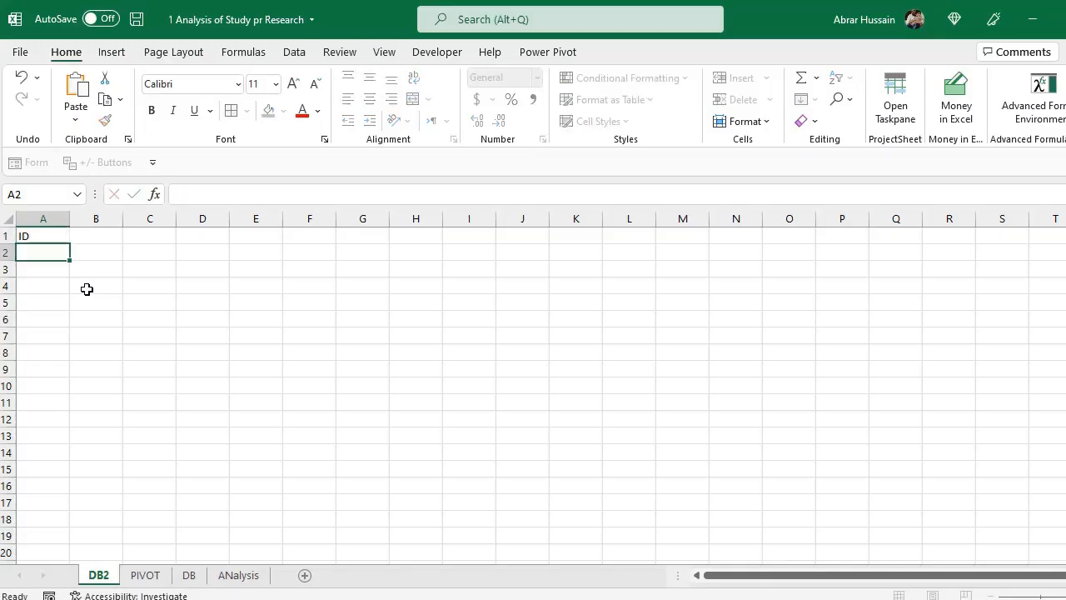
{"action": "left_click", "coordinate": [43, 237]}
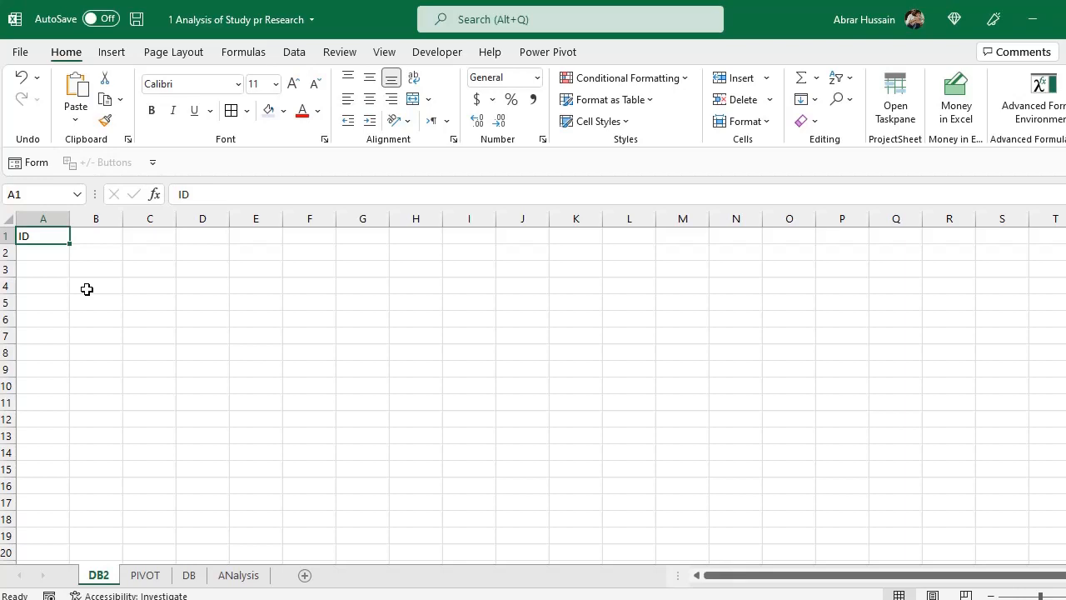
{"action": "left_click", "coordinate": [97, 236]}
{"action": "type", "text": "Ge"}
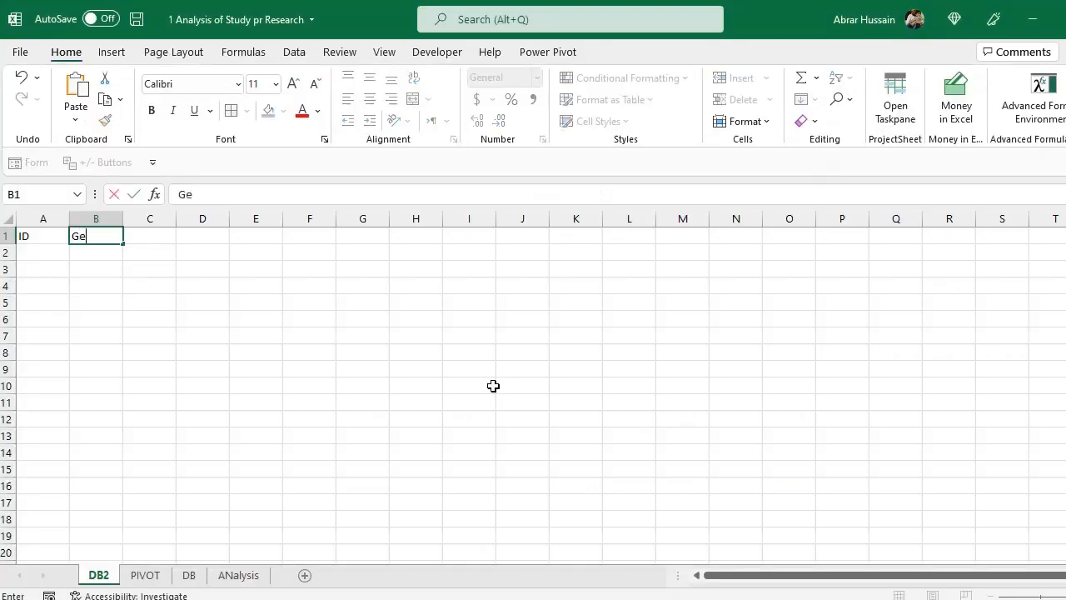
{"action": "type", "text": "Loc"}
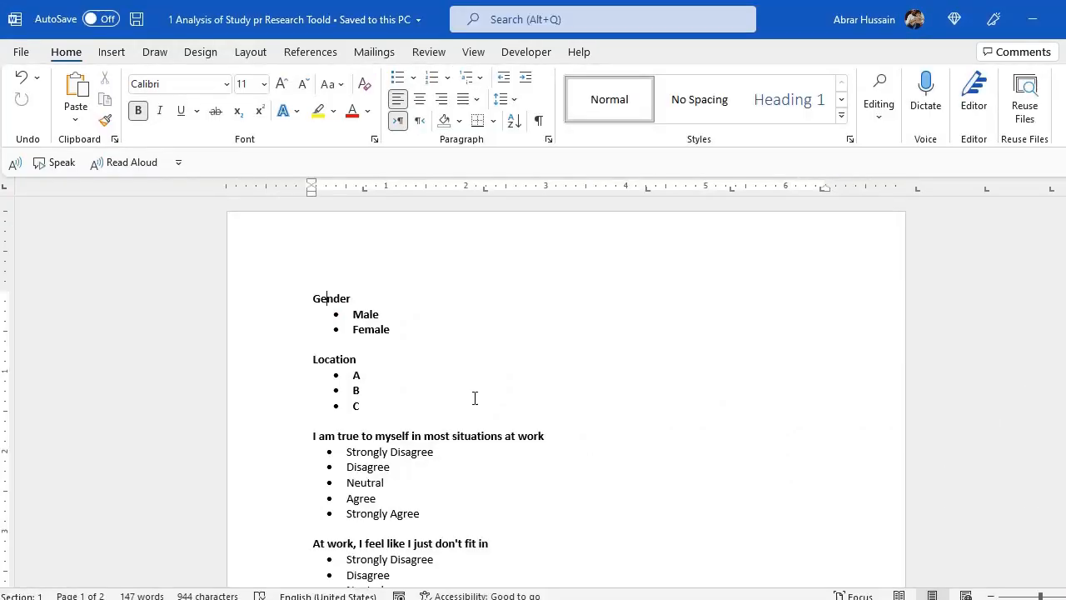
{"action": "scroll", "scroll_direction": "down", "scroll_amount": 3}
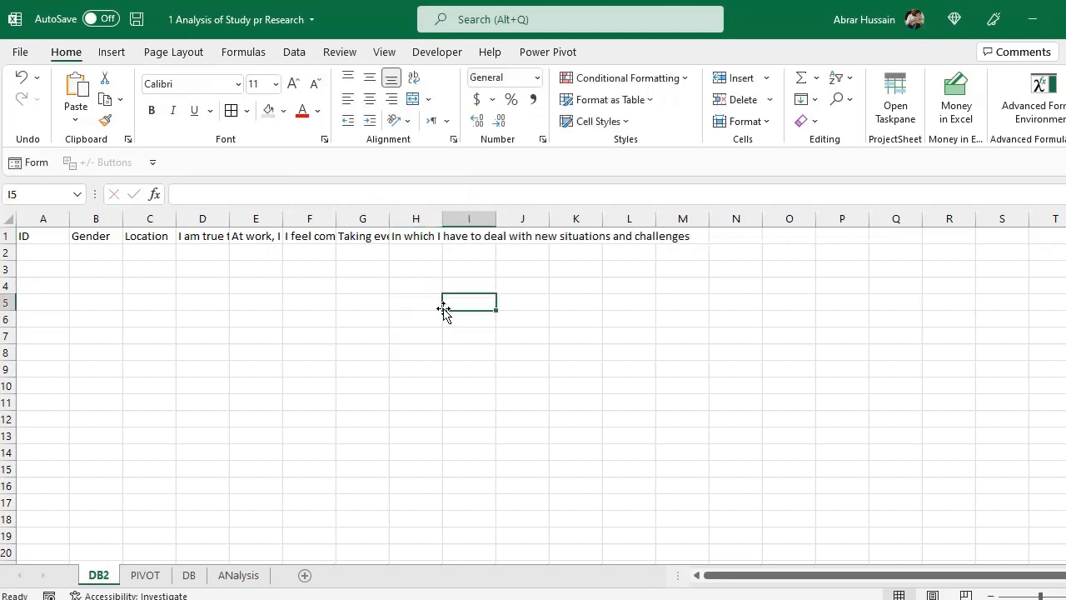
{"action": "left_click", "coordinate": [417, 236]}
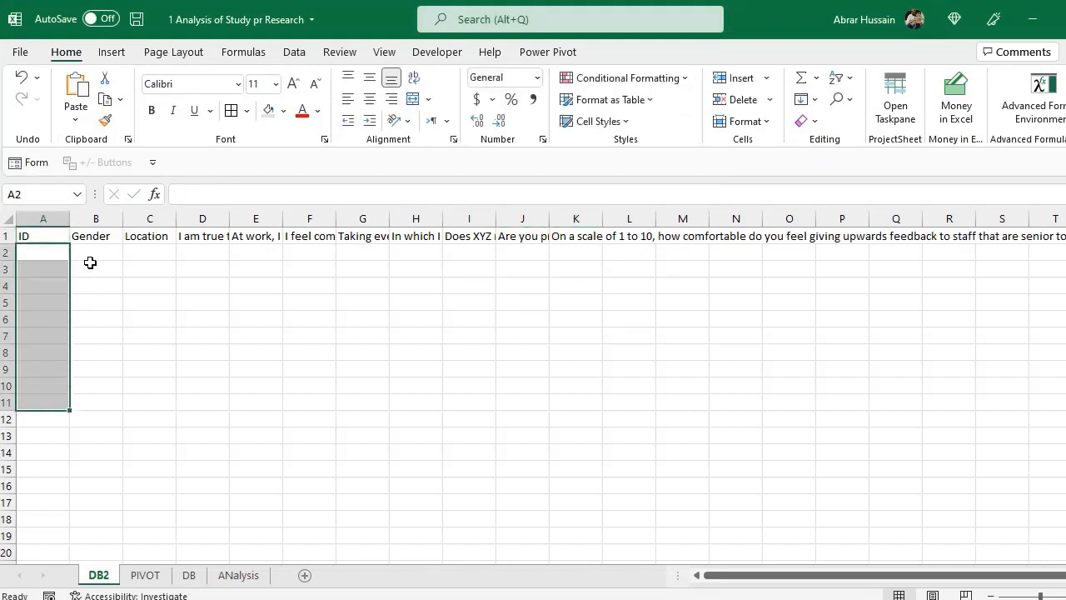
Step: Wrap and centre the row-1 headings, widen their columns, and apply All Borders to A1:K8
{"action": "left_click", "coordinate": [97, 236]}
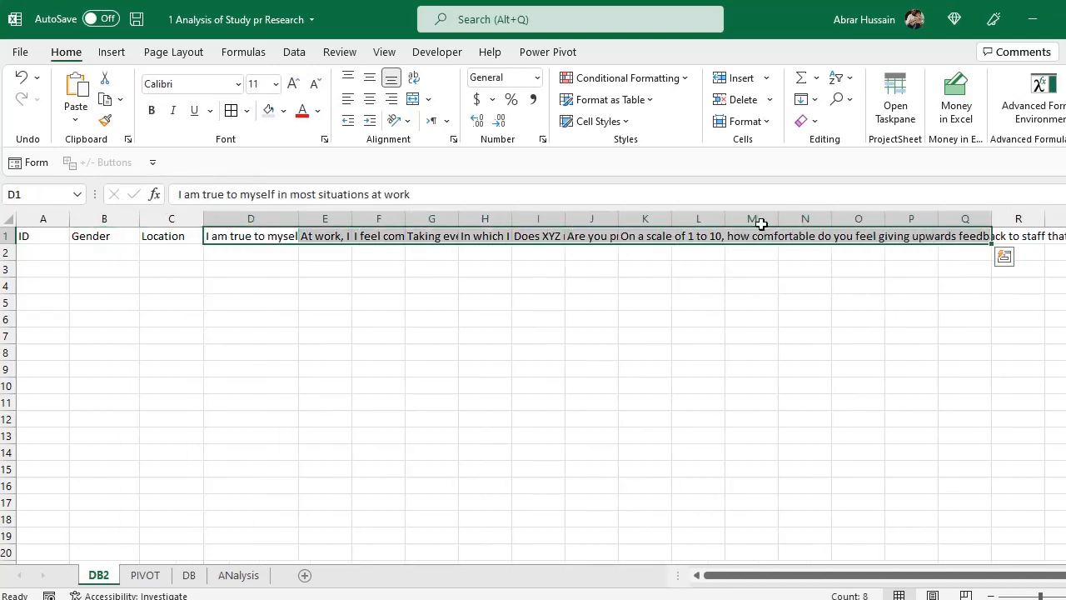
{"action": "mouse_move", "coordinate": [413, 79]}
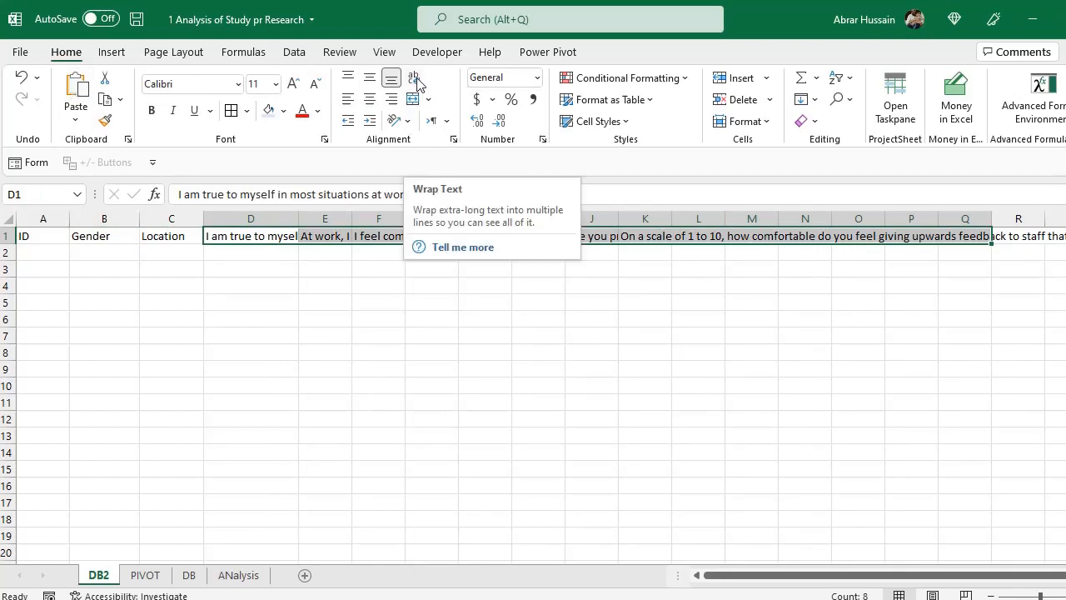
{"action": "left_click", "coordinate": [413, 78]}
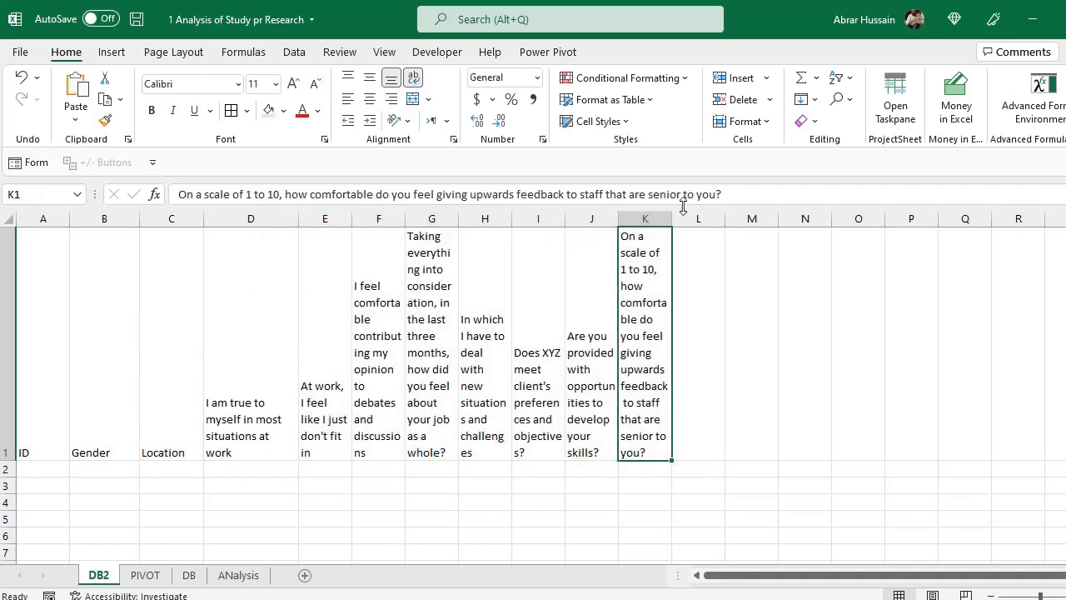
{"action": "left_click_drag", "start_coordinate": [673, 219], "coordinate": [696, 218]}
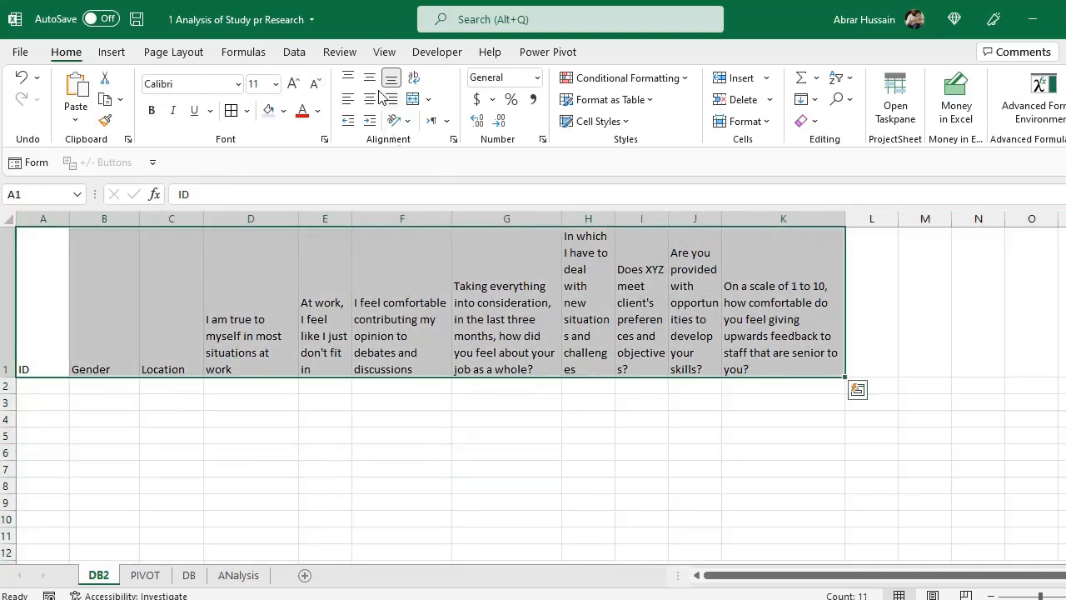
{"action": "left_click", "coordinate": [370, 79]}
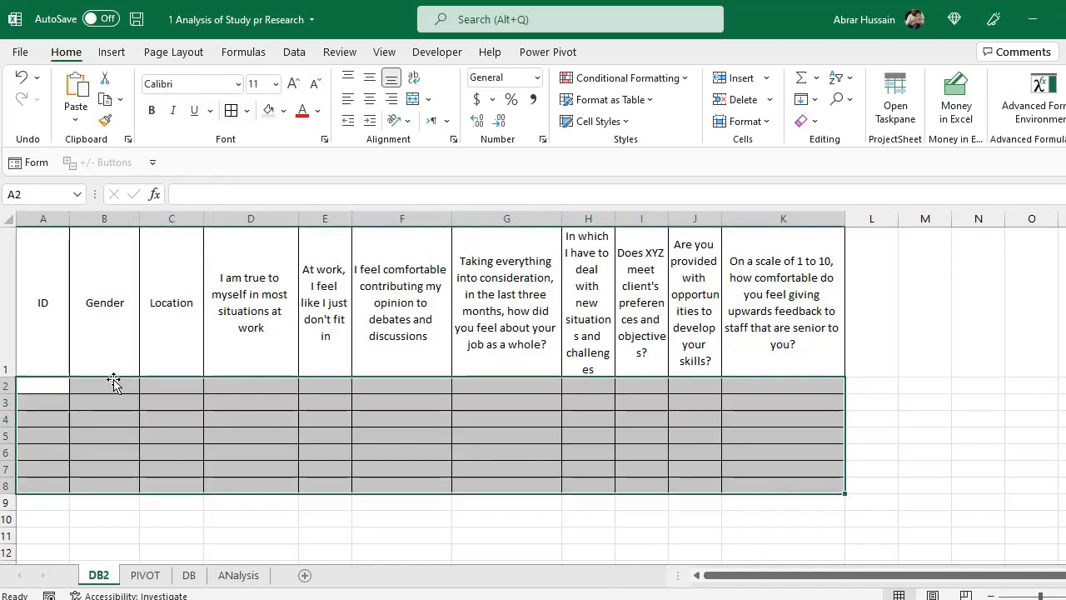
{"action": "left_click", "coordinate": [104, 386]}
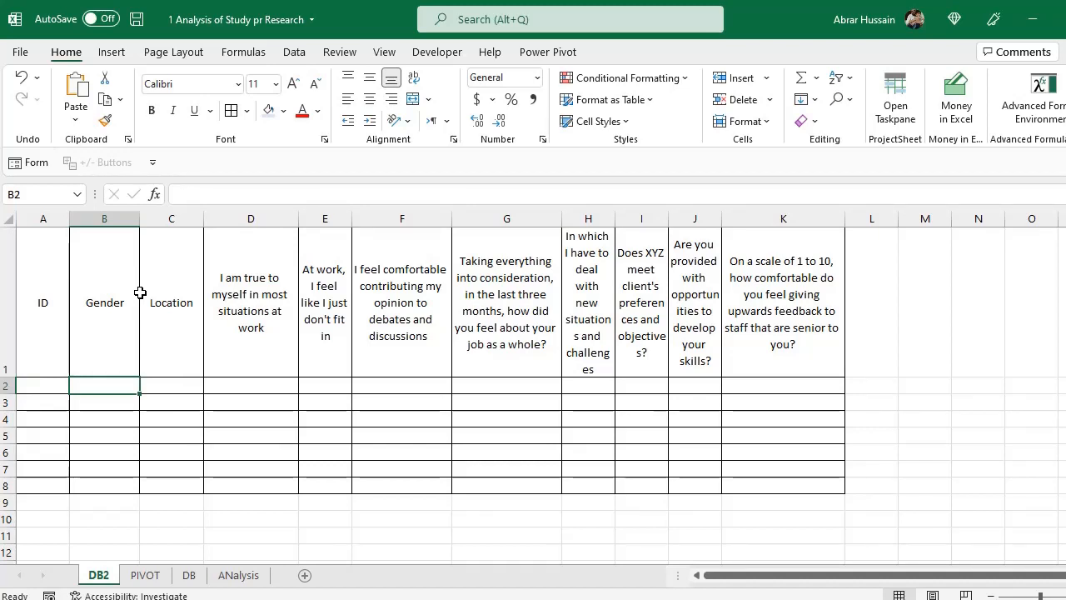
{"action": "mouse_move", "coordinate": [77, 541]}
{"action": "type", "text": "Data Source"}
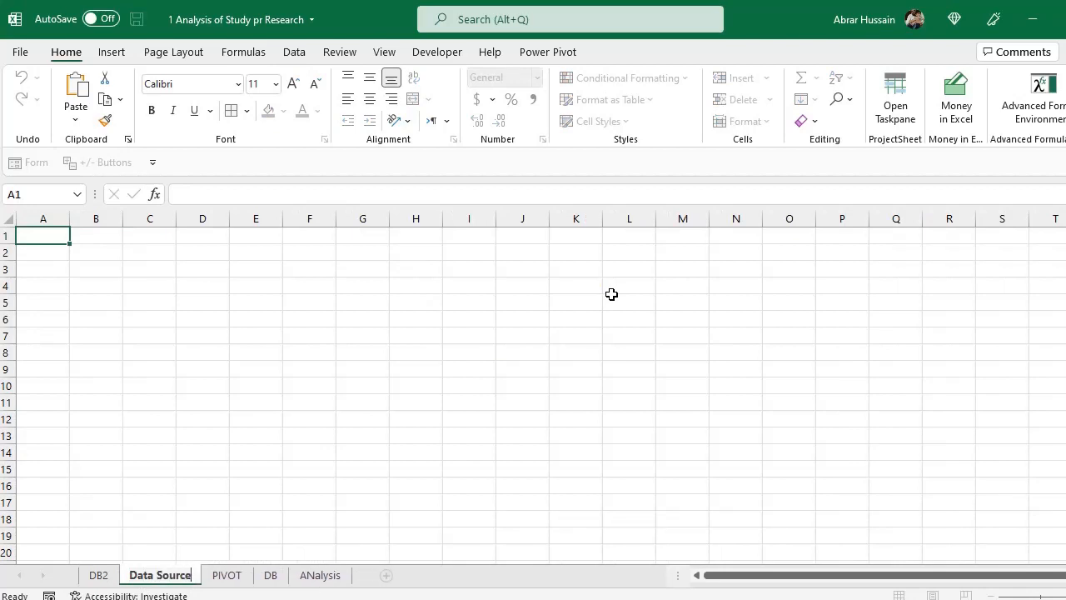
Step: List Gender with options Male and Female in D4:D6 of the new Data Source sheet
{"action": "type", "text": "Gend"}
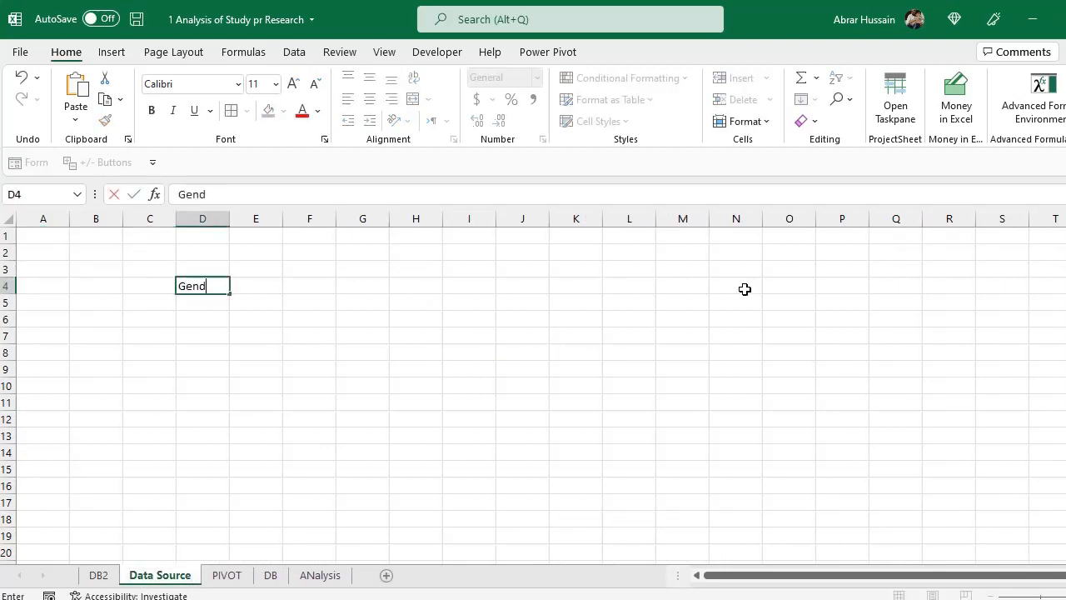
{"action": "type", "text": "MAle"}
{"action": "left_click", "coordinate": [204, 319]}
{"action": "type", "text": "Fe ale"}
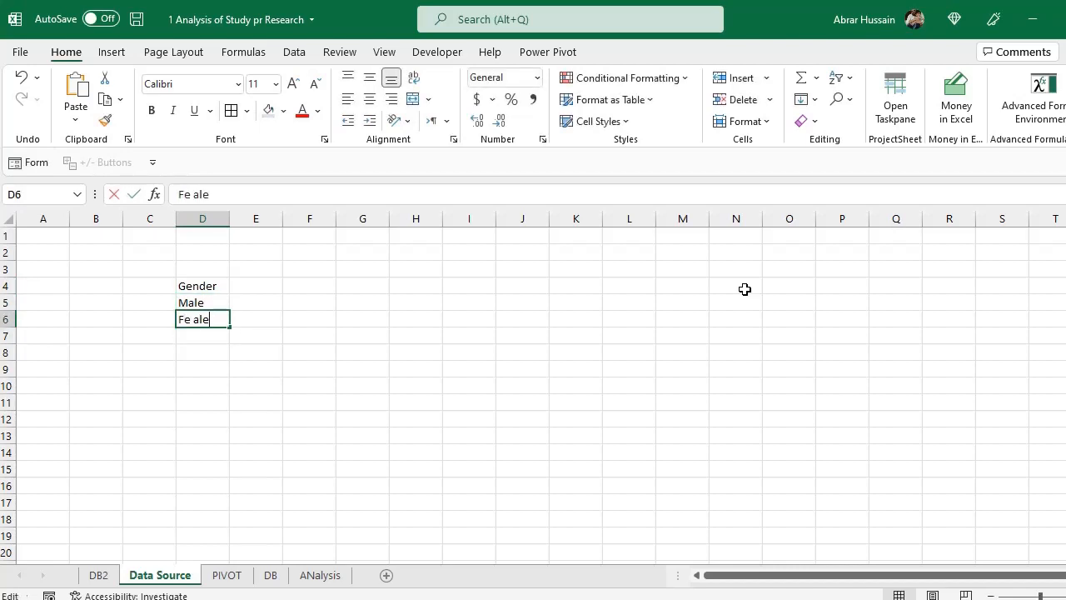
{"action": "key", "text": "enter"}
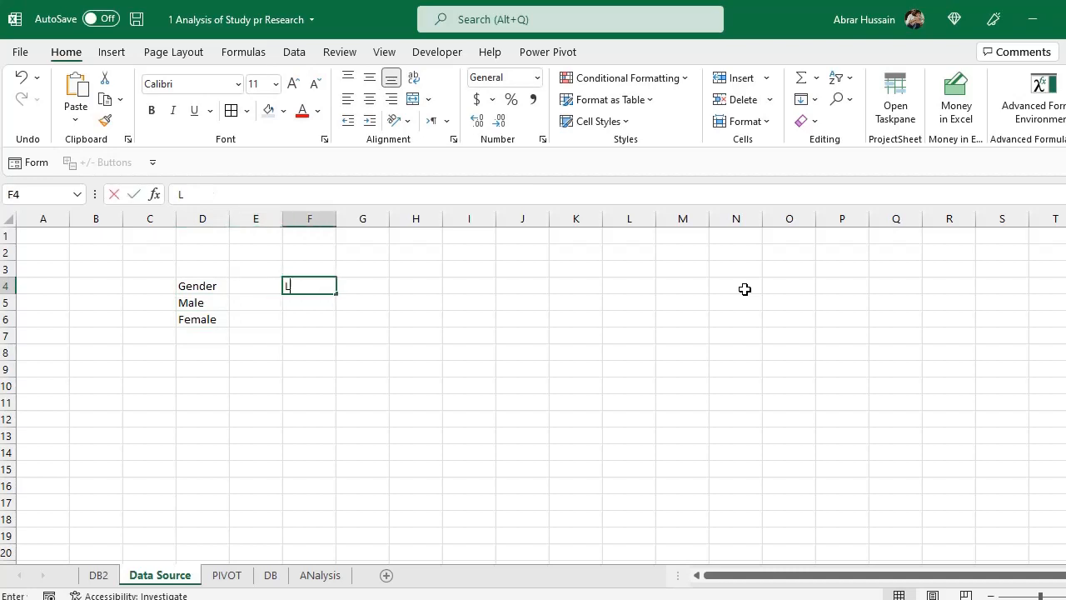
Step: List Location with options A, B and C in F4:F7, then return to the questionnaire
{"action": "type", "text": "Location"}
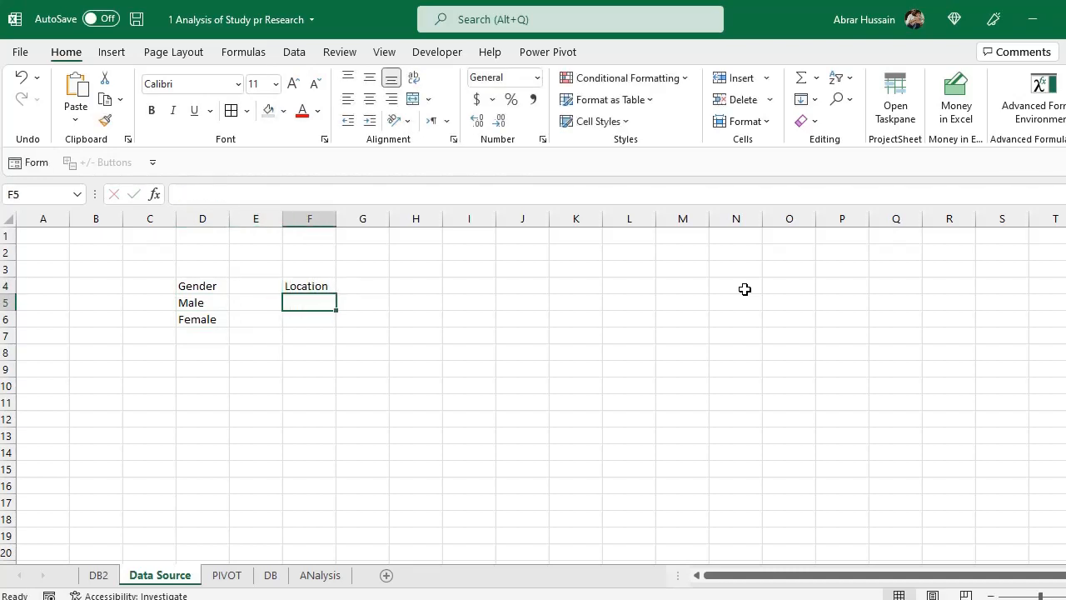
{"action": "type", "text": "V"}
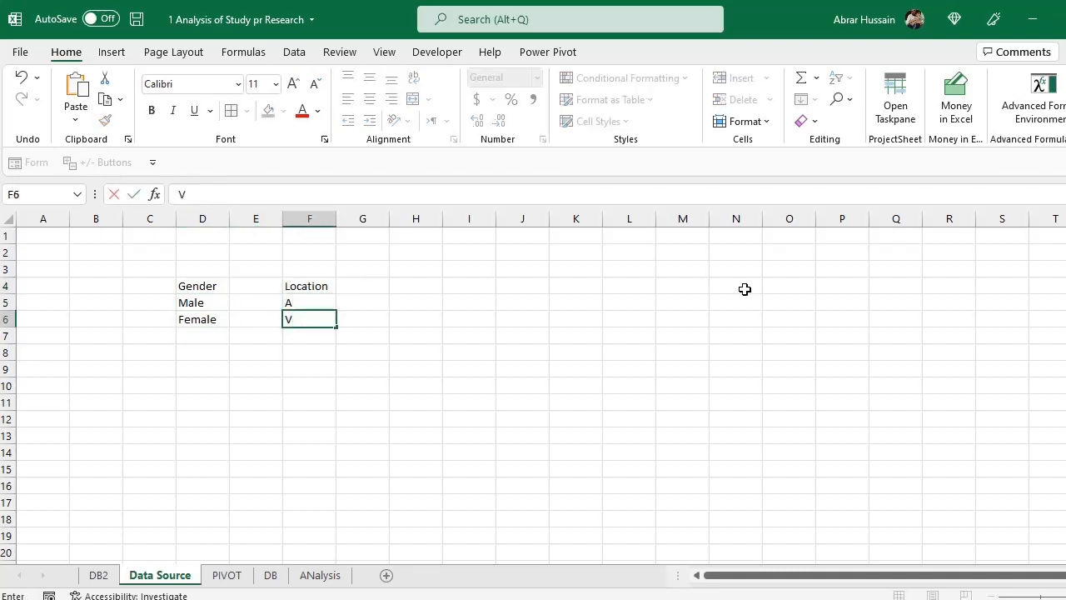
{"action": "type", "text": "B"}
{"action": "left_click", "coordinate": [310, 334]}
{"action": "type", "text": "C"}
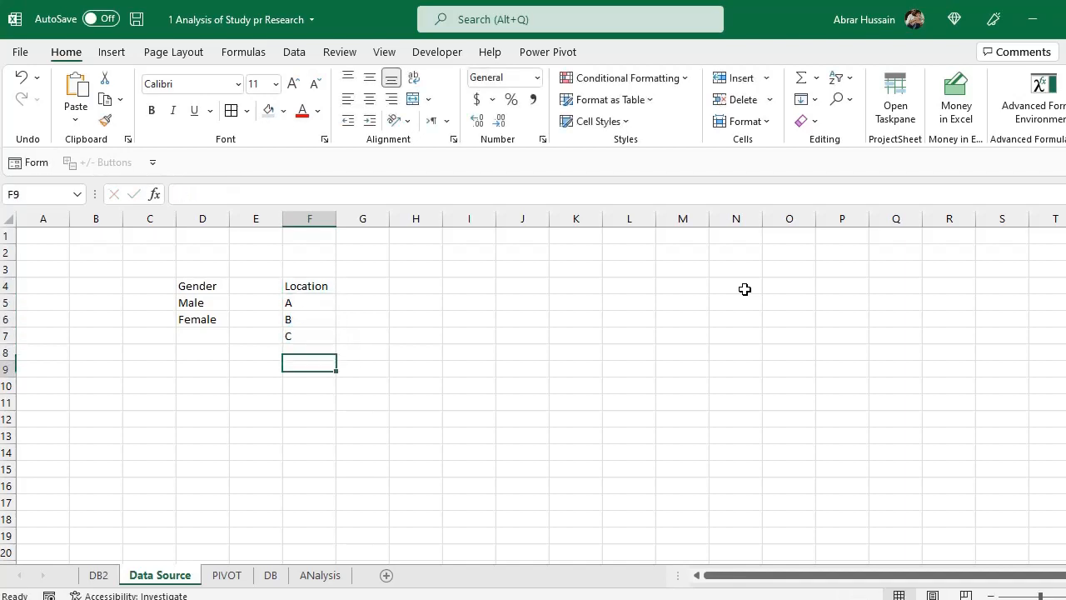
{"action": "left_click", "coordinate": [417, 287]}
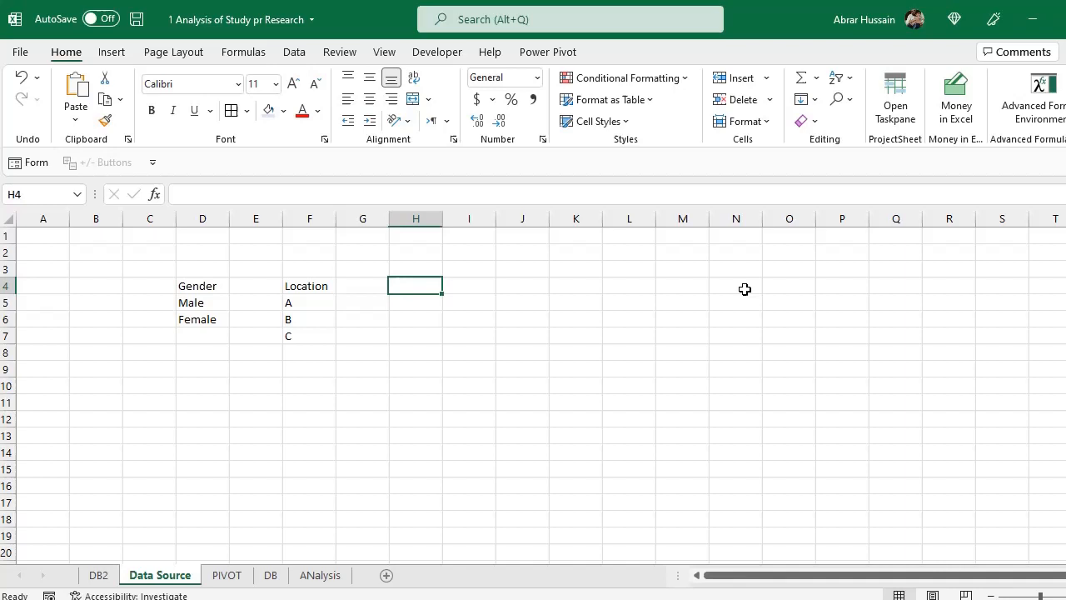
{"action": "left_click", "coordinate": [98, 575]}
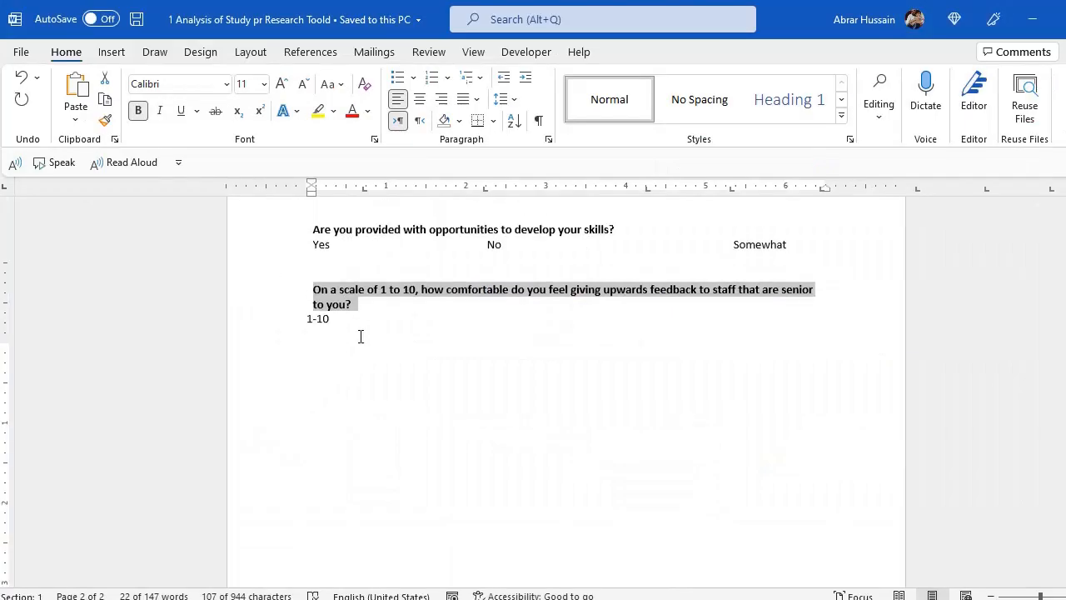
Step: Add Q1-3 agreement levels, Q4 satisfaction levels and Q5 Always/Often/Sometimes lists on Data Source
{"action": "scroll", "scroll_direction": "down", "scroll_amount": 3}
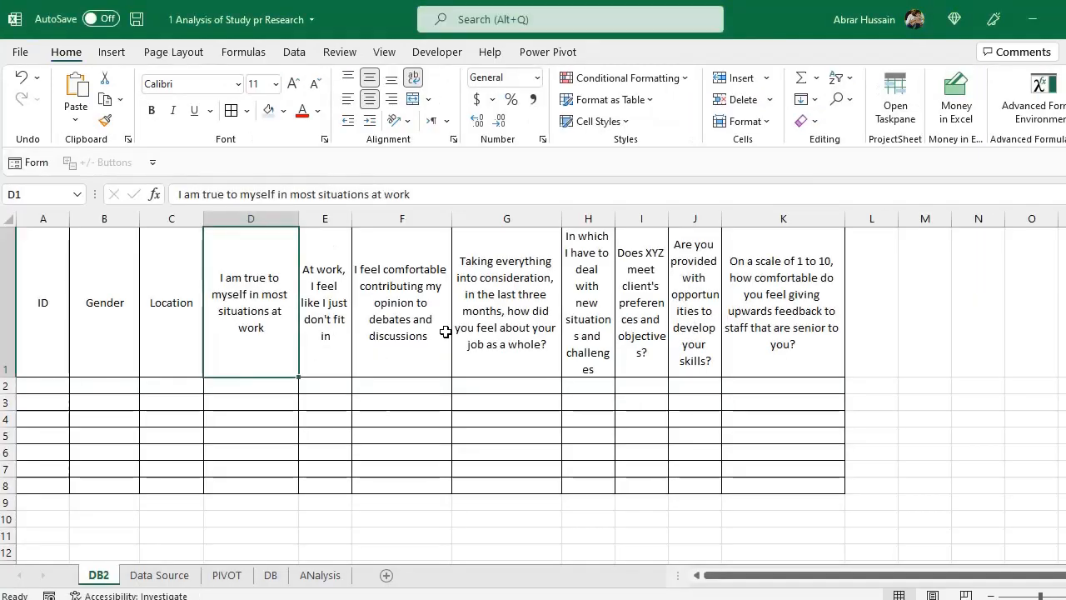
{"action": "left_click", "coordinate": [160, 575]}
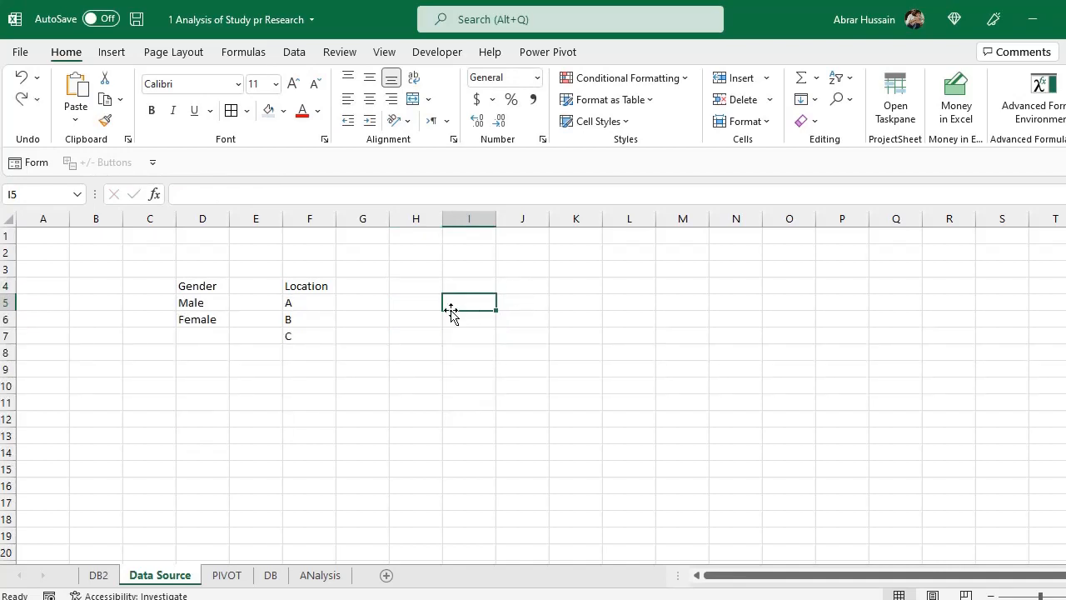
{"action": "type", "text": "Q1"}
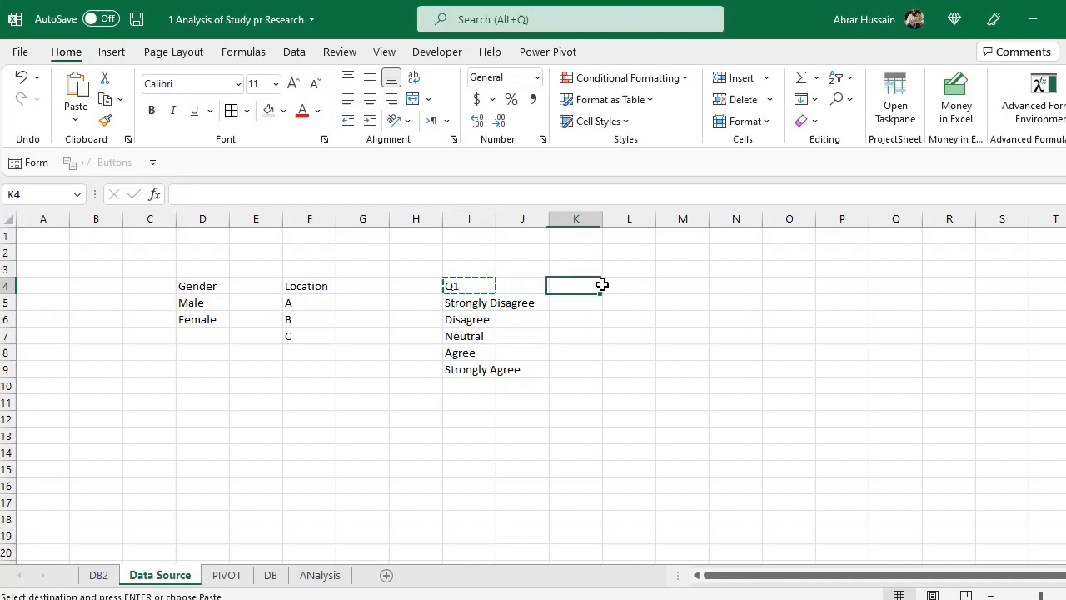
{"action": "type", "text": "Q2"}
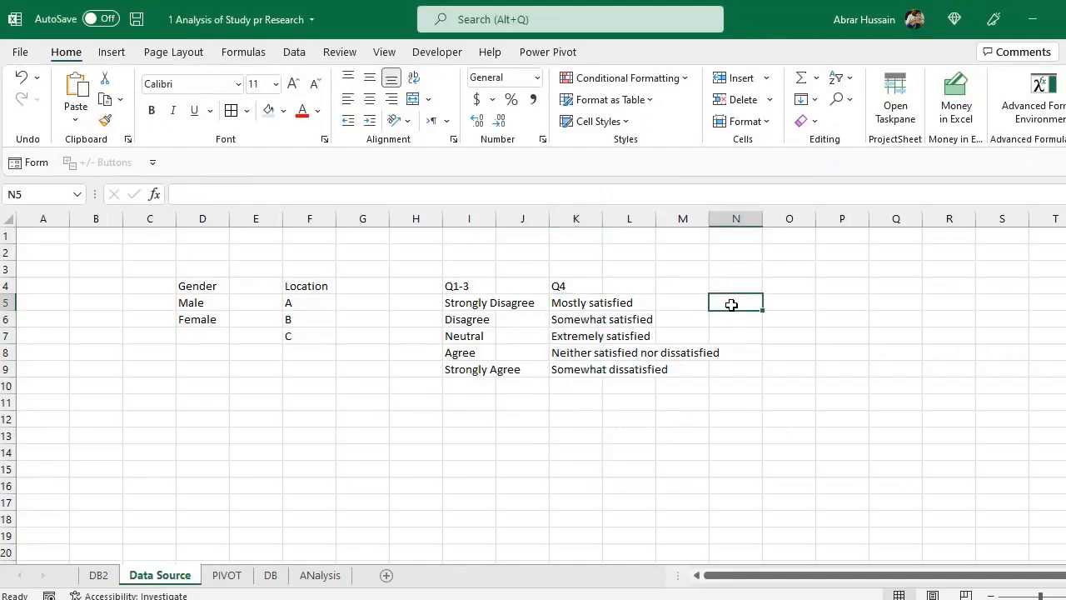
{"action": "type", "text": "Q5"}
{"action": "type", "text": "Always"}
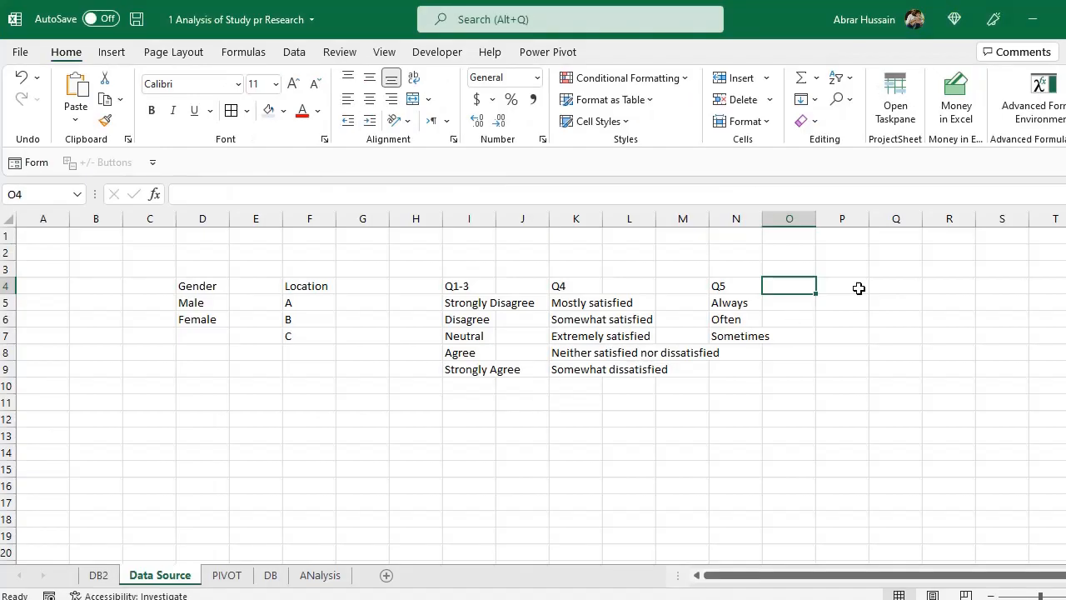
Step: Add a Yes, No, Somewhat list in column P and a Rating heading with 1 and 10 beneath
{"action": "type", "text": "Ye"}
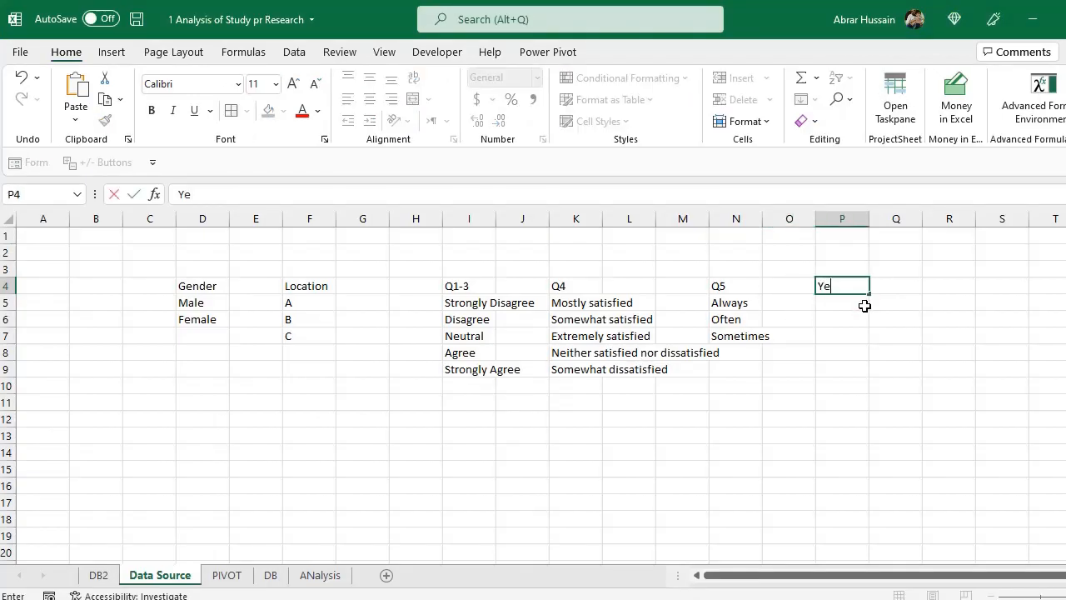
{"action": "type", "text": "Somewhat"}
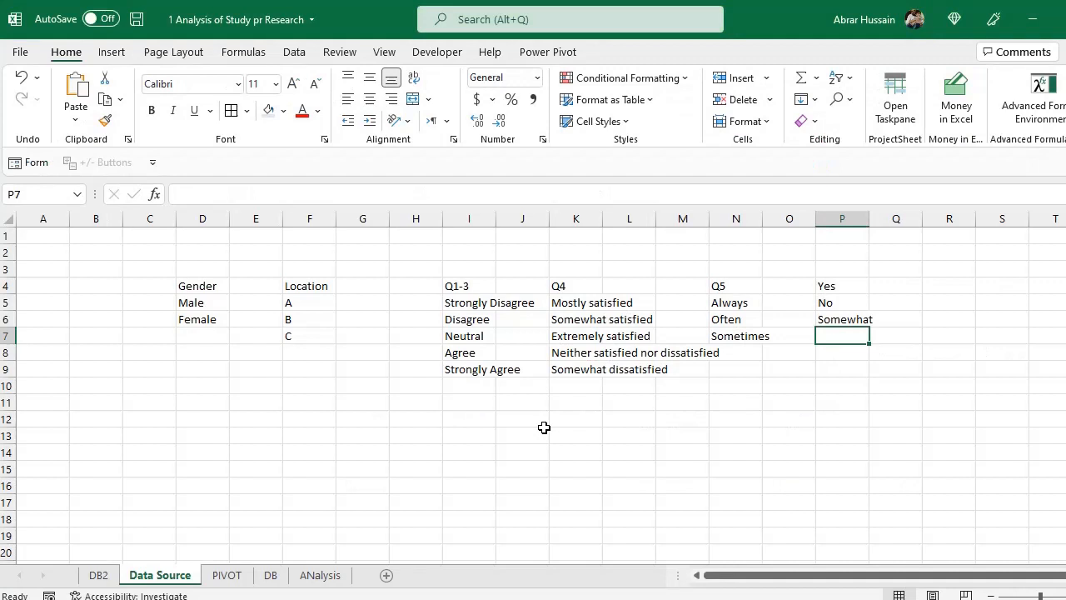
{"action": "type", "text": "Rateing"}
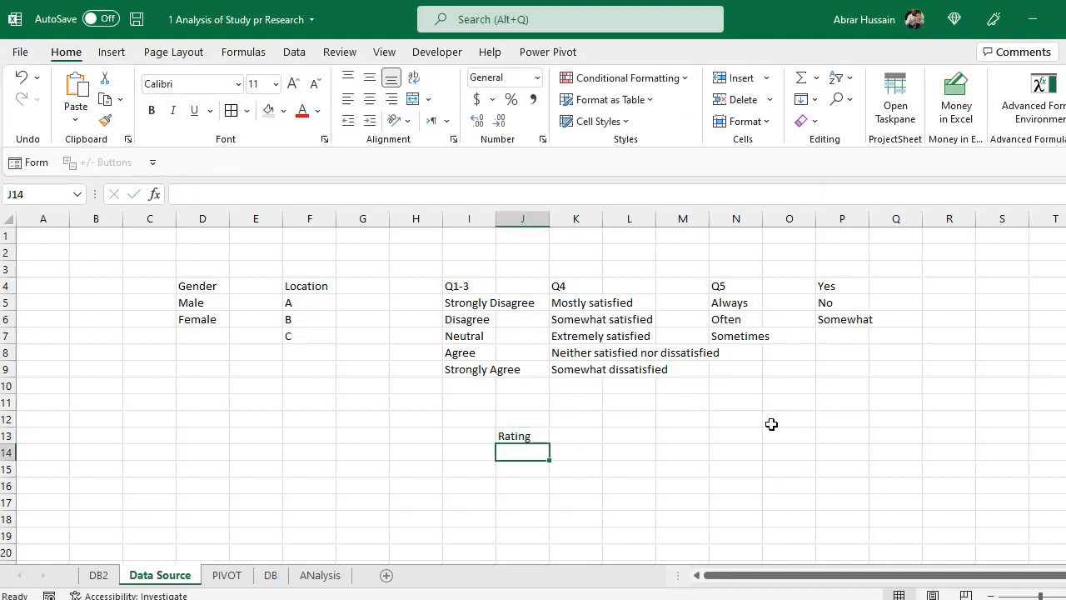
{"action": "type", "text": "1"}
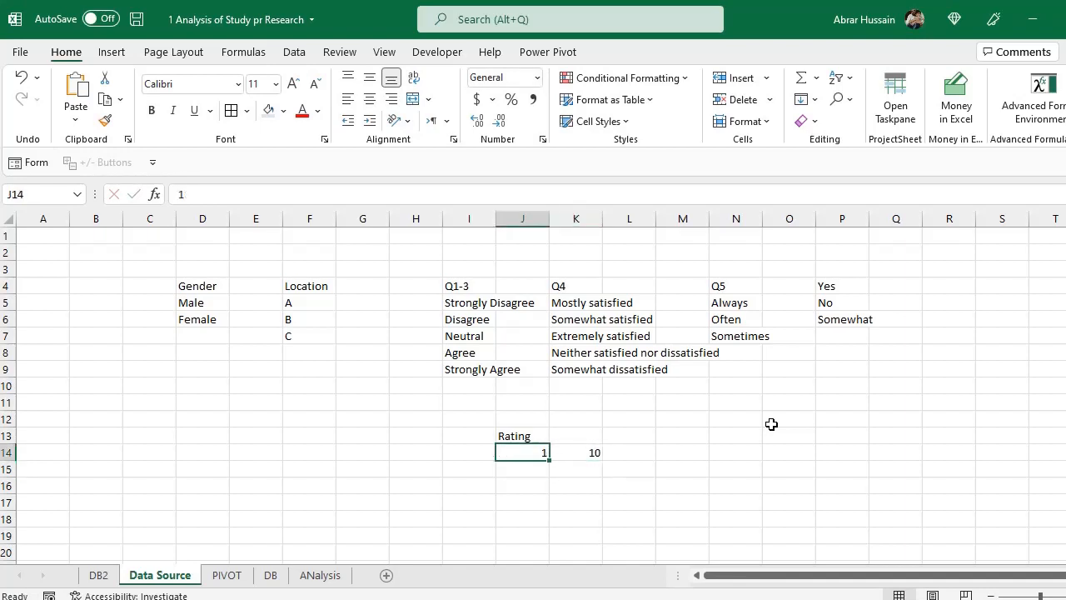
Step: Review the block of answer-option lists on Data Source, switching between it and DB2
{"action": "left_click", "coordinate": [204, 320]}
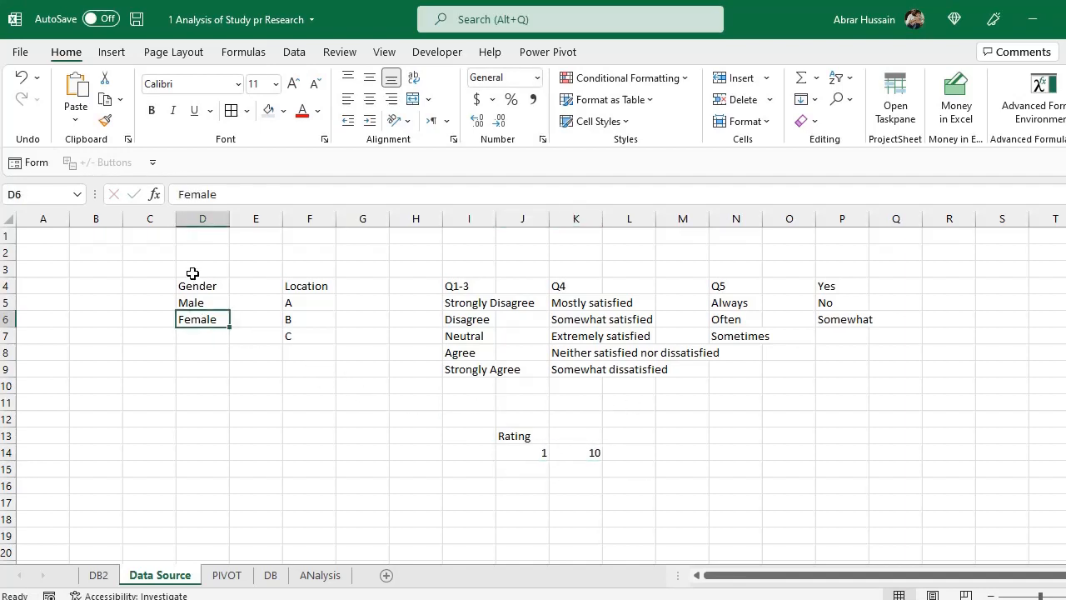
{"action": "left_click", "coordinate": [203, 286]}
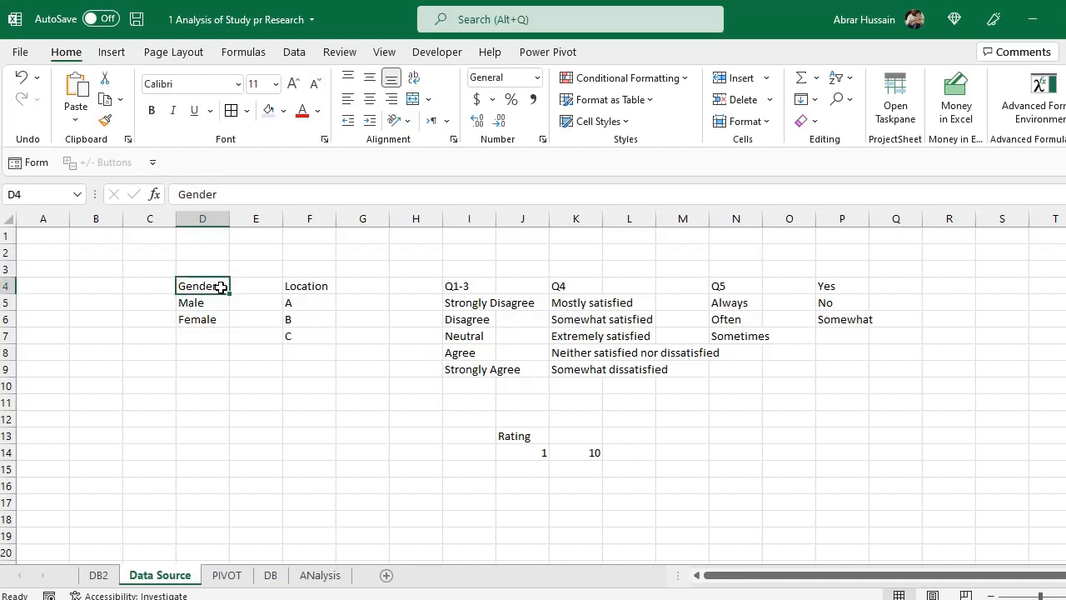
{"action": "left_click_drag", "start_coordinate": [203, 286], "coordinate": [866, 476]}
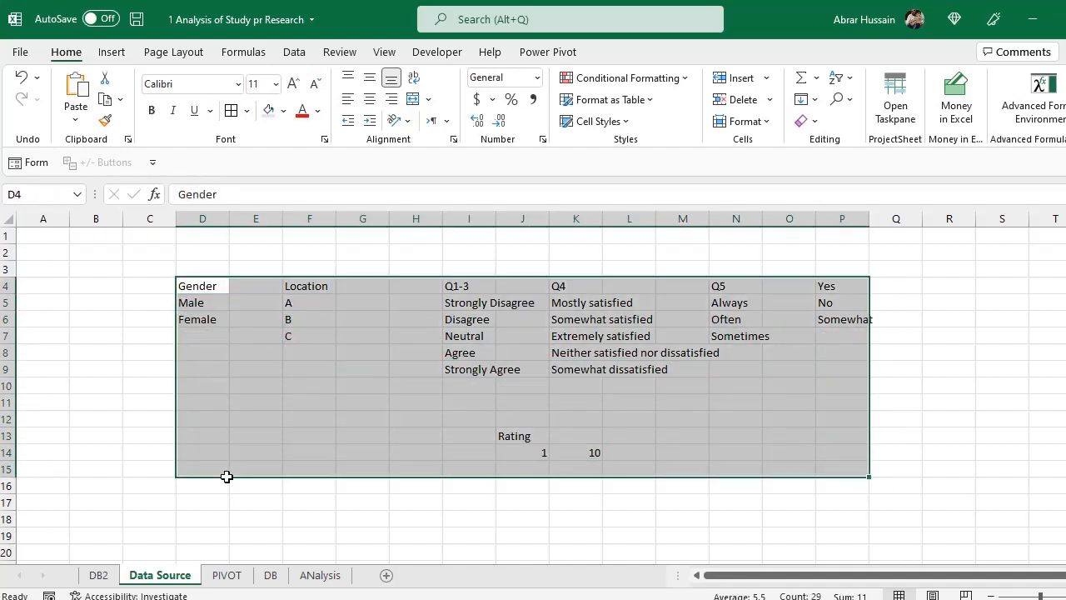
{"action": "left_click", "coordinate": [99, 574]}
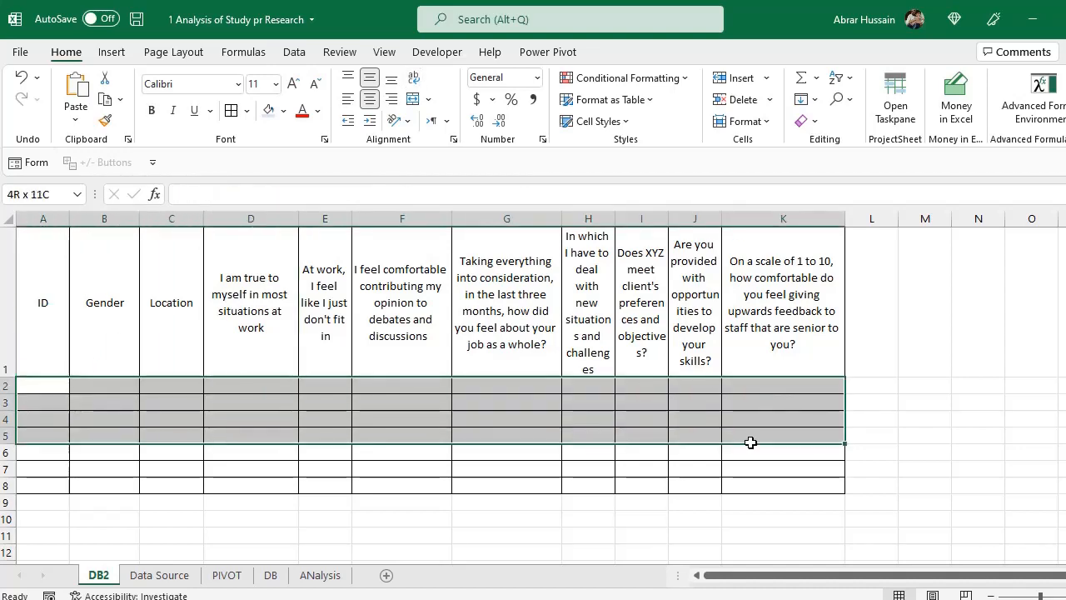
{"action": "left_click", "coordinate": [160, 575]}
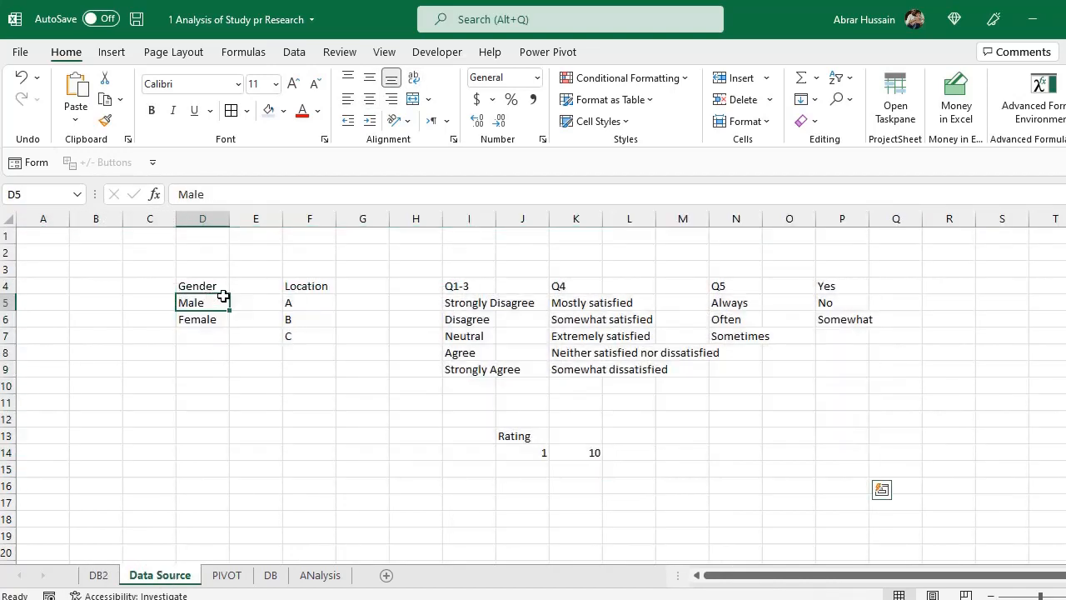
{"action": "left_click_drag", "start_coordinate": [197, 286], "coordinate": [613, 401]}
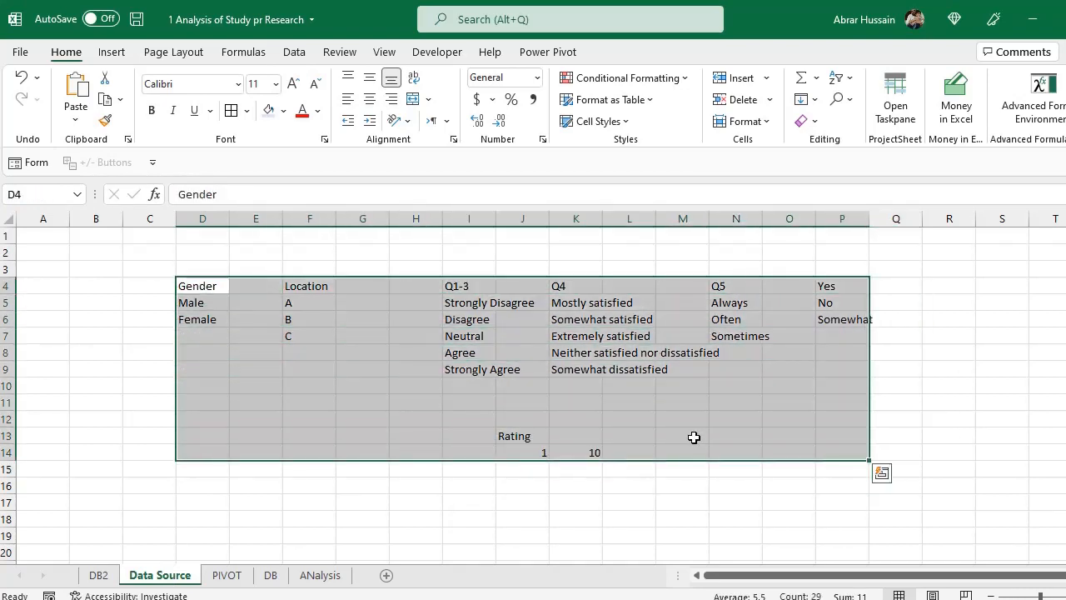
{"action": "left_click", "coordinate": [98, 574]}
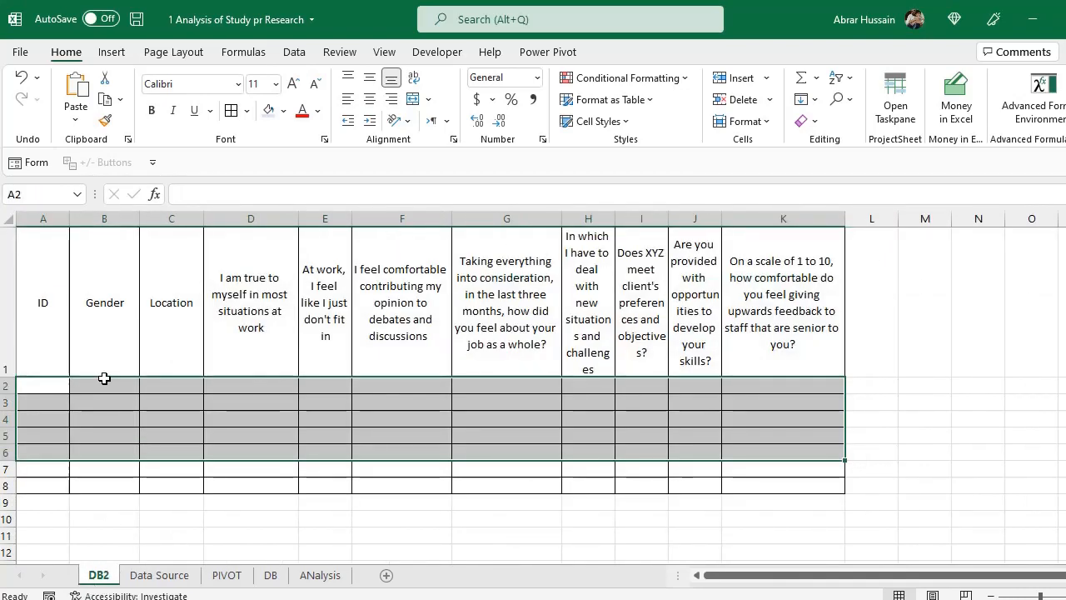
Step: Validate Gender cells B2:B8 as a List sourced from 'Data Source'!$D$5:$D$6
{"action": "left_click", "coordinate": [103, 386]}
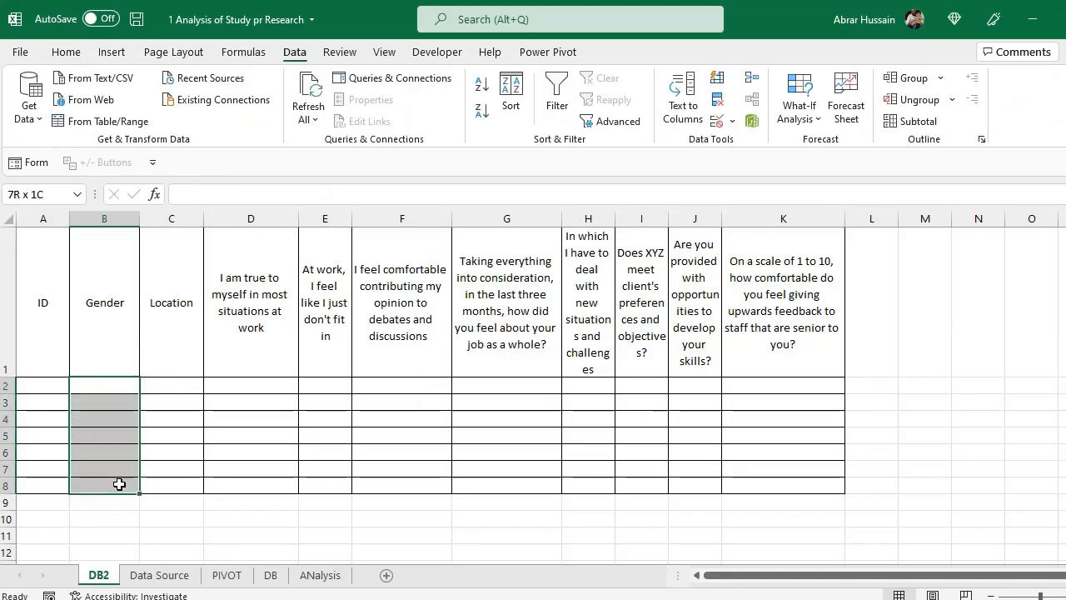
{"action": "left_click", "coordinate": [116, 386]}
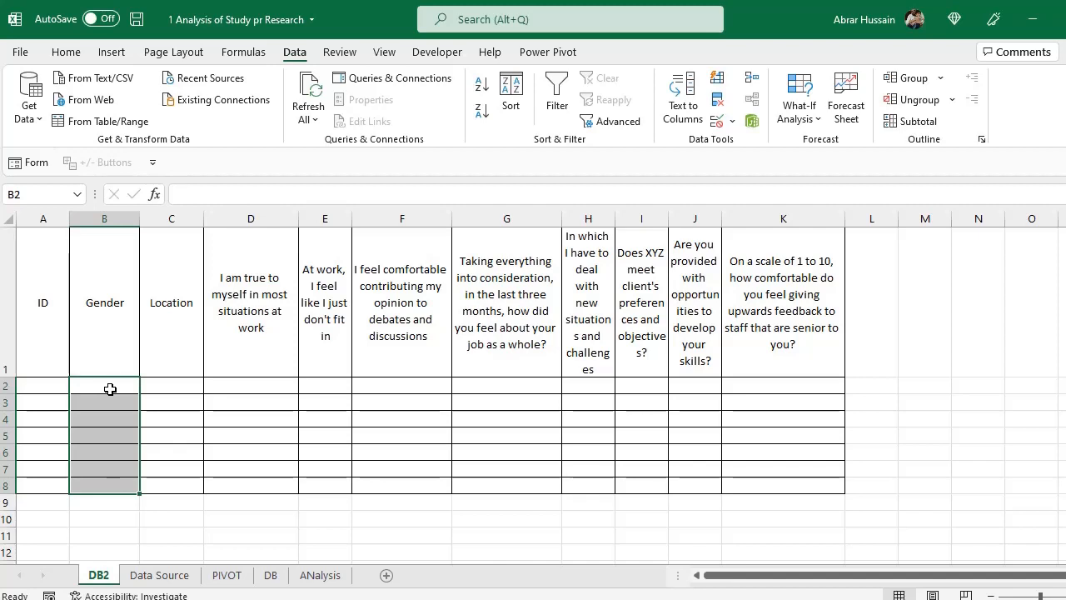
{"action": "left_click_drag", "start_coordinate": [103, 389], "coordinate": [103, 477]}
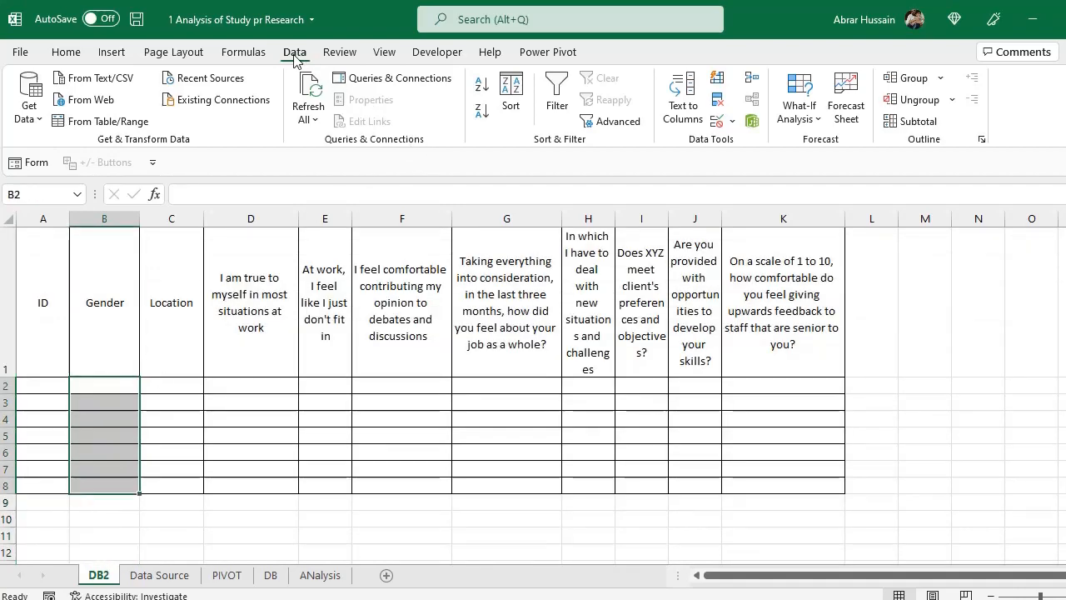
{"action": "left_click", "coordinate": [730, 120]}
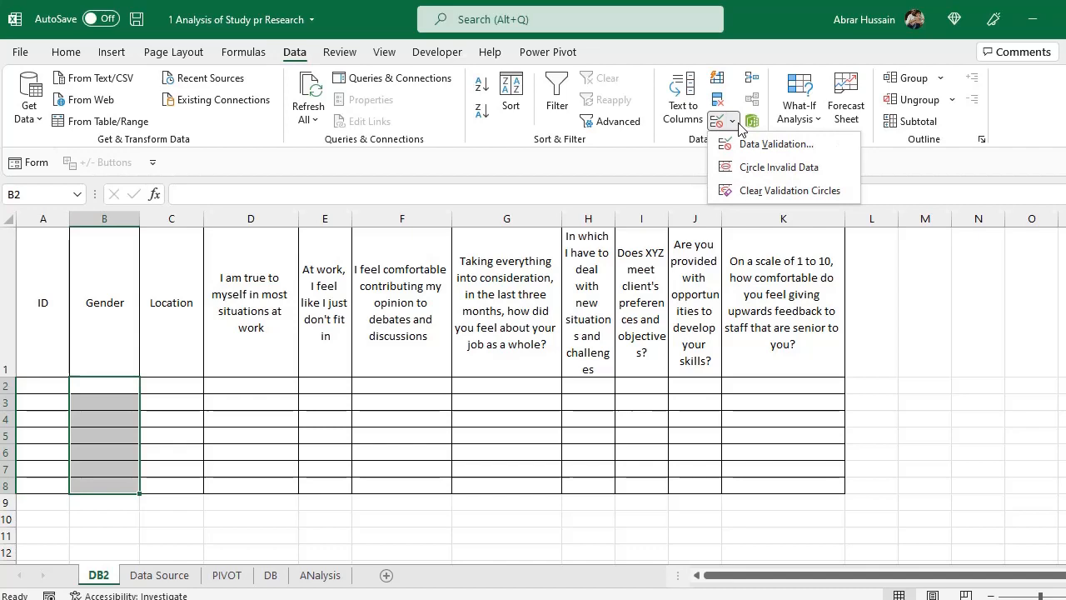
{"action": "left_click", "coordinate": [774, 143]}
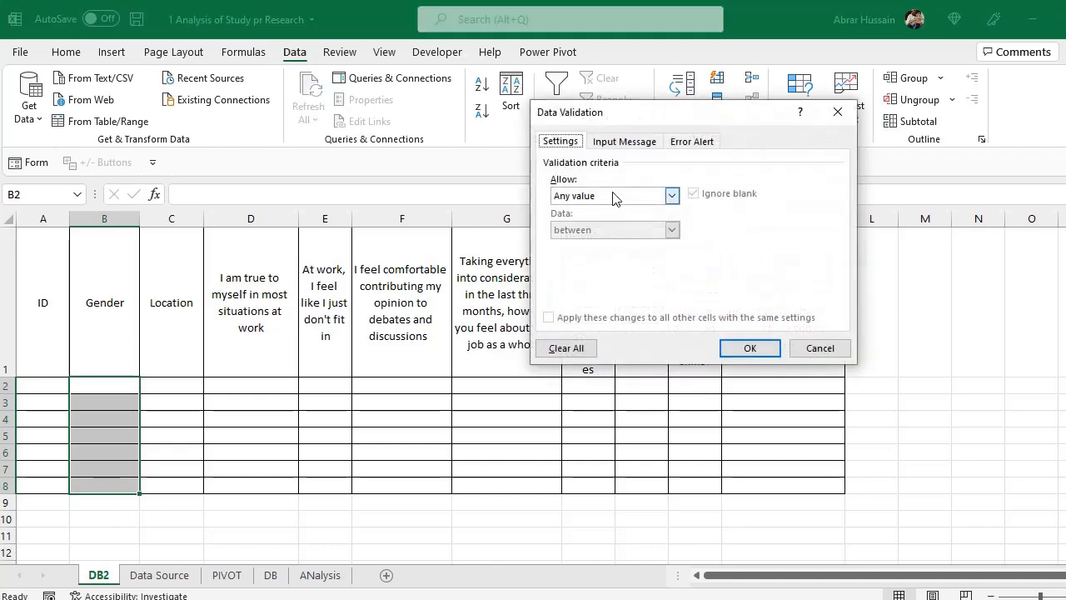
{"action": "left_click", "coordinate": [671, 195]}
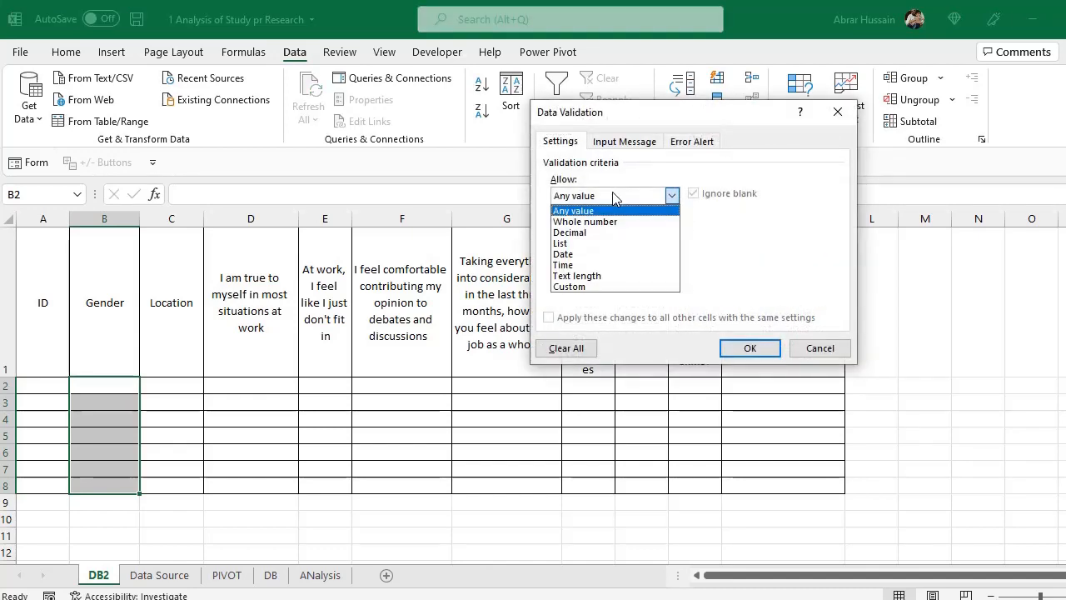
{"action": "left_click", "coordinate": [559, 243]}
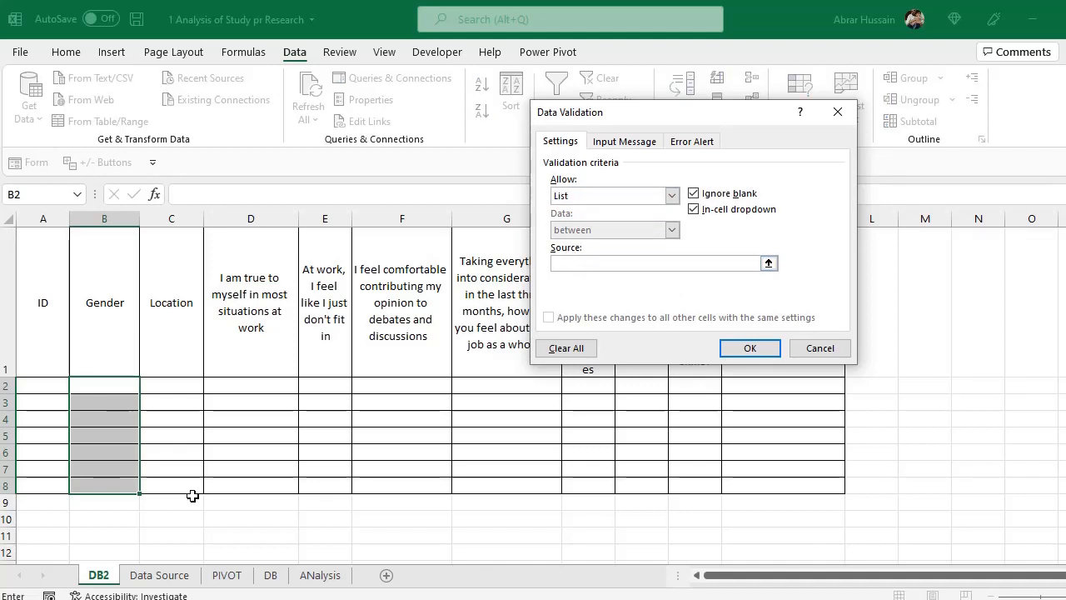
{"action": "left_click", "coordinate": [160, 575]}
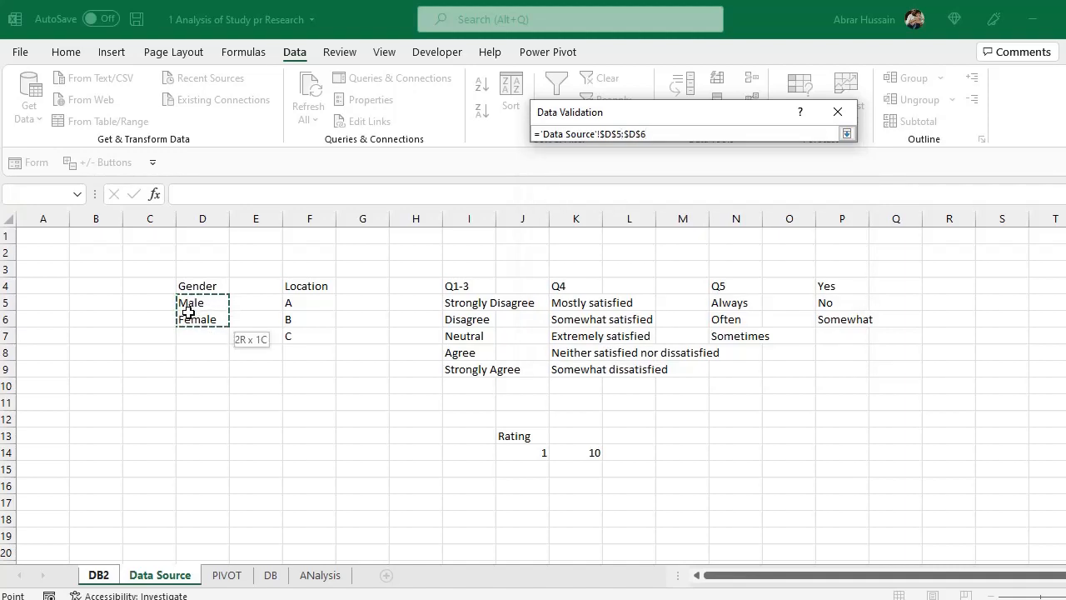
{"action": "left_click", "coordinate": [846, 133]}
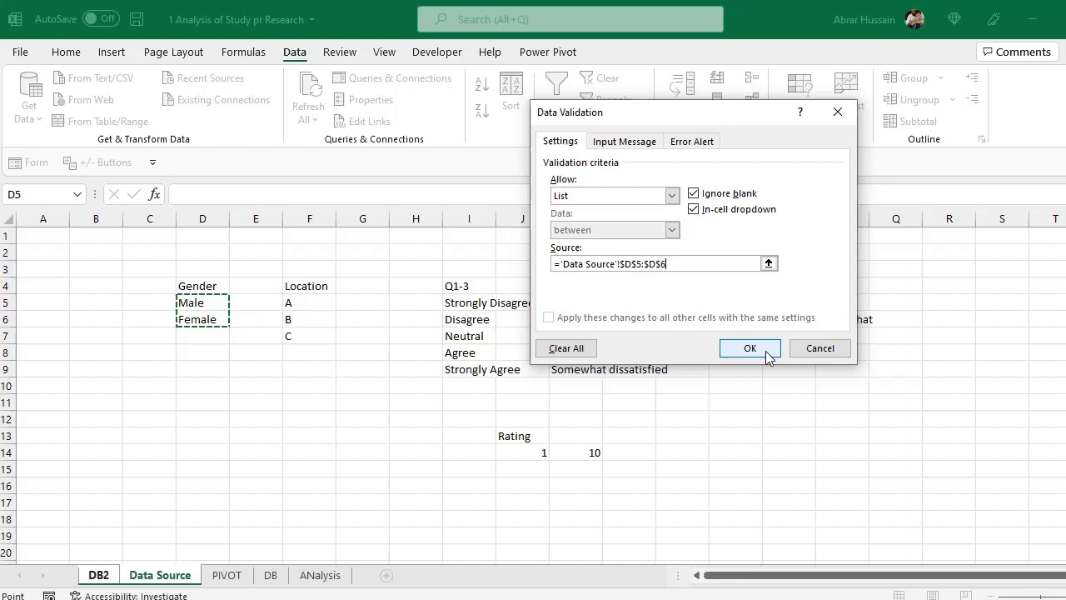
{"action": "left_click", "coordinate": [749, 348]}
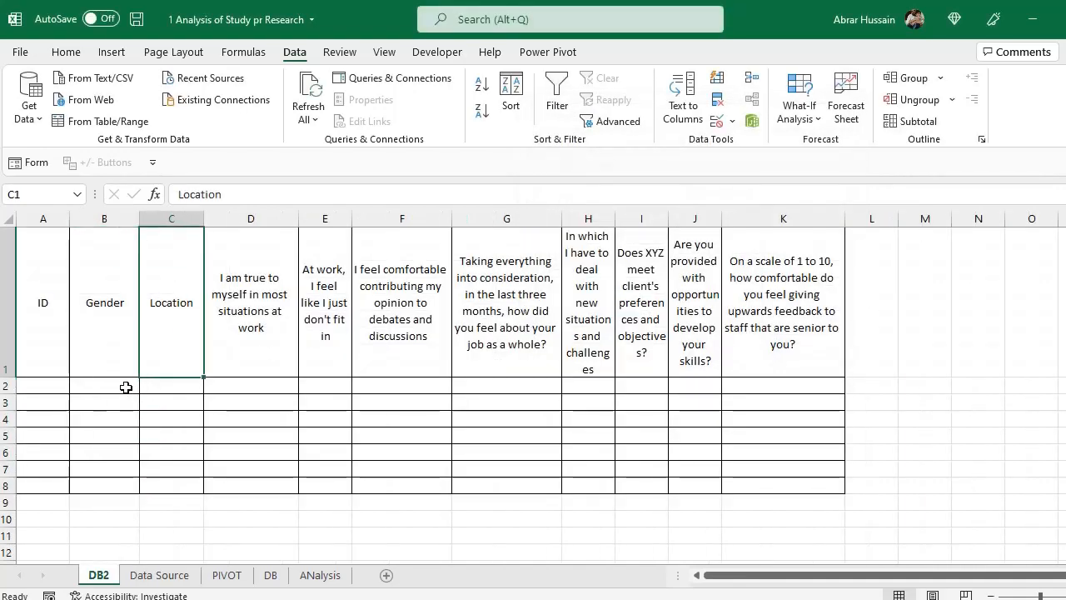
Step: Confirm B2 offers Male/Female and that typing invalid text in a Gender cell triggers the error
{"action": "left_click", "coordinate": [103, 385]}
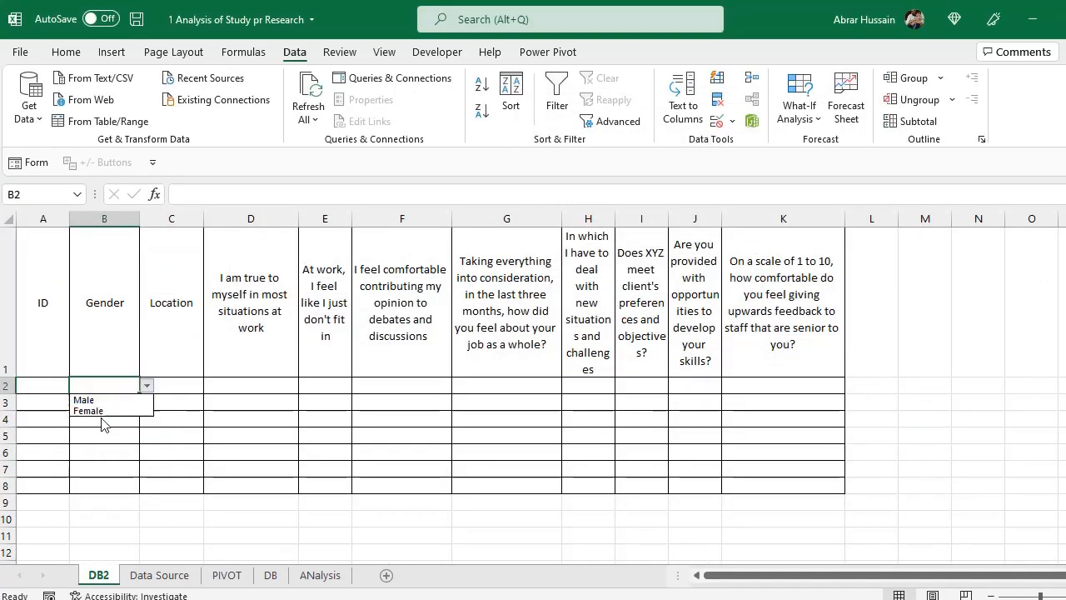
{"action": "left_click", "coordinate": [104, 418]}
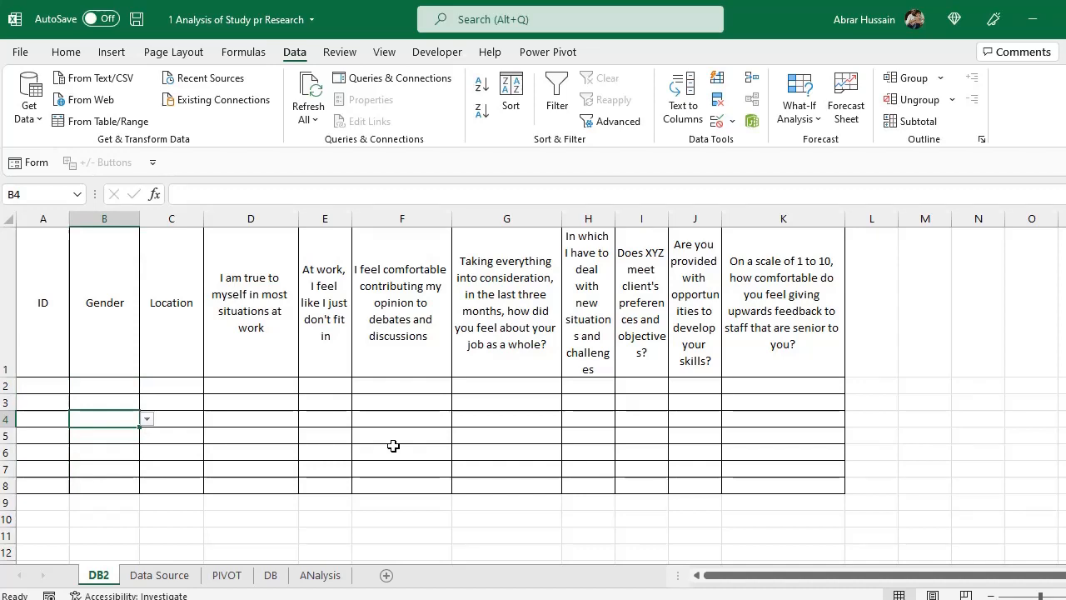
{"action": "type", "text": "wewe"}
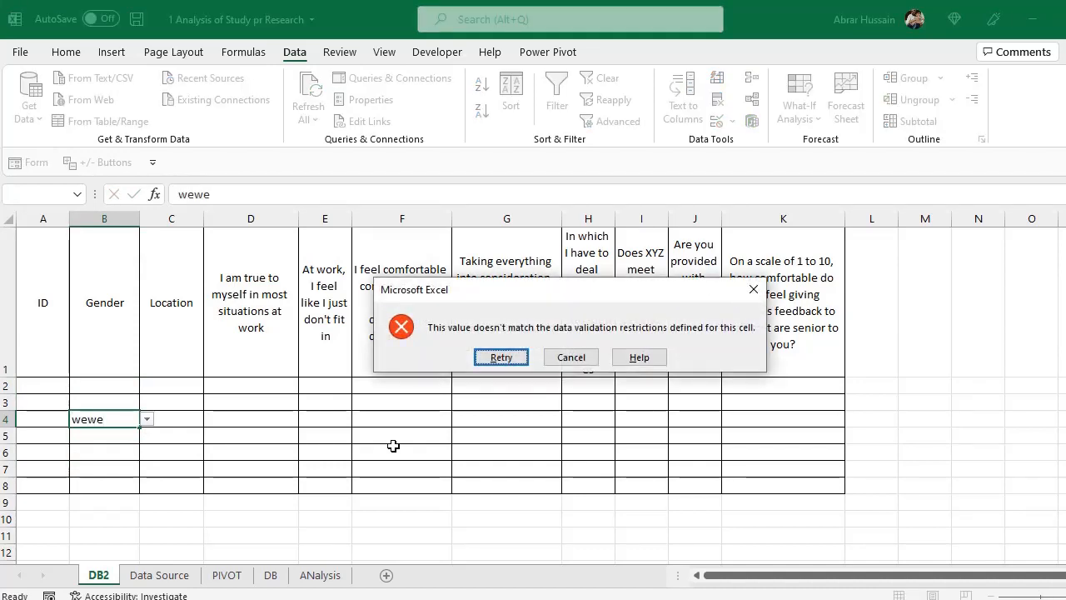
{"action": "left_click", "coordinate": [570, 356]}
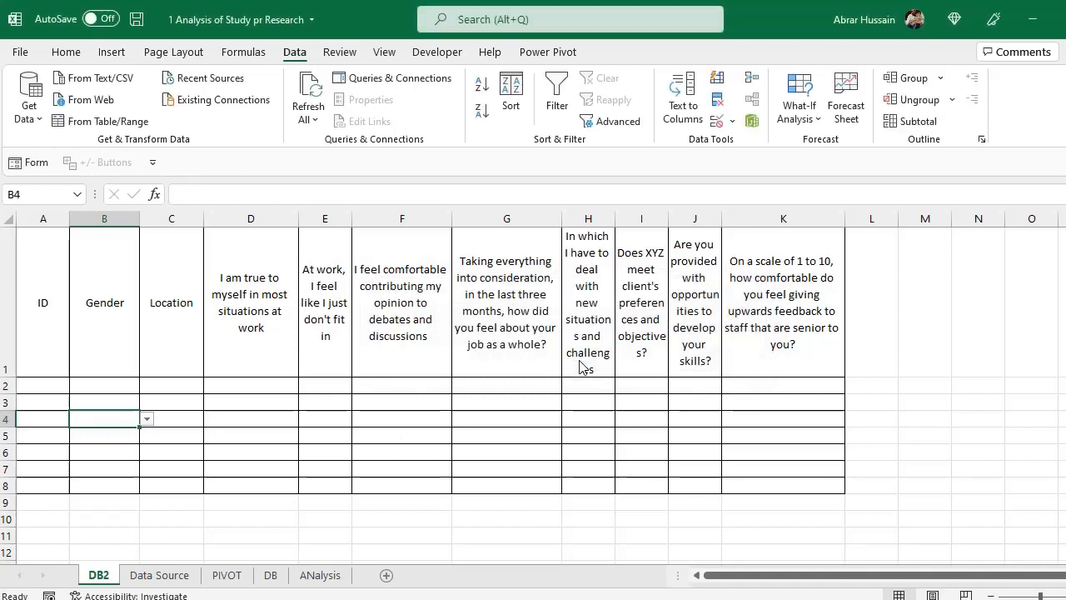
{"action": "type", "text": "ewe"}
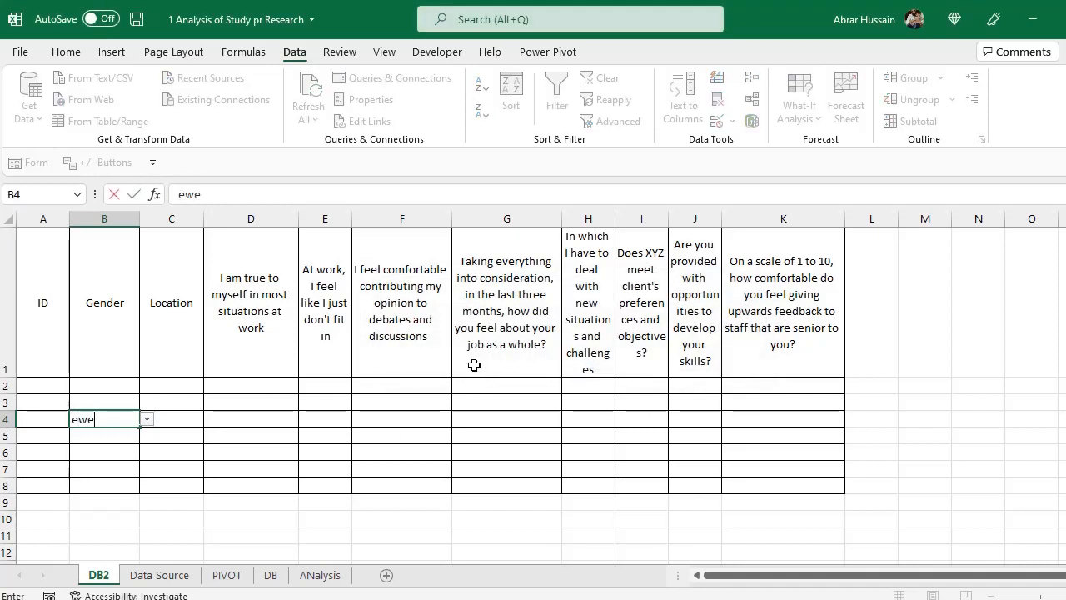
{"action": "key", "text": "Enter"}
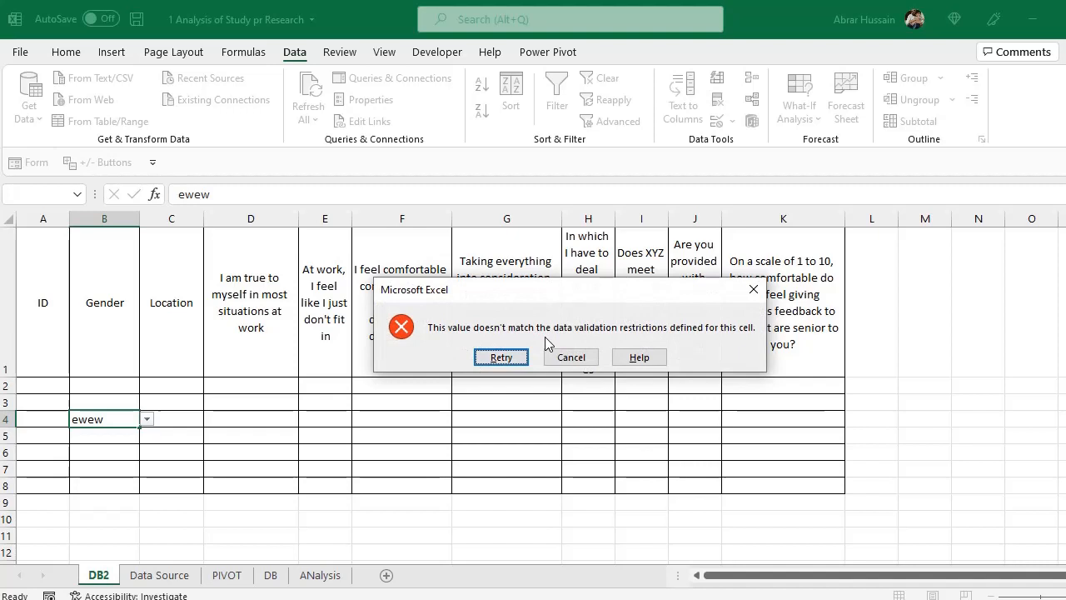
{"action": "left_click", "coordinate": [570, 357]}
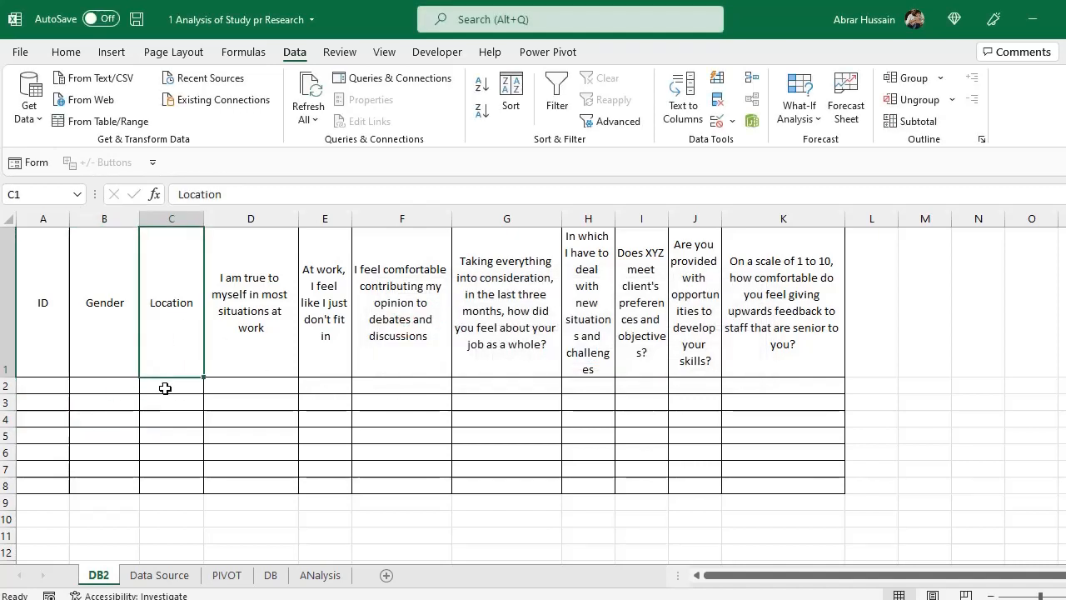
Step: Validate the Location entry cells as a List drawn from the A-C options on Data Source
{"action": "left_click_drag", "start_coordinate": [170, 386], "coordinate": [170, 503]}
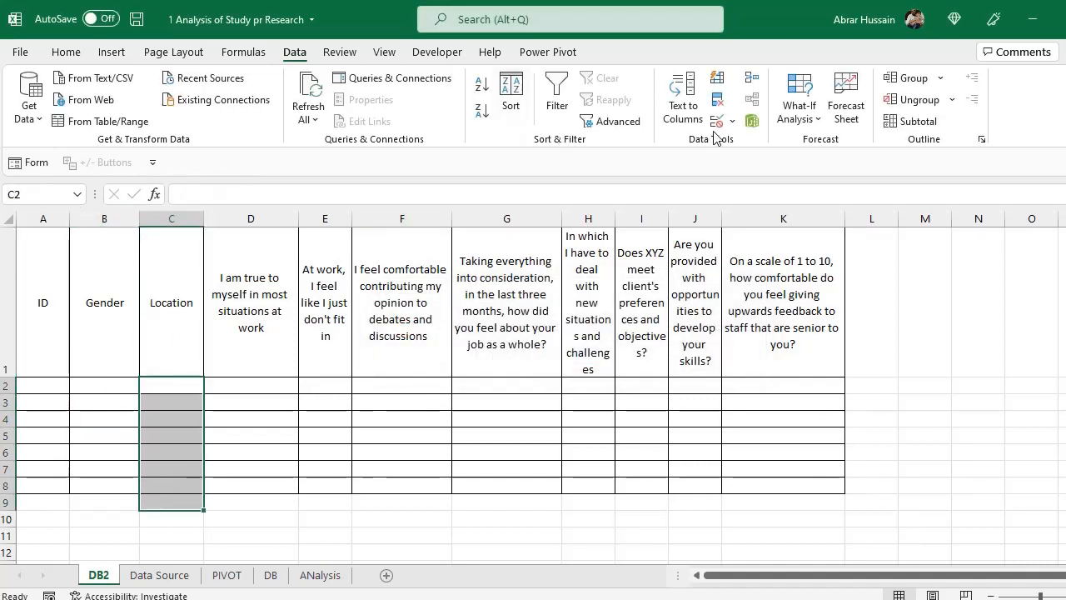
{"action": "left_click", "coordinate": [733, 120]}
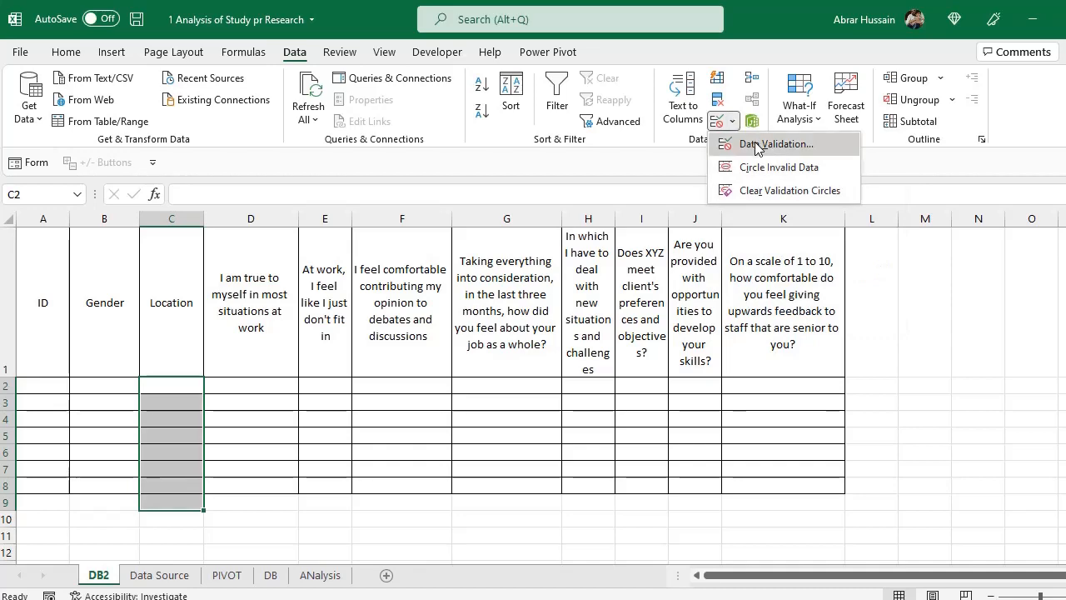
{"action": "left_click", "coordinate": [776, 143]}
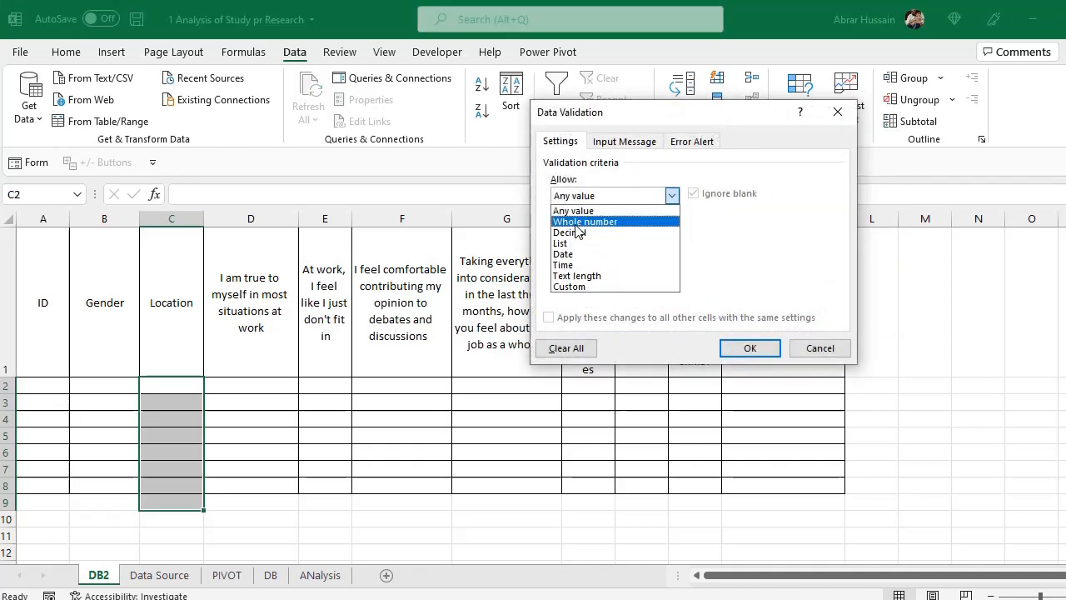
{"action": "left_click", "coordinate": [559, 243]}
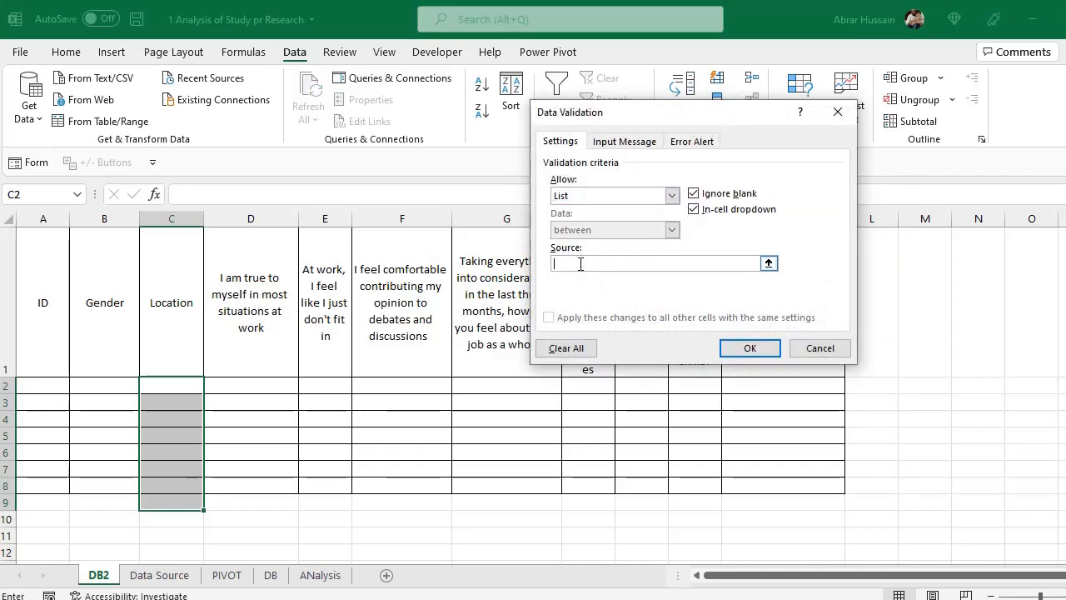
{"action": "left_click", "coordinate": [160, 574]}
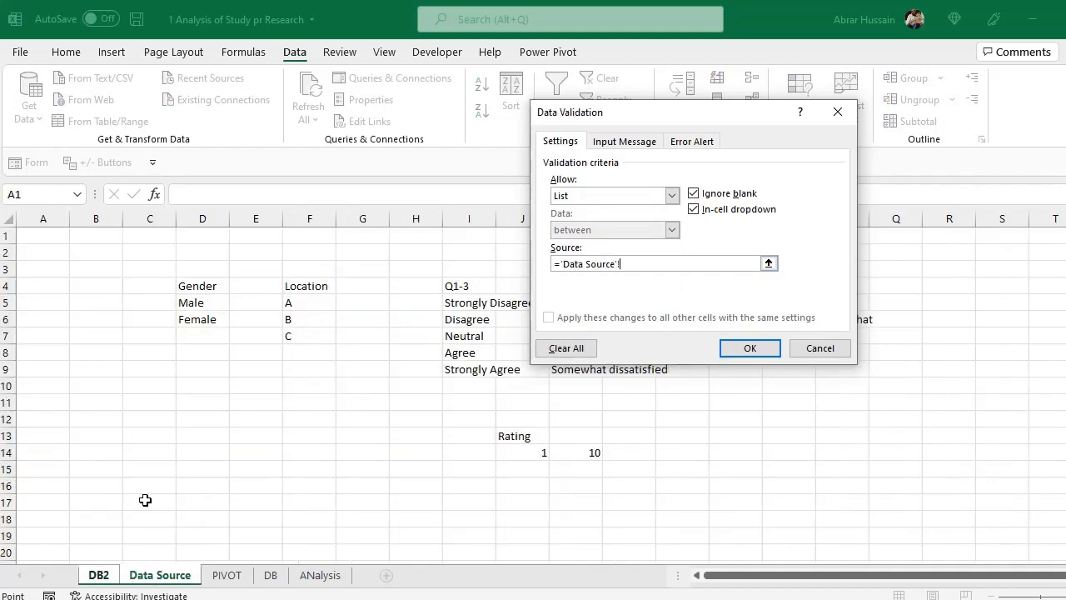
{"action": "left_click_drag", "start_coordinate": [309, 303], "coordinate": [310, 336]}
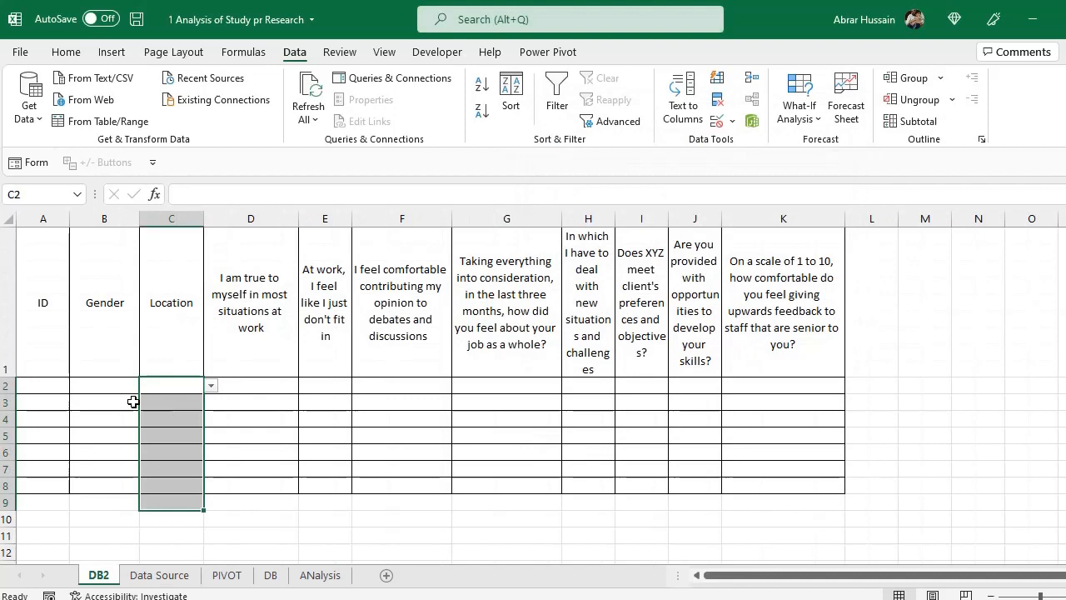
{"action": "left_click", "coordinate": [170, 387]}
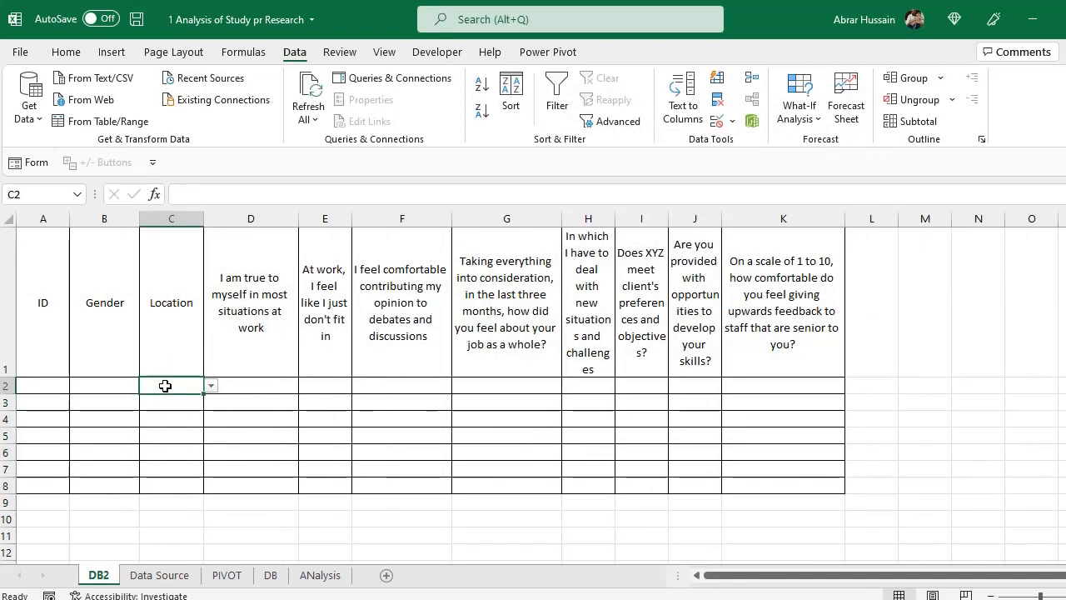
Step: Reopen validation for the Location cells and enter A,B,C directly as the list source
{"action": "left_click_drag", "start_coordinate": [169, 386], "coordinate": [170, 491]}
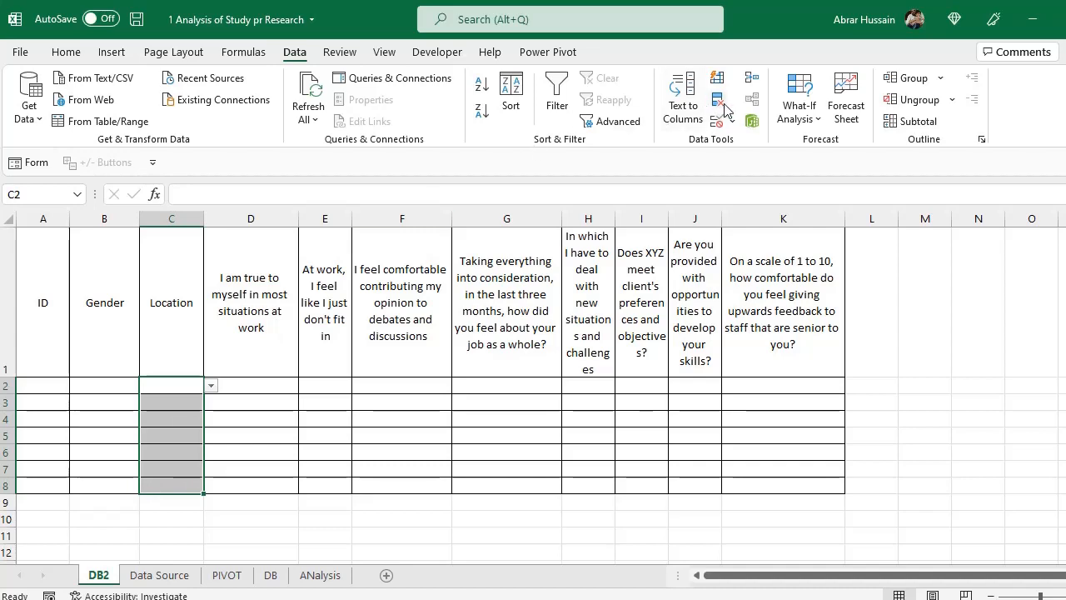
{"action": "left_click", "coordinate": [717, 100]}
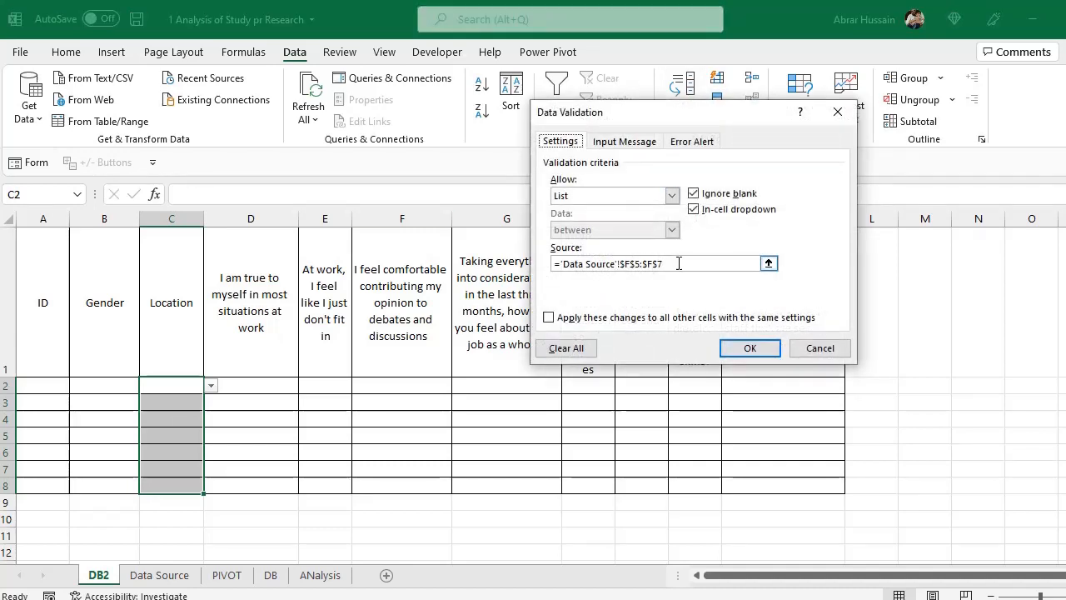
{"action": "left_click", "coordinate": [159, 575]}
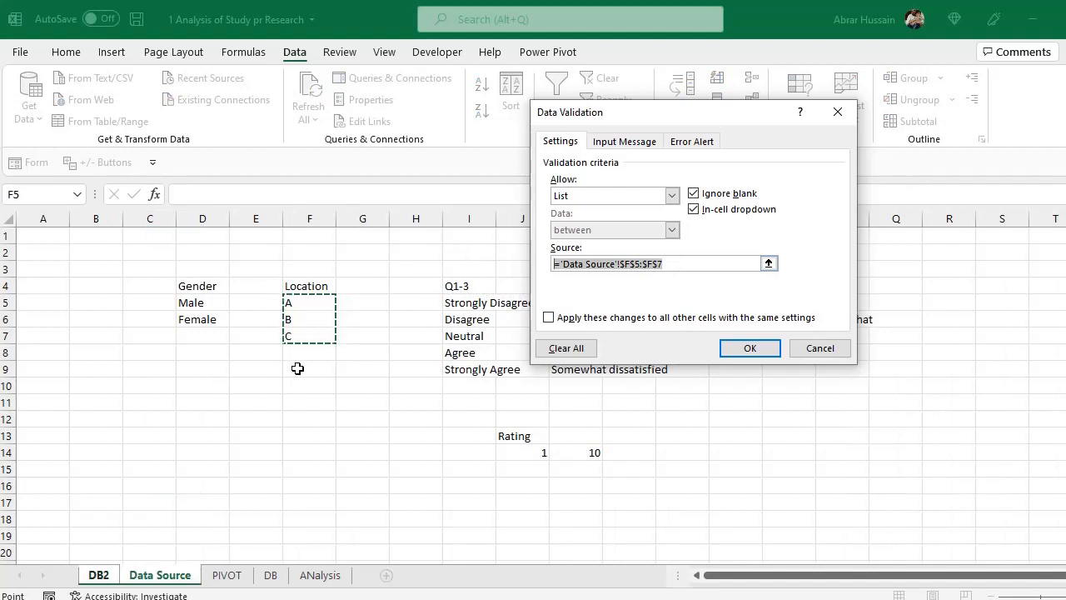
{"action": "type", "text": "A,B,"}
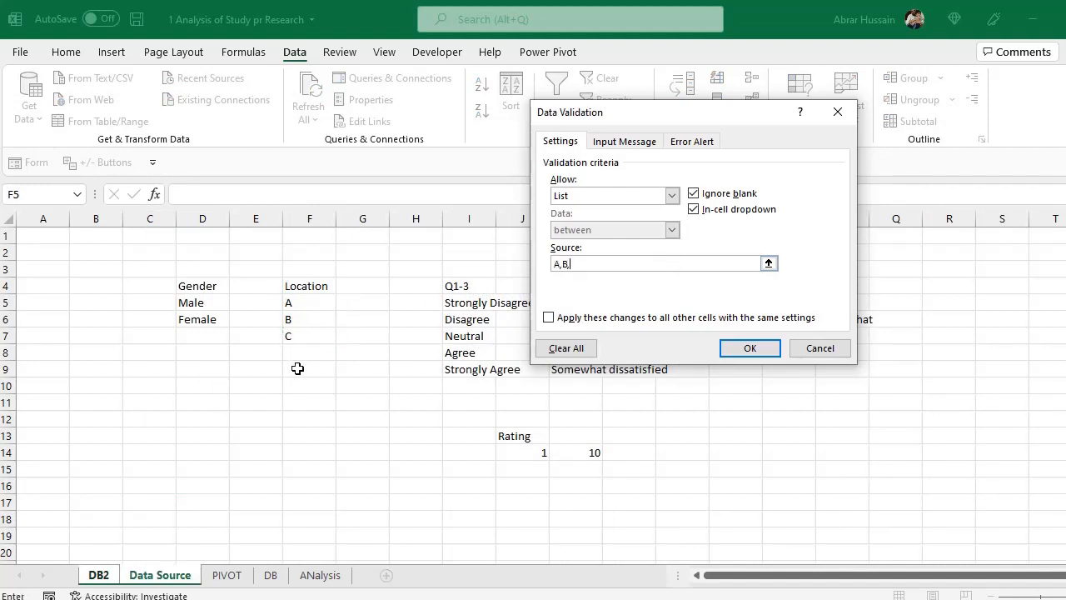
{"action": "type", "text": "C"}
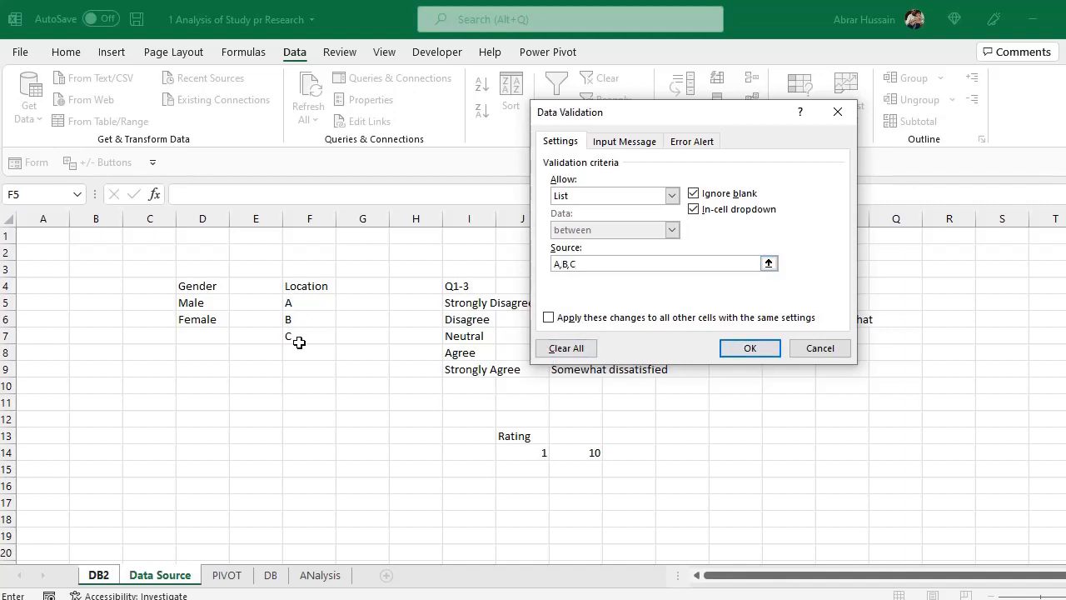
{"action": "mouse_move", "coordinate": [291, 351]}
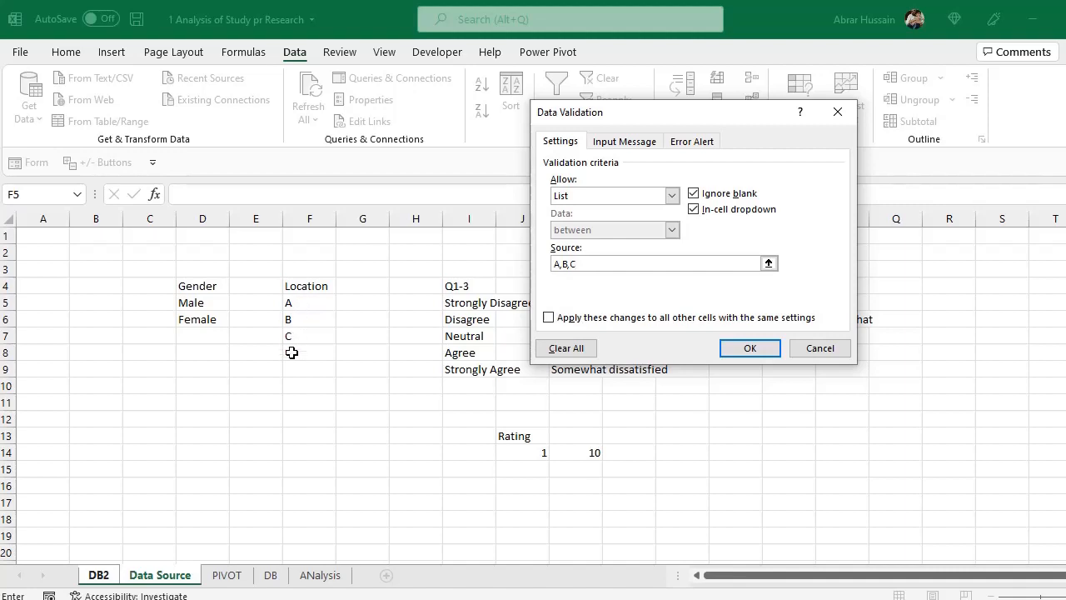
{"action": "mouse_move", "coordinate": [819, 349]}
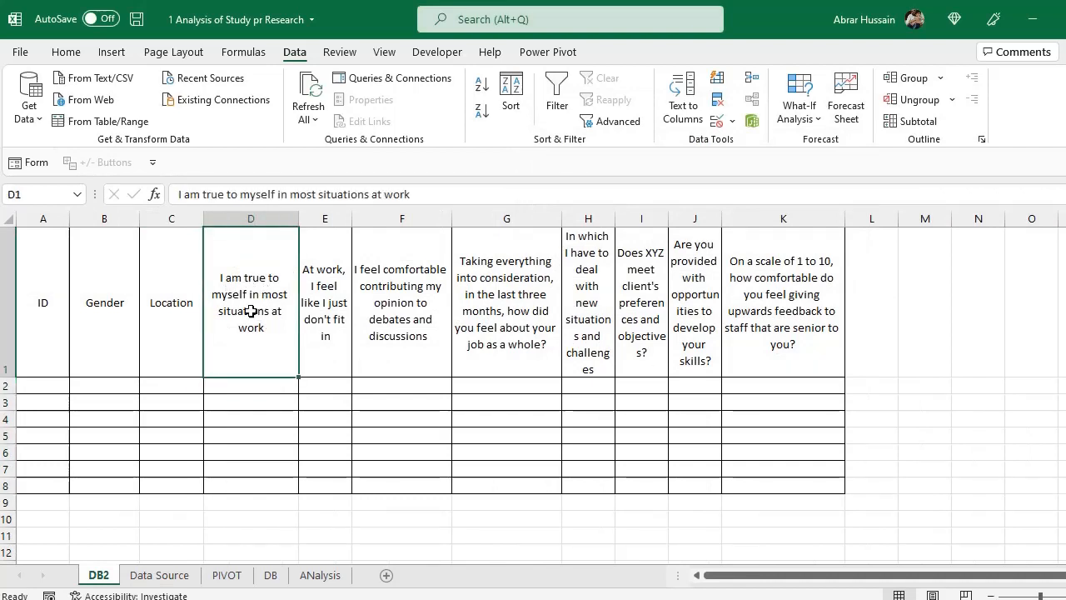
Step: Validate D2:D8 as a List from Strongly Disagree to Strongly Agree on Data Source
{"action": "left_click_drag", "start_coordinate": [250, 386], "coordinate": [250, 486]}
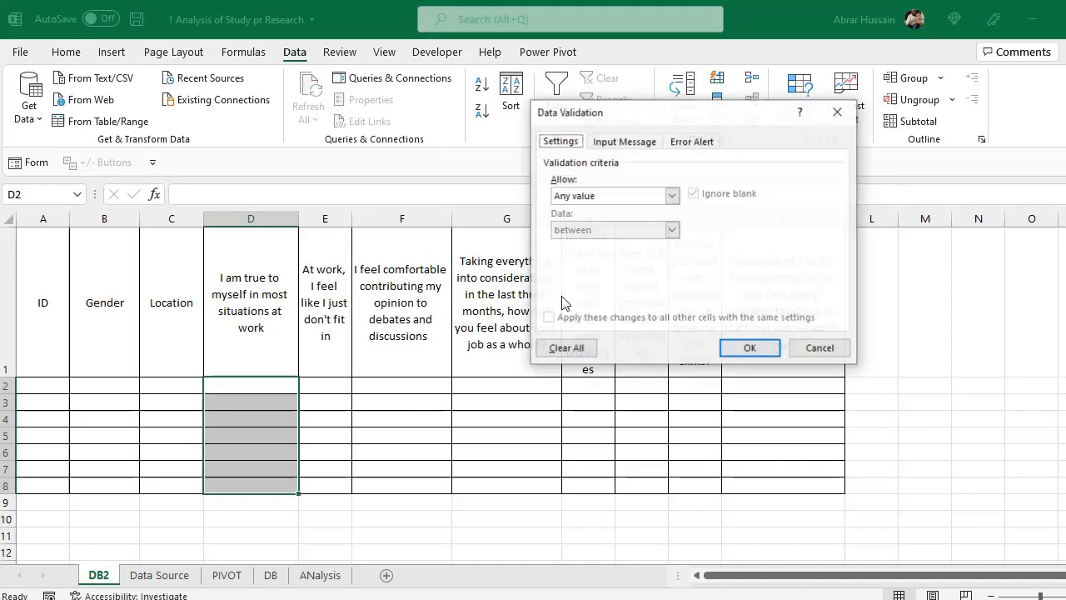
{"action": "left_click", "coordinate": [613, 194]}
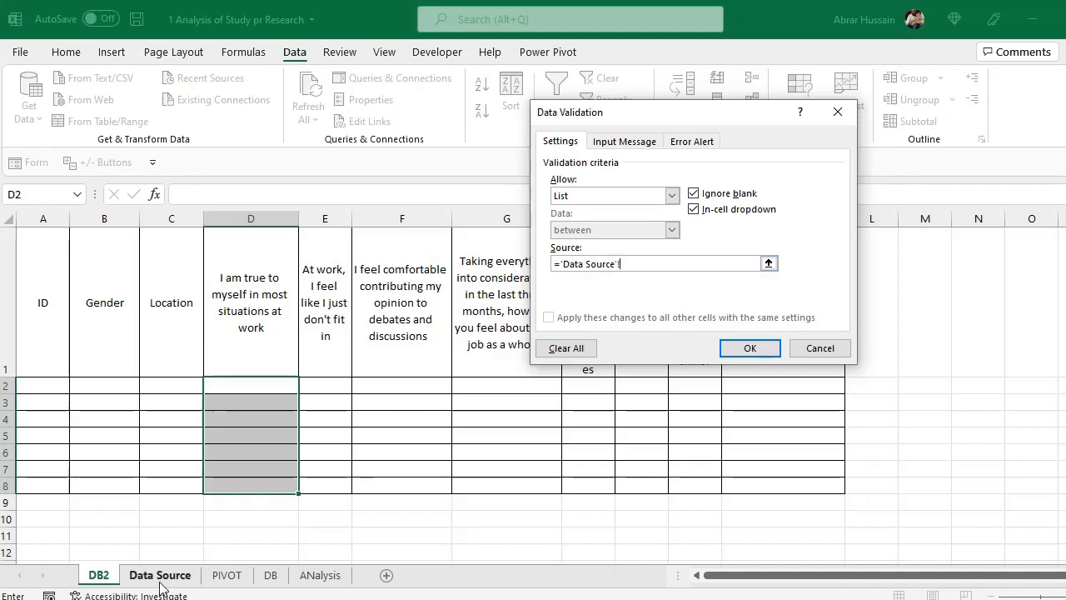
{"action": "left_click", "coordinate": [159, 575]}
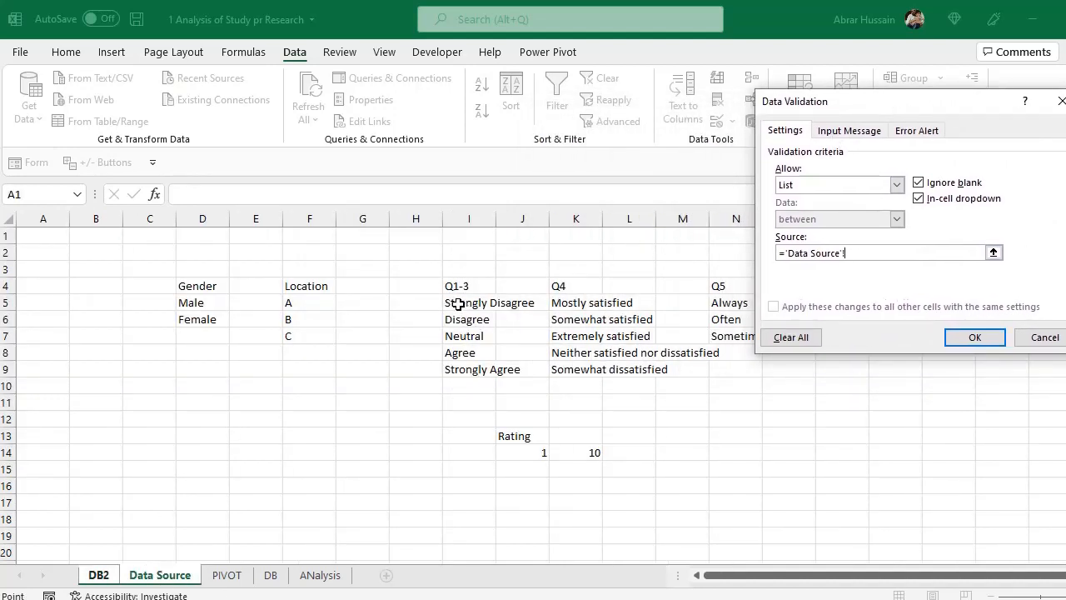
{"action": "left_click_drag", "start_coordinate": [470, 304], "coordinate": [469, 370]}
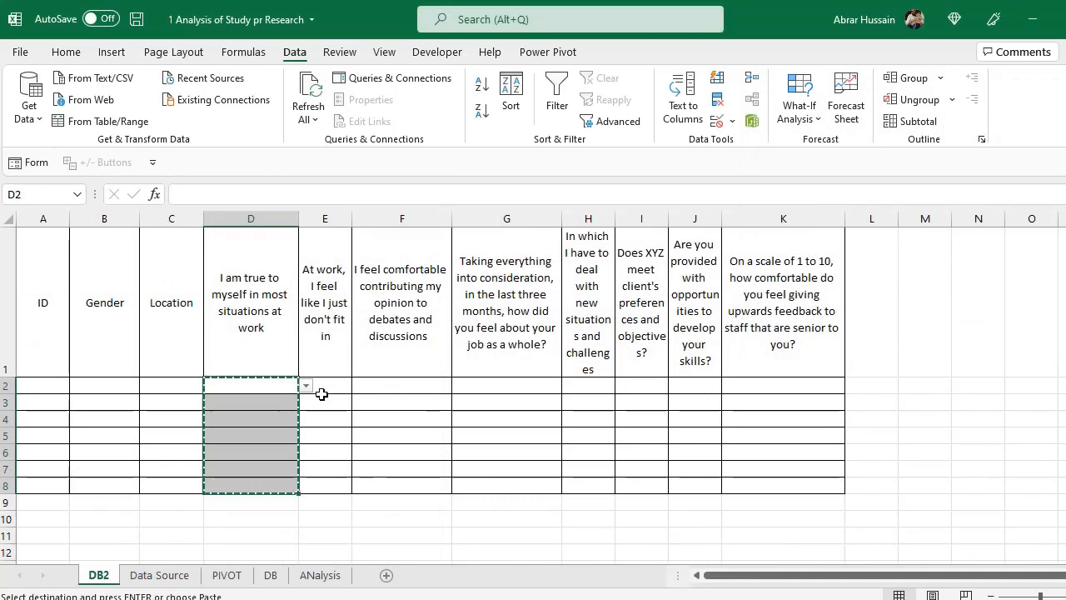
Step: Paste the drop-down onto F2:F8, check it, and select the whole-job question's entry cells
{"action": "left_click", "coordinate": [305, 386]}
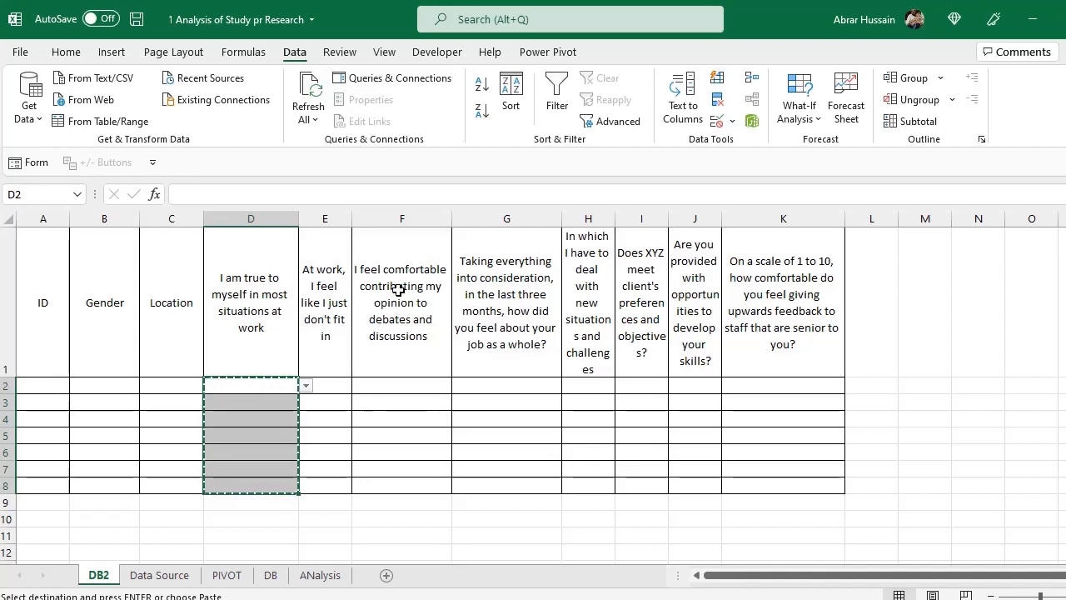
{"action": "mouse_move", "coordinate": [536, 413]}
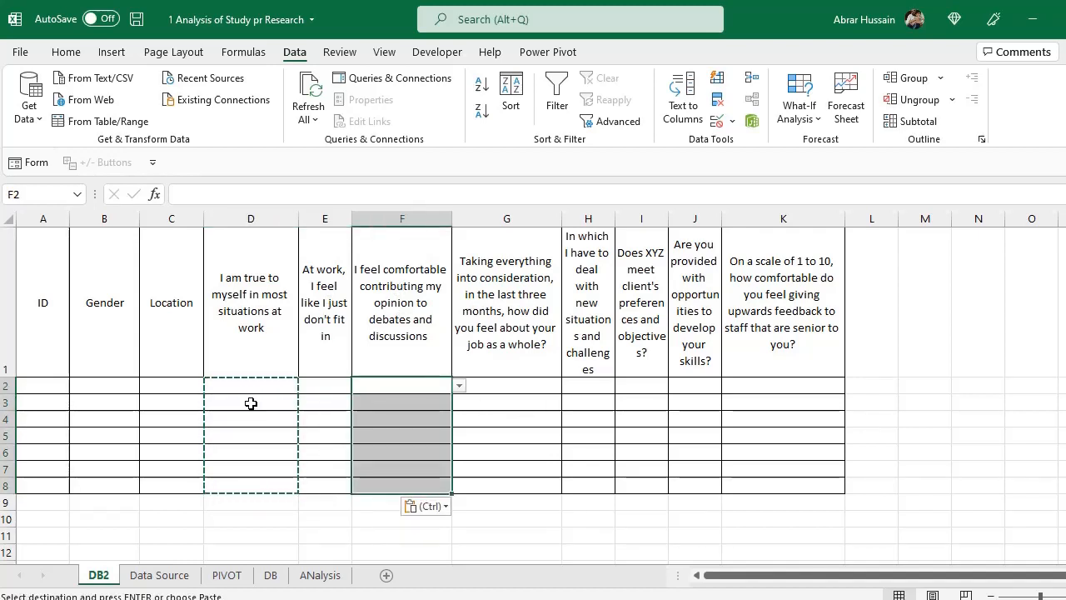
{"action": "left_click", "coordinate": [403, 386]}
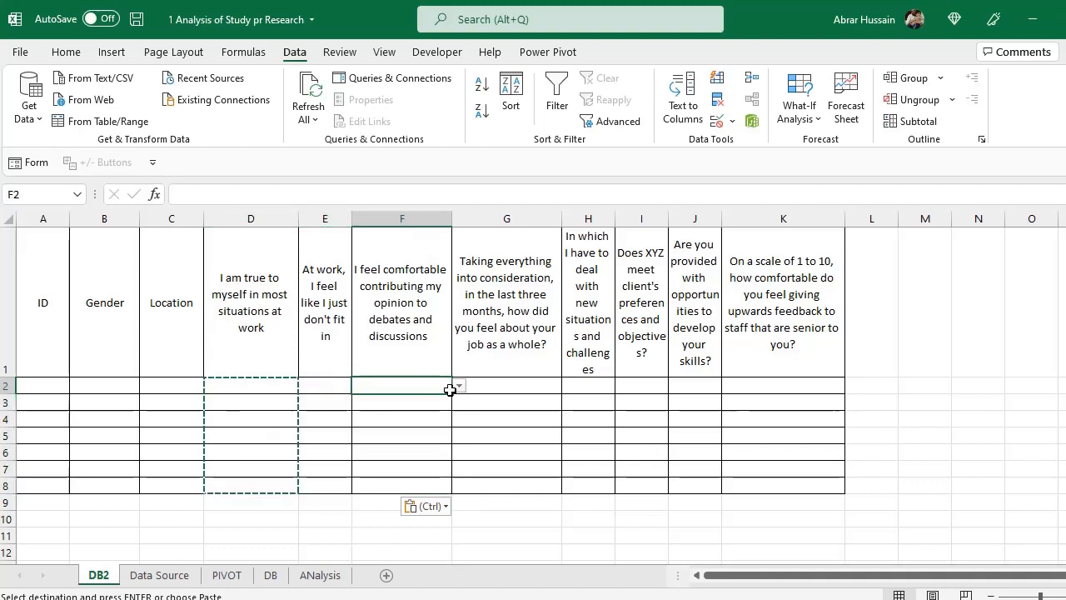
{"action": "left_click", "coordinate": [506, 386]}
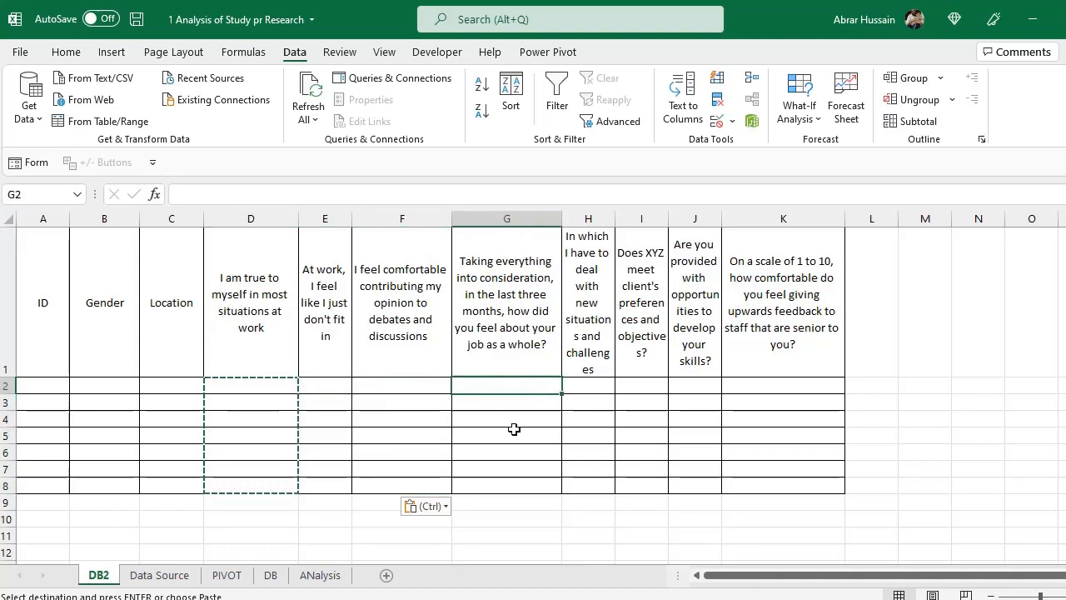
{"action": "left_click_drag", "start_coordinate": [506, 385], "coordinate": [506, 483]}
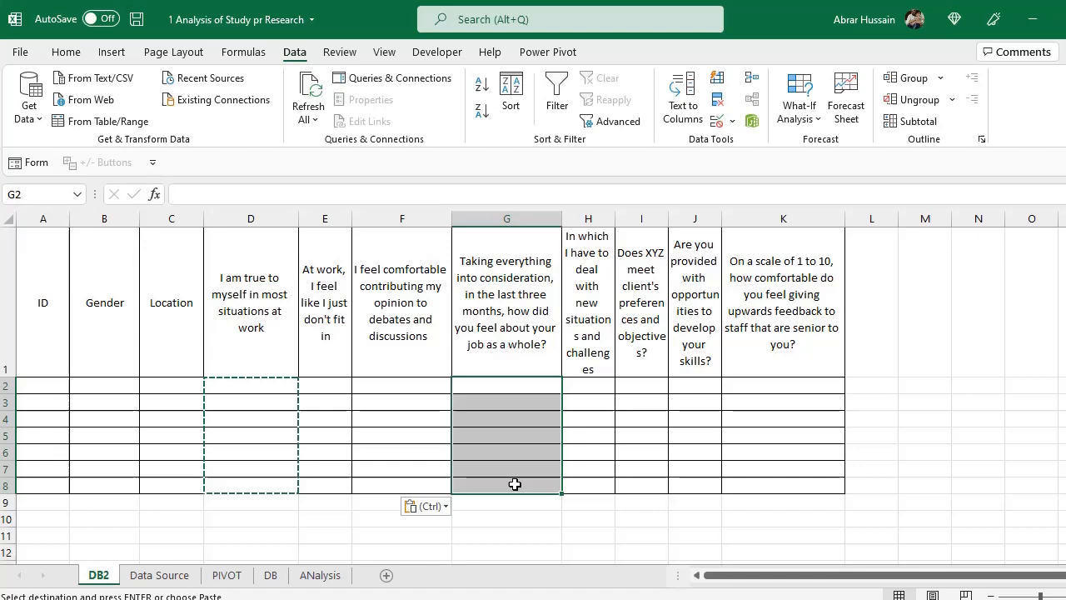
Step: Review the Data Validation settings against the Data Source sheet and widen column H to fit its question
{"action": "left_click", "coordinate": [736, 120]}
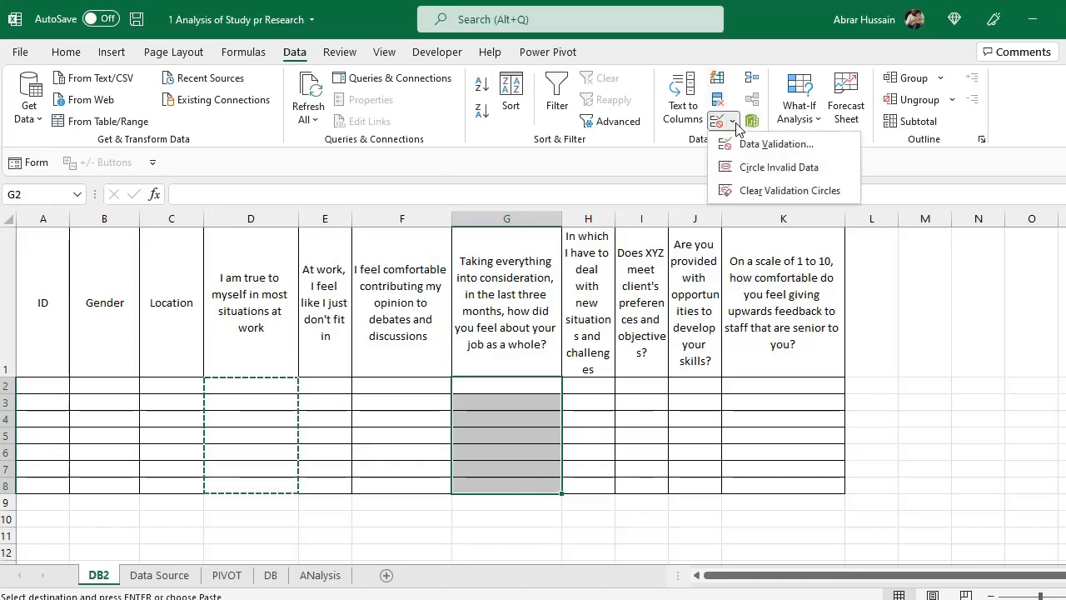
{"action": "left_click", "coordinate": [776, 143]}
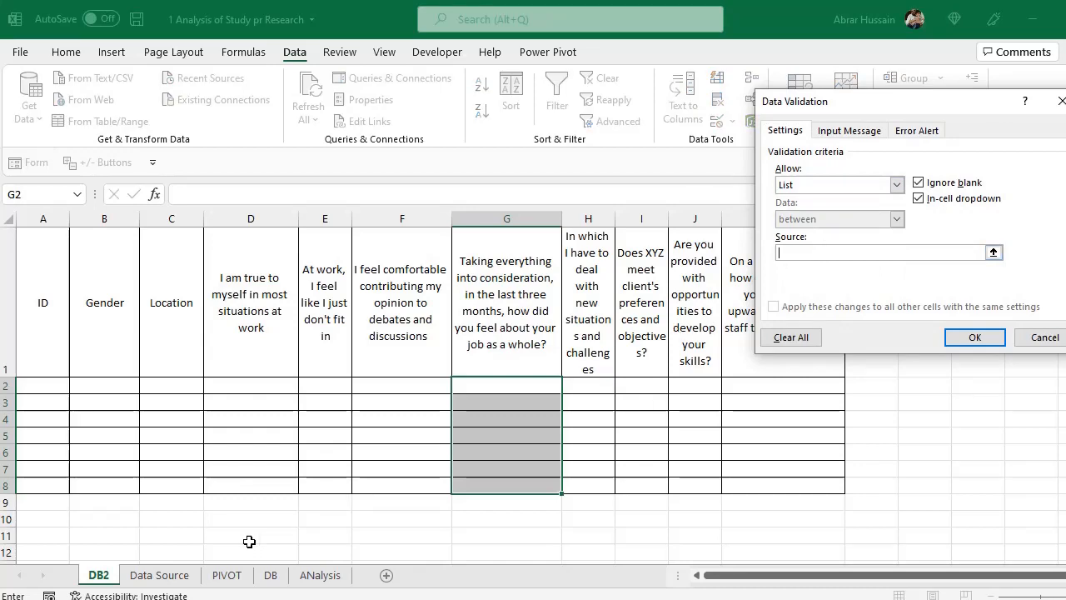
{"action": "left_click", "coordinate": [160, 574]}
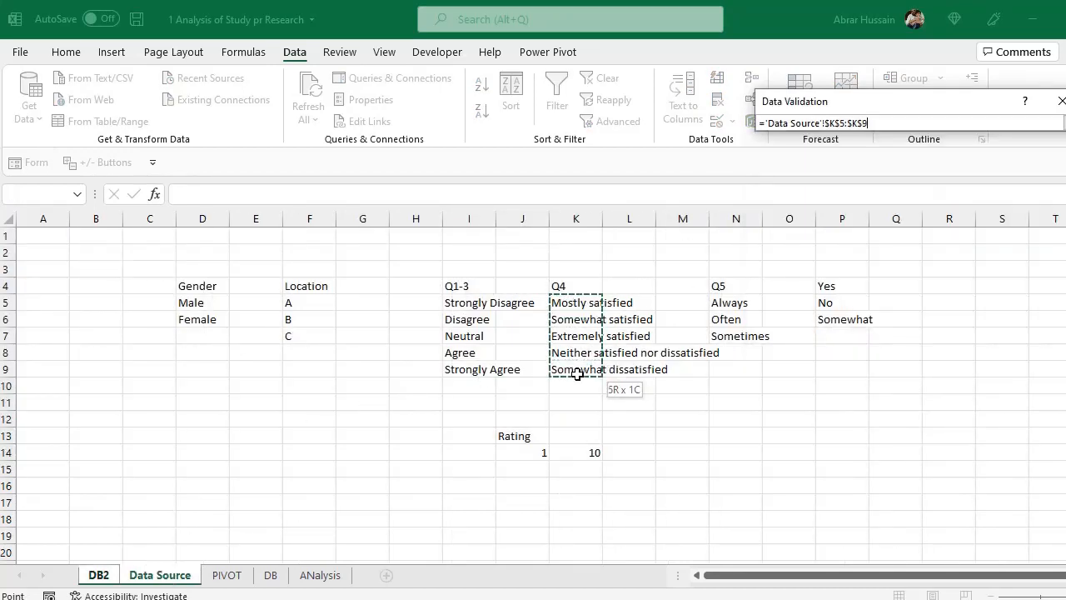
{"action": "left_click", "coordinate": [992, 253]}
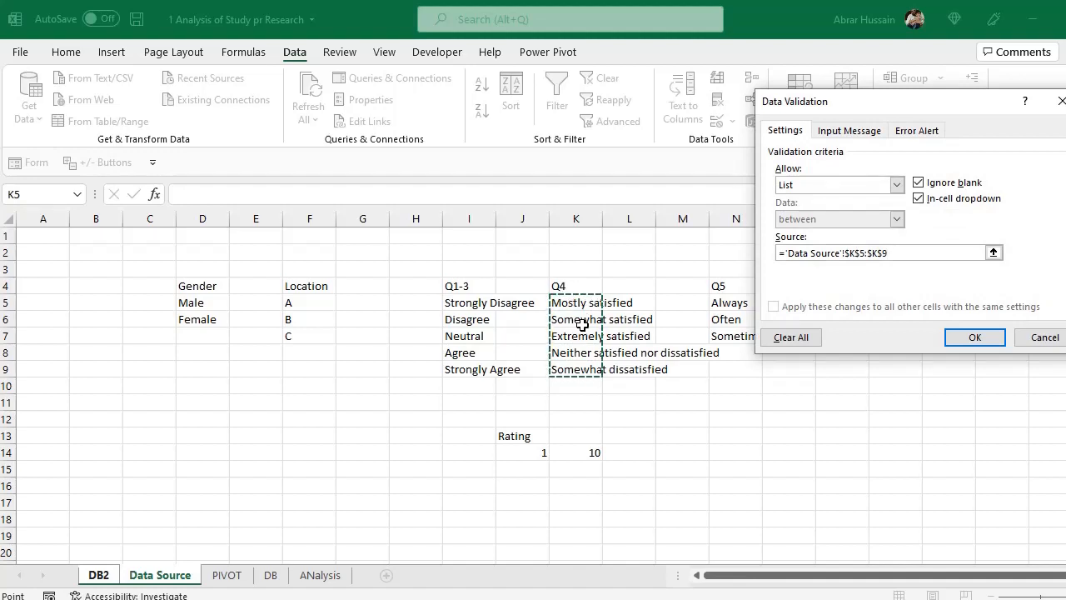
{"action": "left_click", "coordinate": [974, 336]}
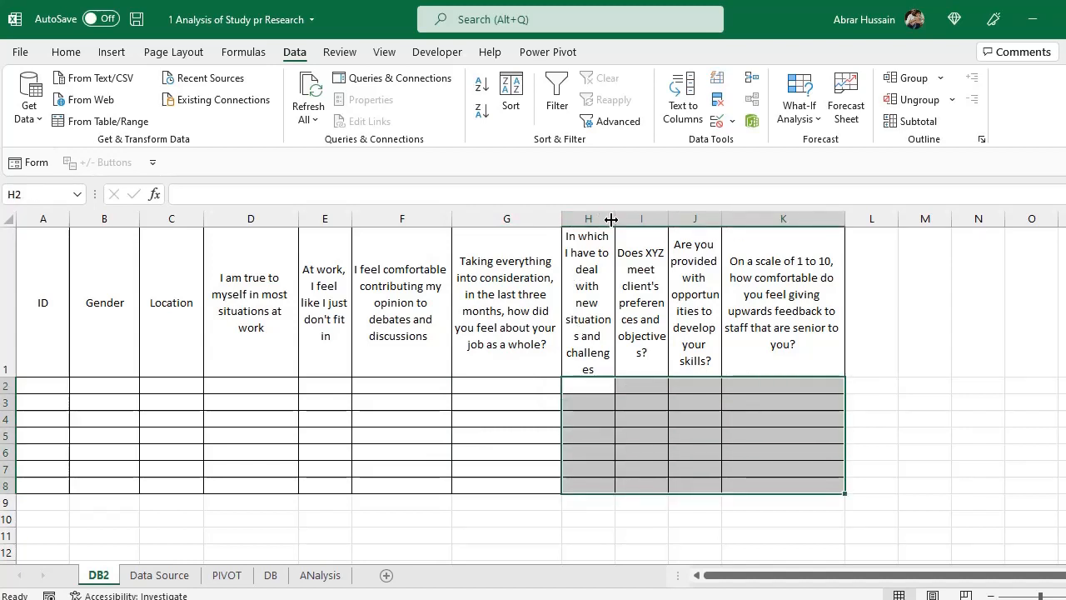
{"action": "left_click_drag", "start_coordinate": [612, 218], "coordinate": [602, 219]}
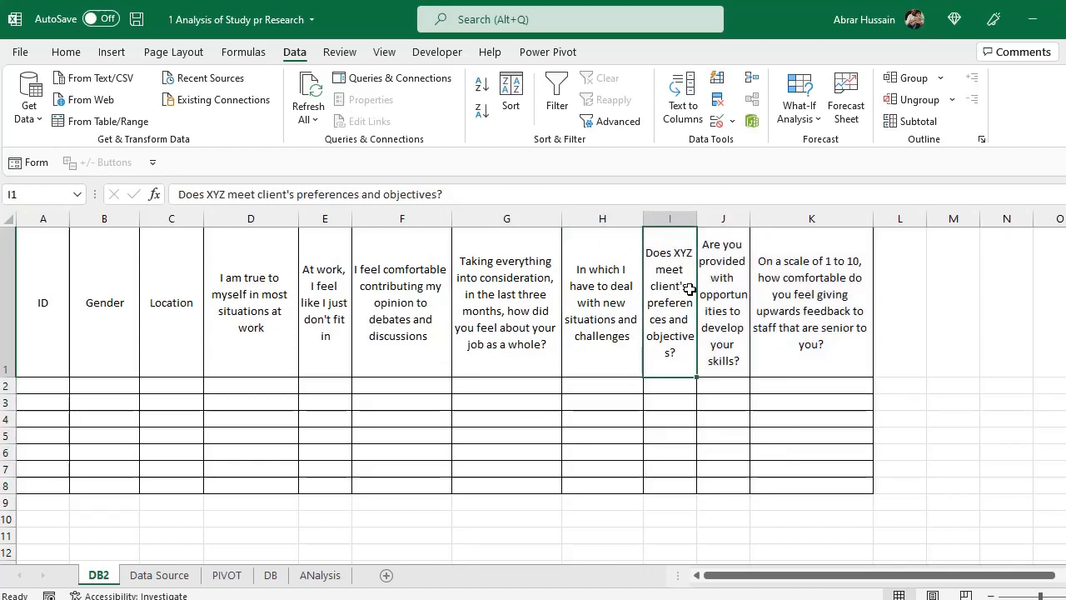
{"action": "mouse_move", "coordinate": [673, 368]}
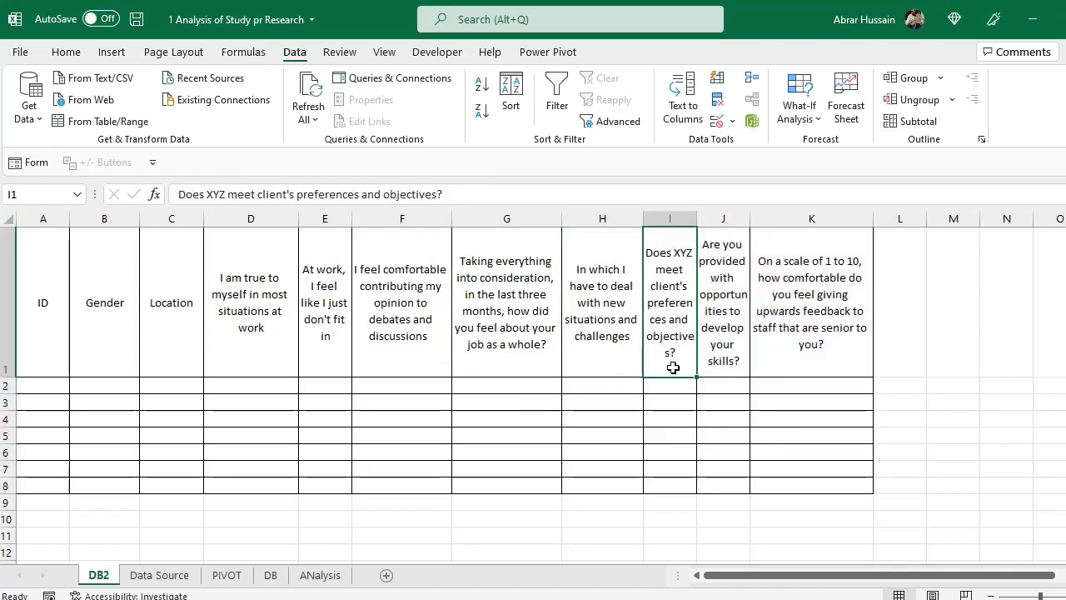
Step: Restrict the client-preferences answer cells I2:I8 to a List validation with source Yes, No
{"action": "left_click", "coordinate": [669, 386]}
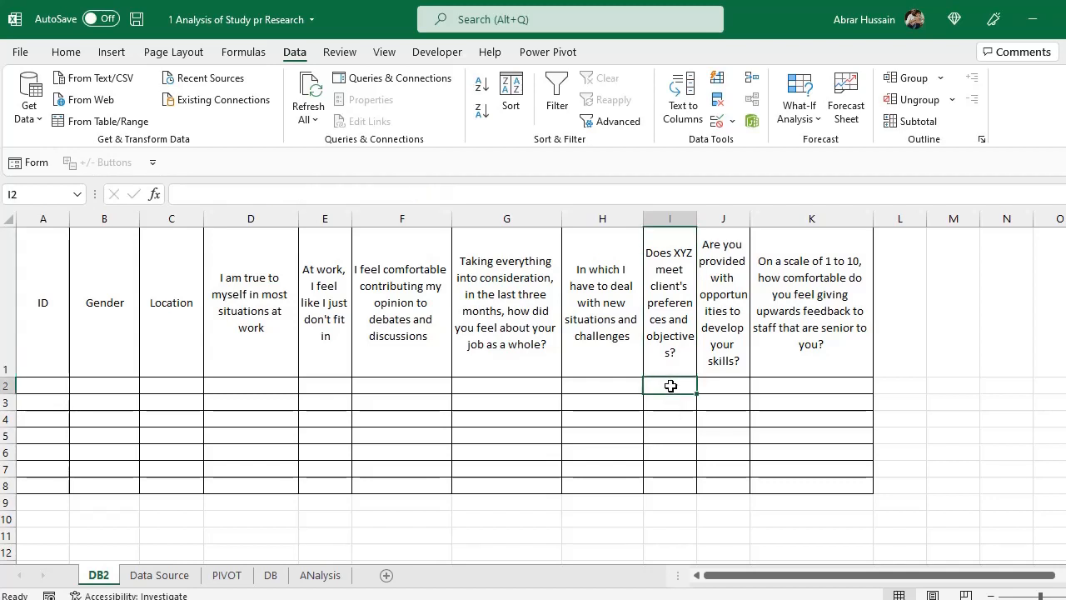
{"action": "left_click_drag", "start_coordinate": [669, 386], "coordinate": [669, 489]}
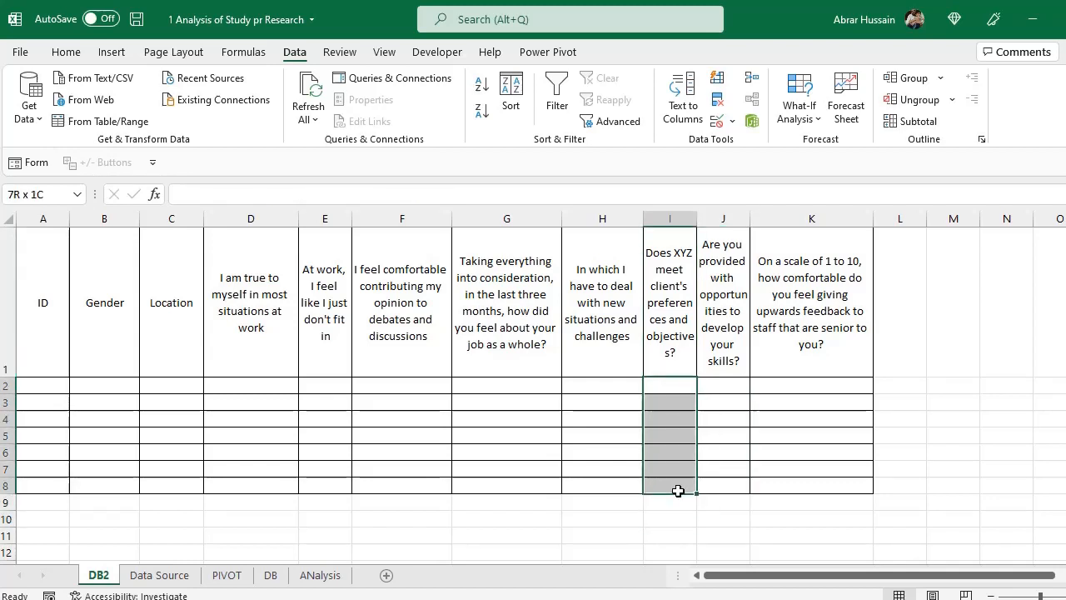
{"action": "left_click", "coordinate": [670, 449]}
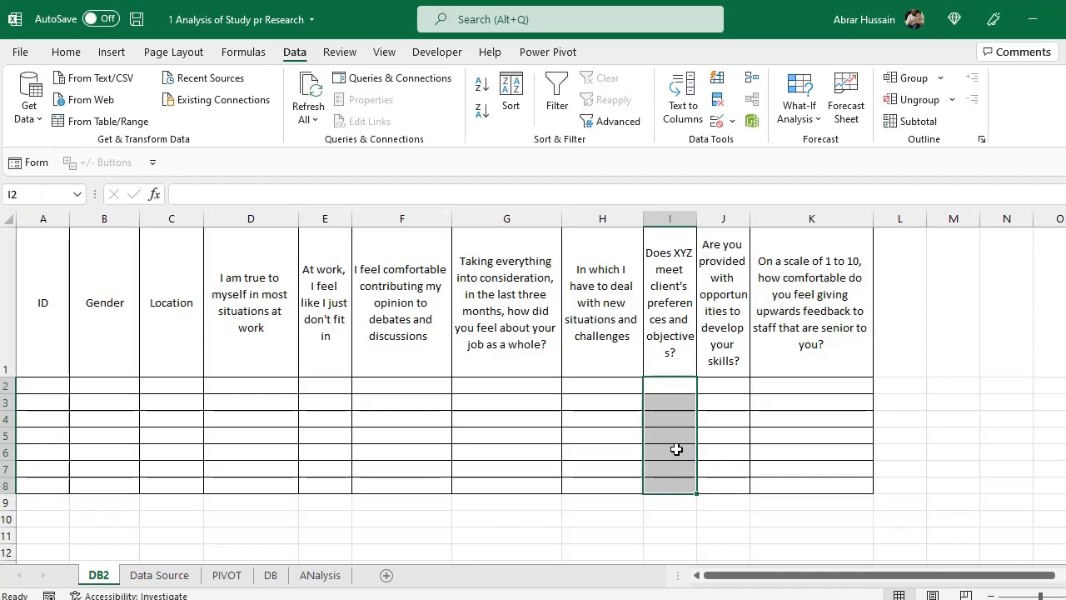
{"action": "left_click", "coordinate": [735, 120]}
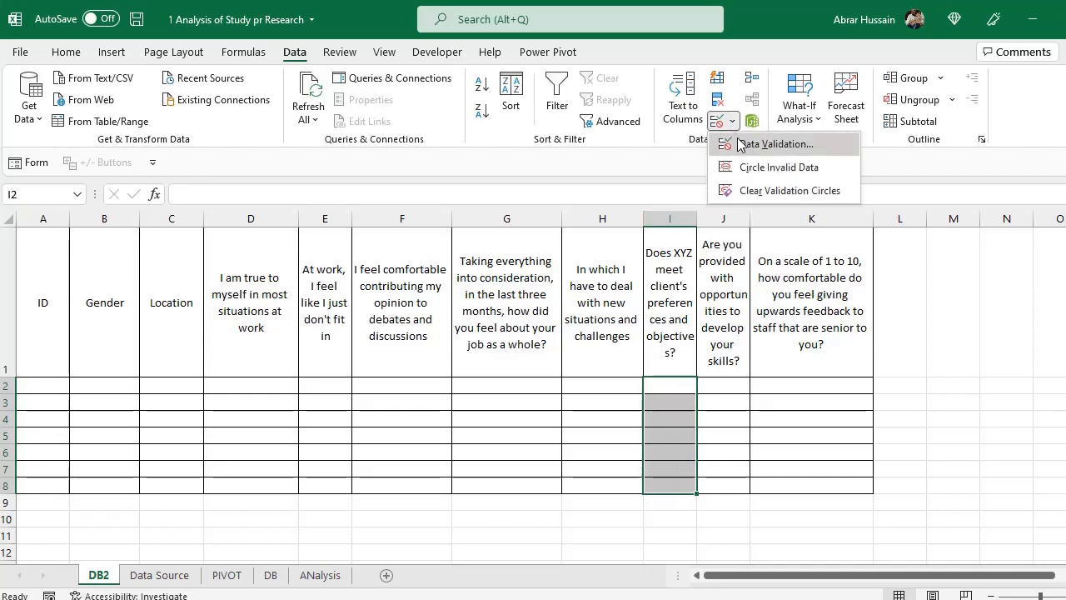
{"action": "left_click", "coordinate": [776, 144]}
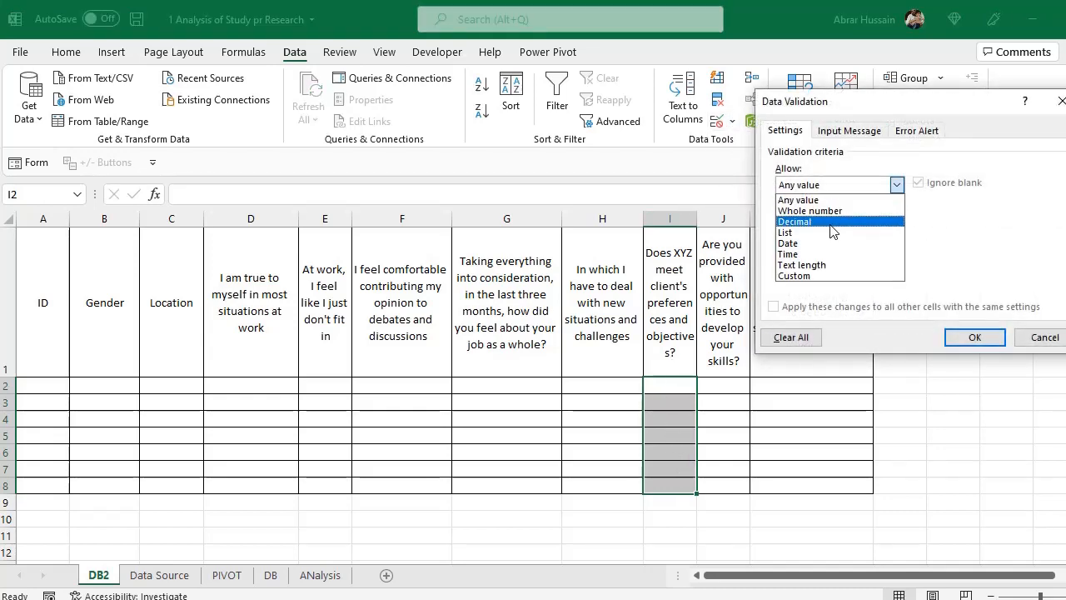
{"action": "left_click", "coordinate": [785, 231]}
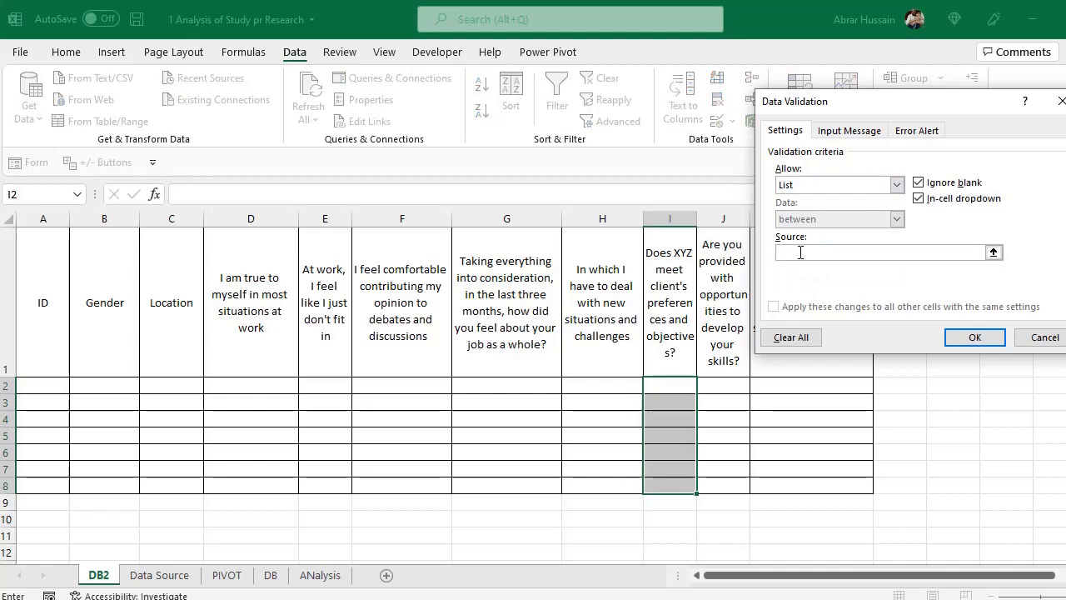
{"action": "type", "text": "Yes, No"}
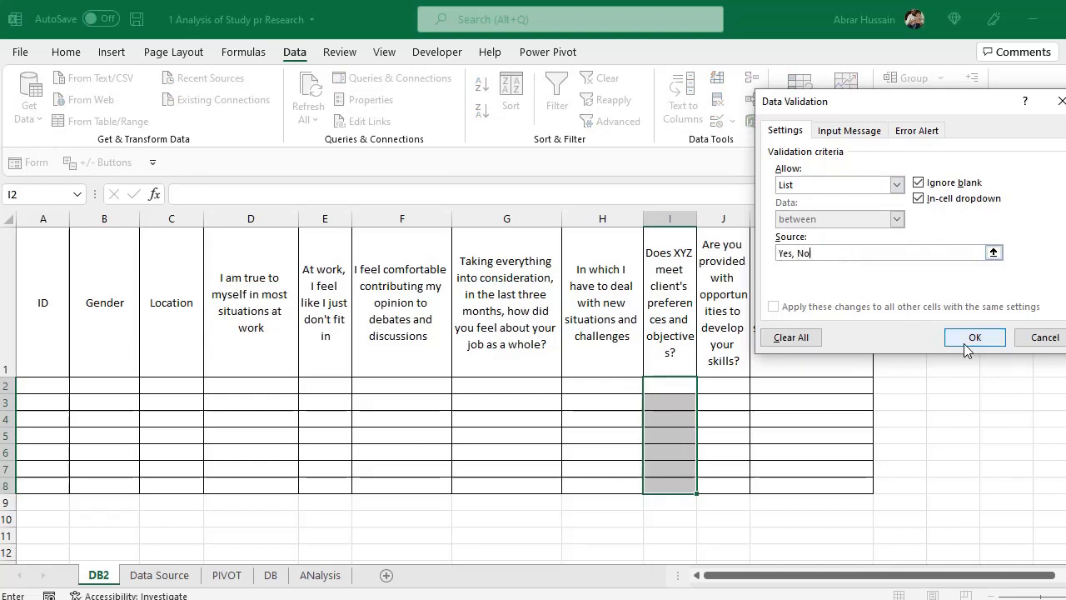
{"action": "left_click", "coordinate": [975, 336]}
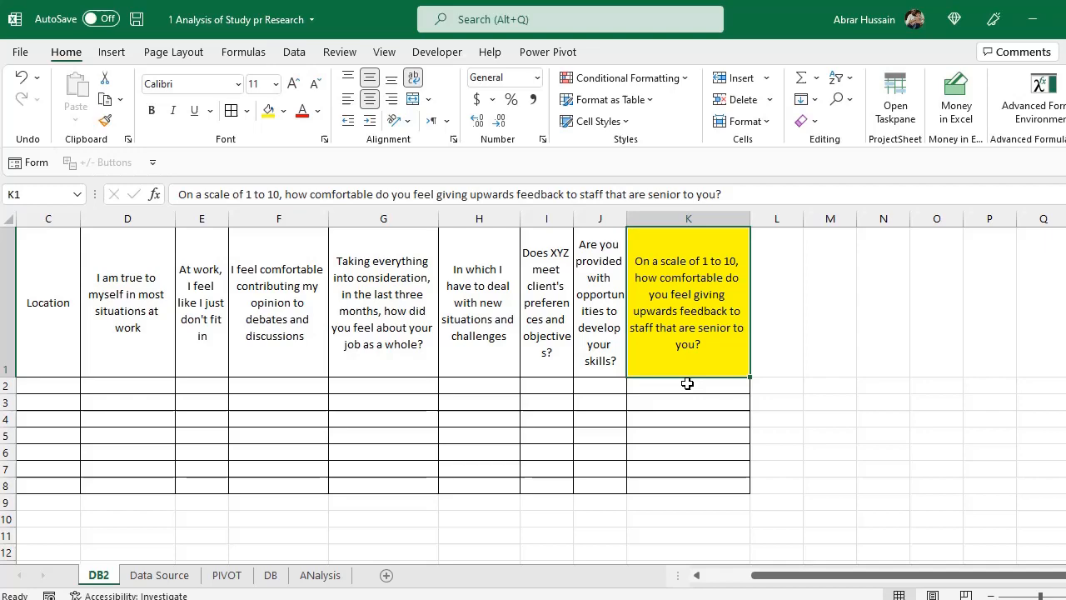
Step: Validate the 1-to-10 rating cells K2:K8 as a List sourced from 'Data Source'!$J$14:$J$23
{"action": "left_click", "coordinate": [294, 51]}
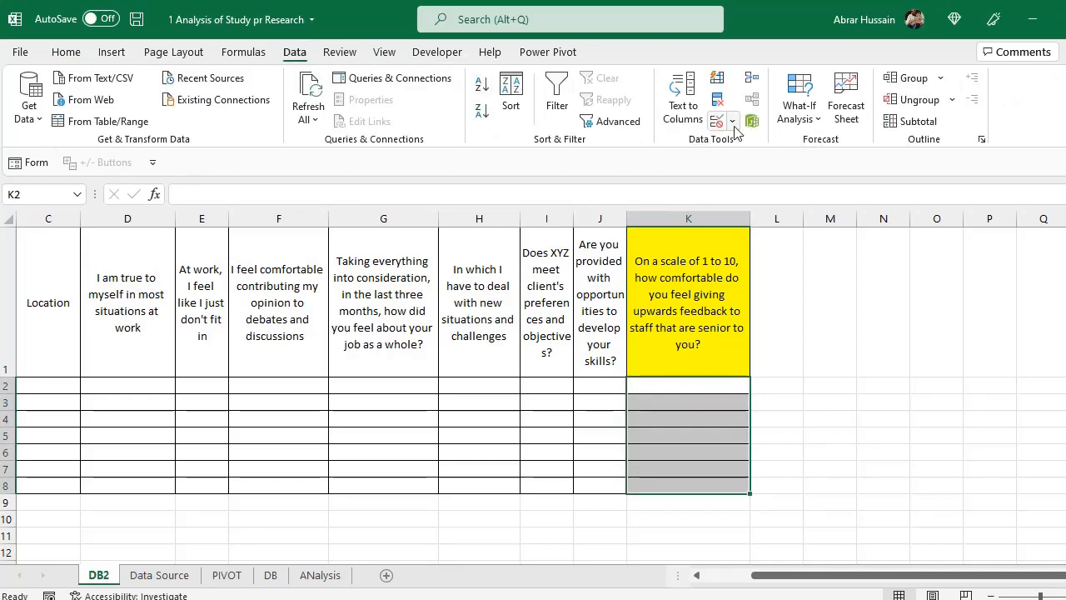
{"action": "left_click", "coordinate": [716, 119]}
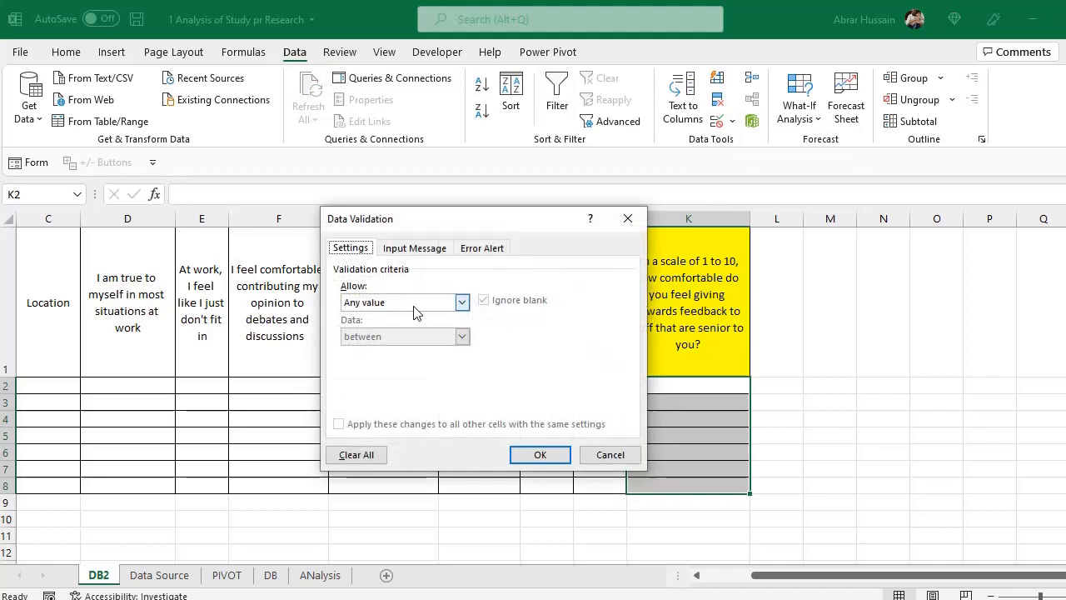
{"action": "left_click", "coordinate": [461, 301]}
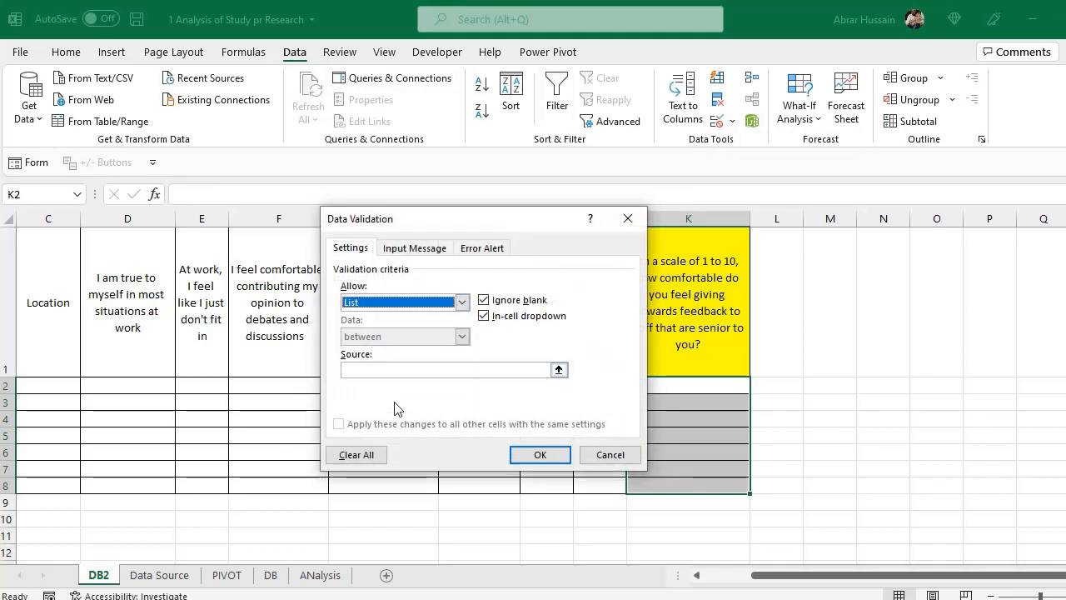
{"action": "left_click", "coordinate": [160, 575]}
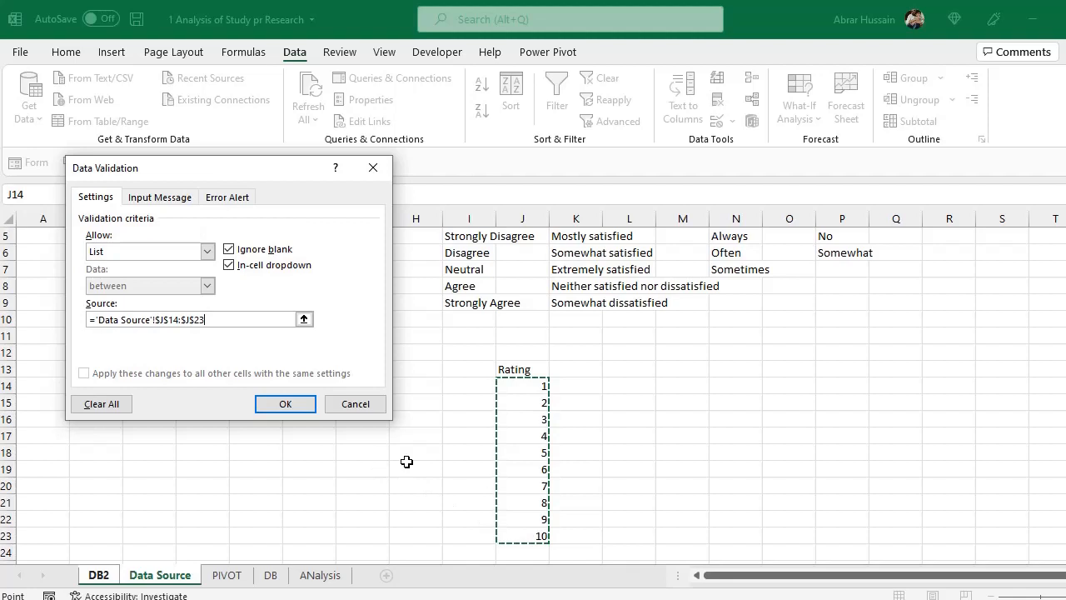
{"action": "left_click", "coordinate": [285, 404]}
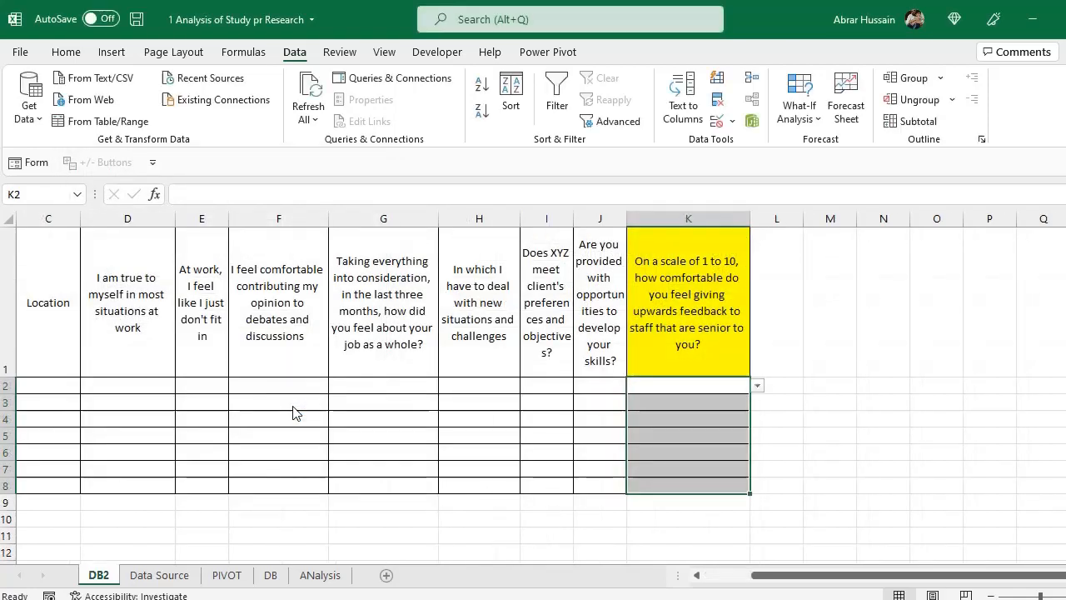
{"action": "left_click", "coordinate": [756, 385]}
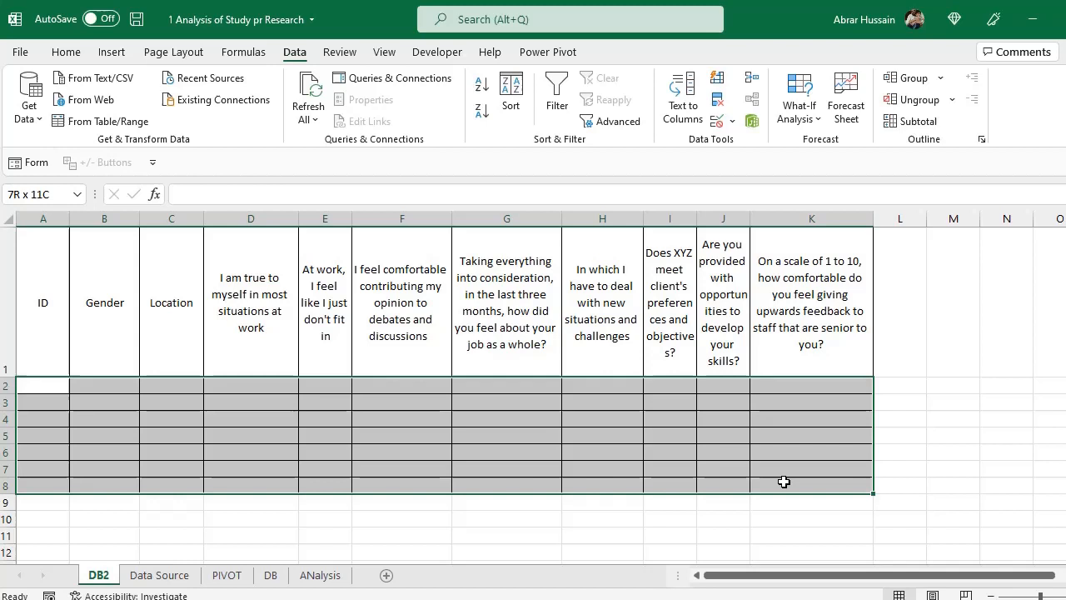
{"action": "left_click", "coordinate": [43, 385]}
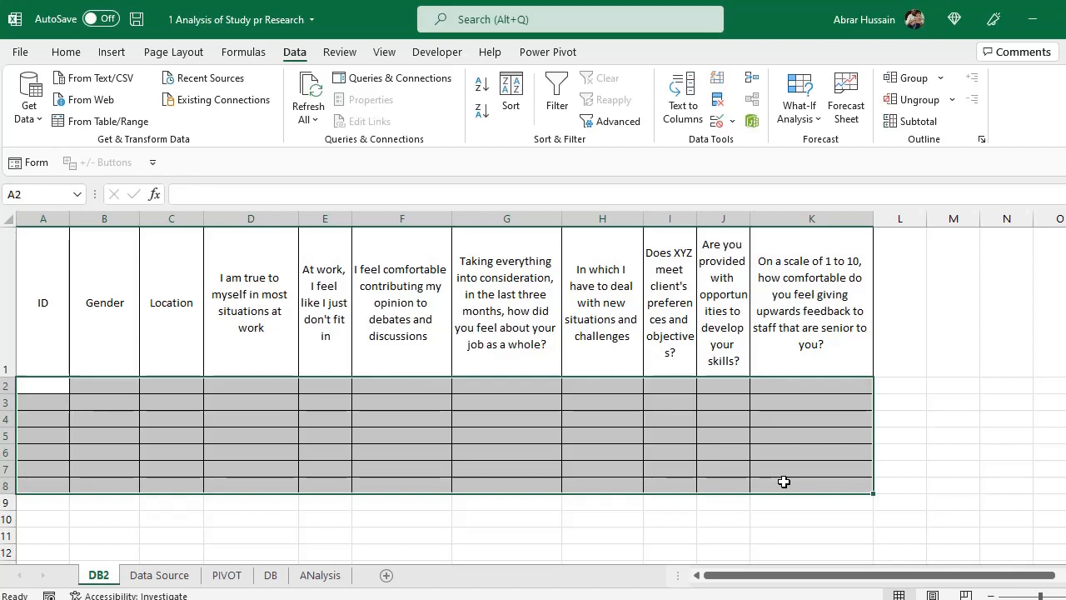
{"action": "left_click", "coordinate": [43, 385]}
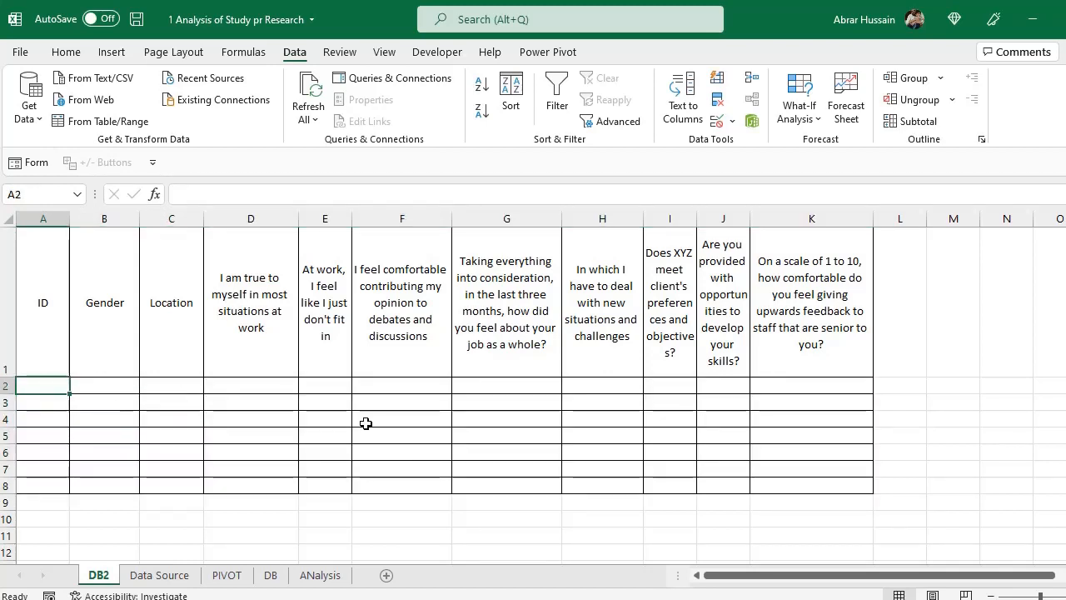
{"action": "type", "text": "10001"}
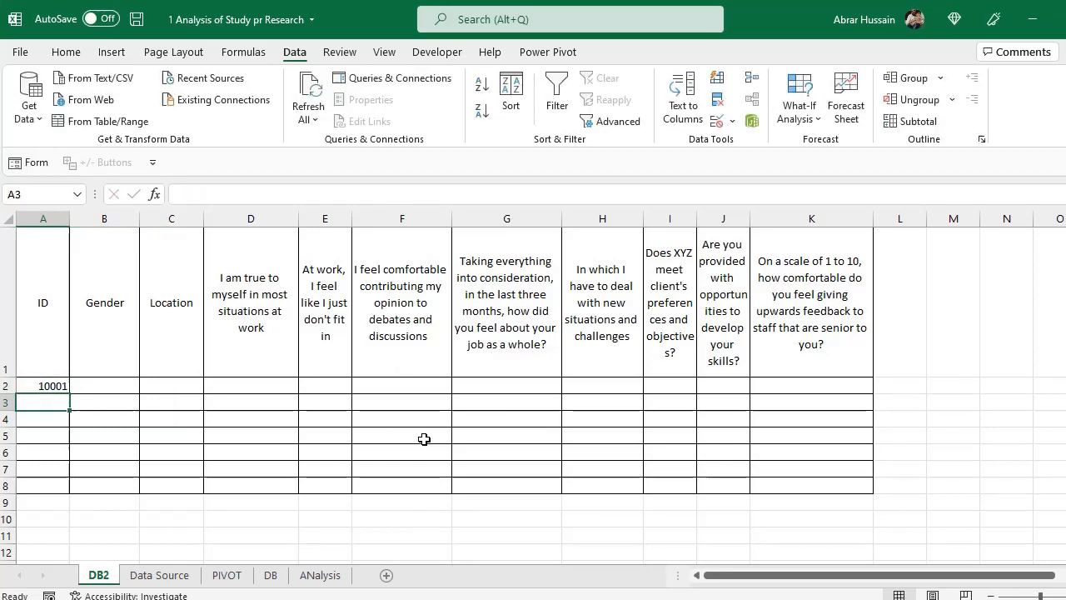
{"action": "left_click", "coordinate": [170, 386]}
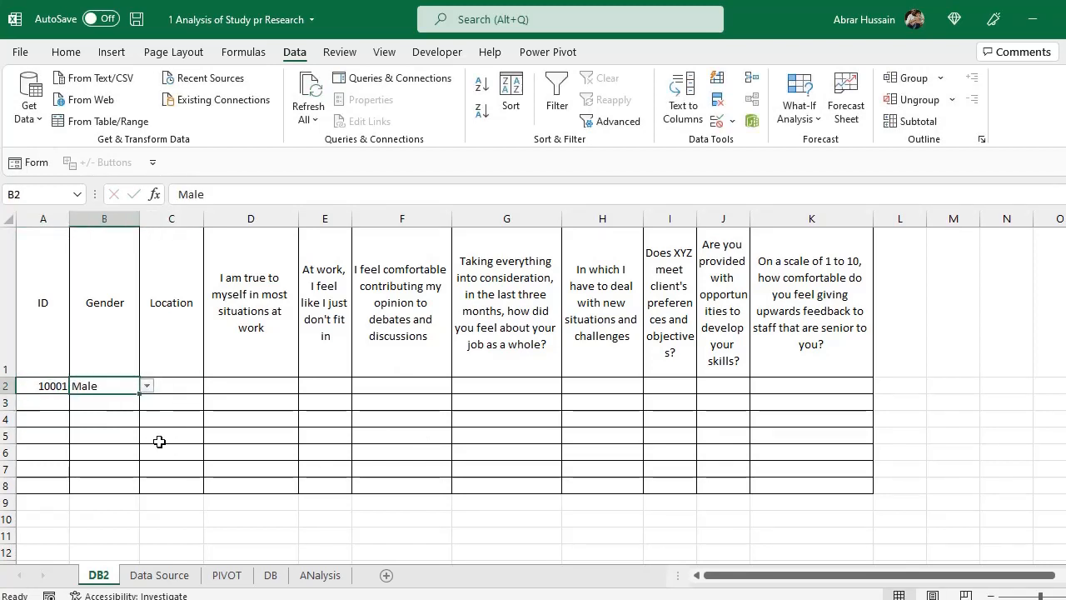
{"action": "left_click", "coordinate": [147, 384]}
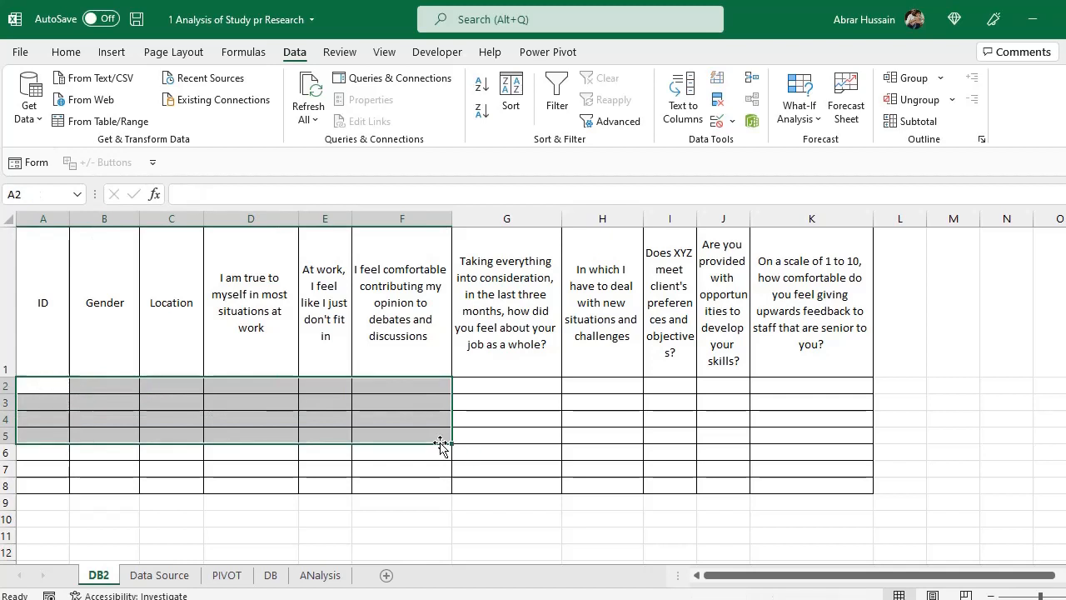
{"action": "left_click", "coordinate": [44, 303]}
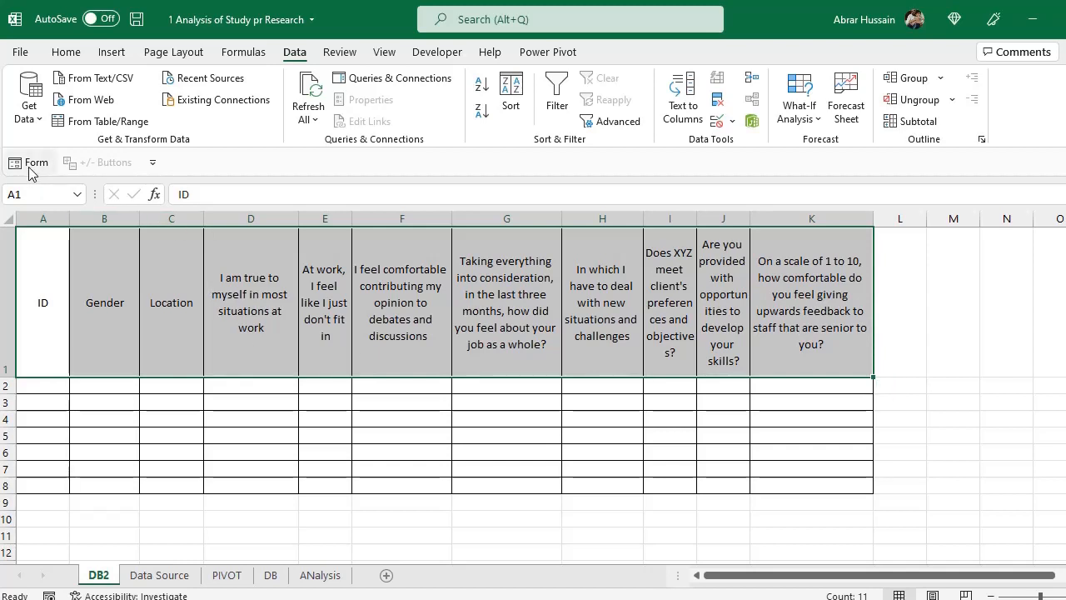
{"action": "mouse_move", "coordinate": [36, 163]}
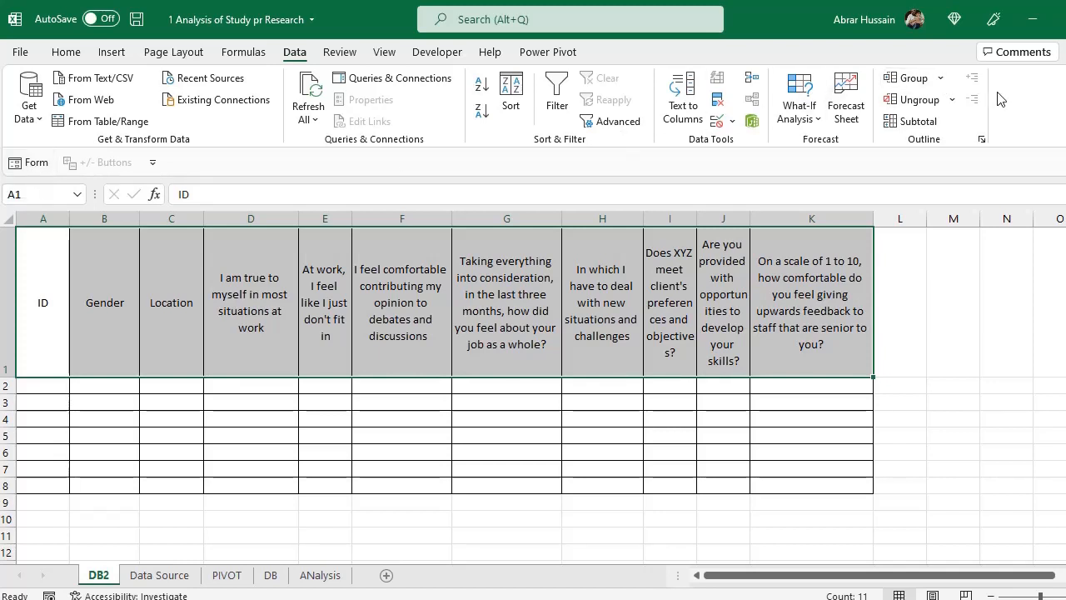
{"action": "right_click", "coordinate": [999, 98]}
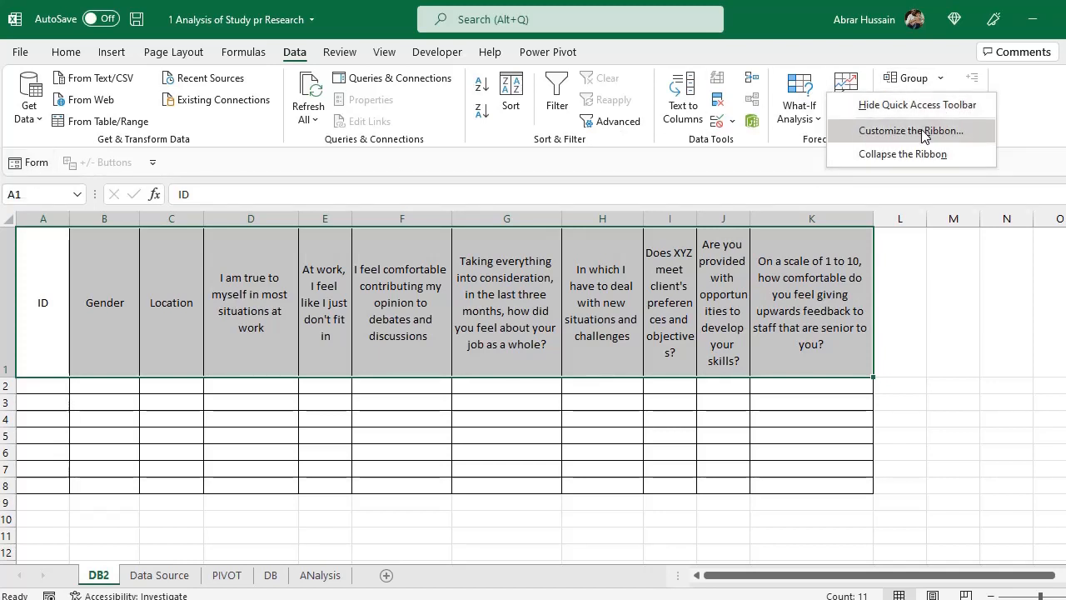
{"action": "left_click", "coordinate": [912, 130]}
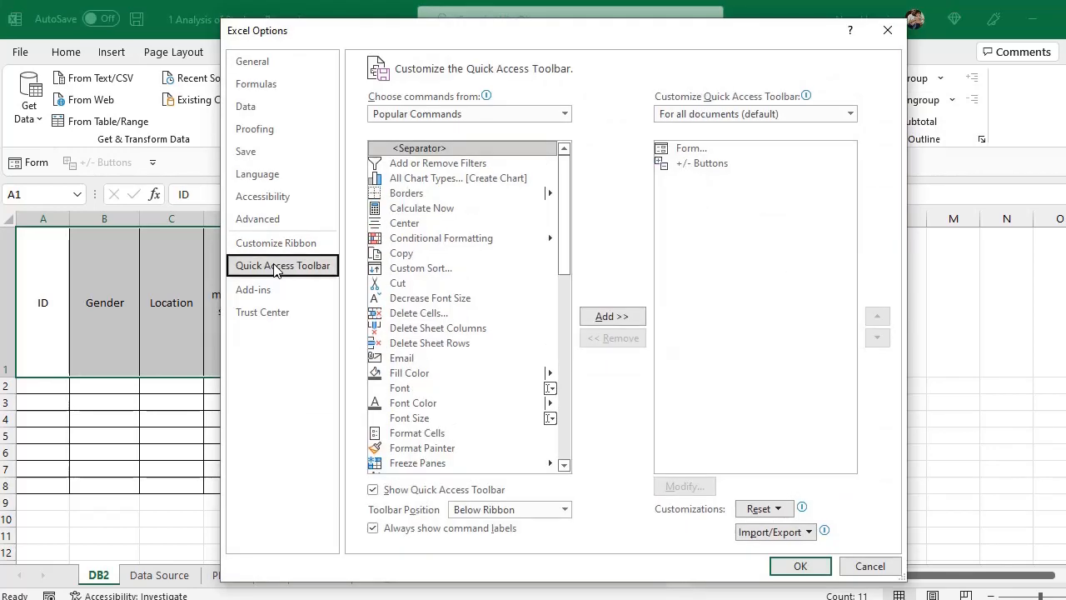
{"action": "left_click", "coordinate": [701, 163]}
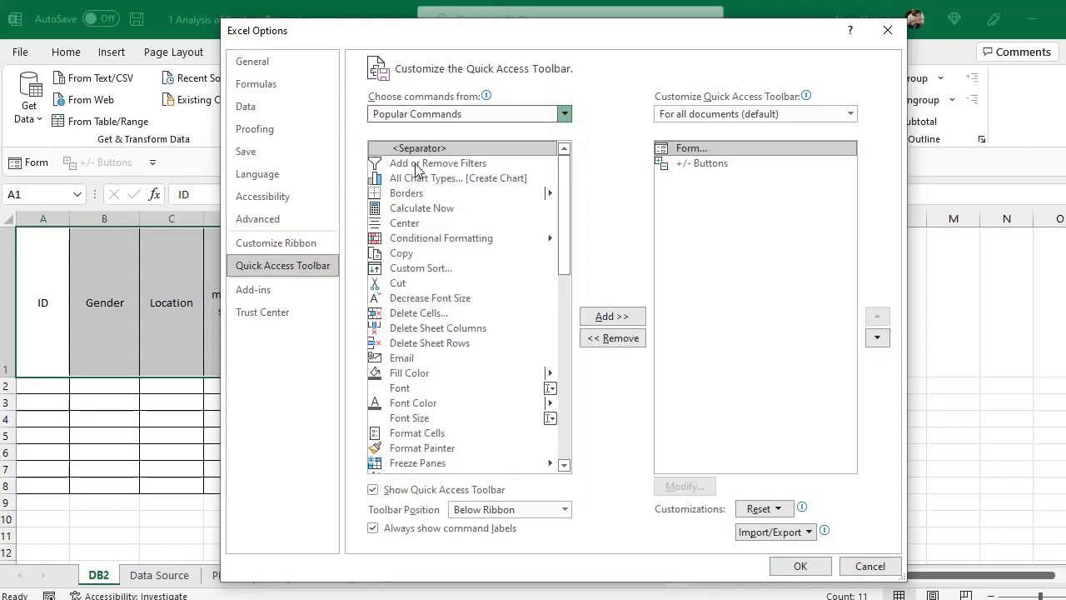
{"action": "left_click", "coordinate": [563, 113]}
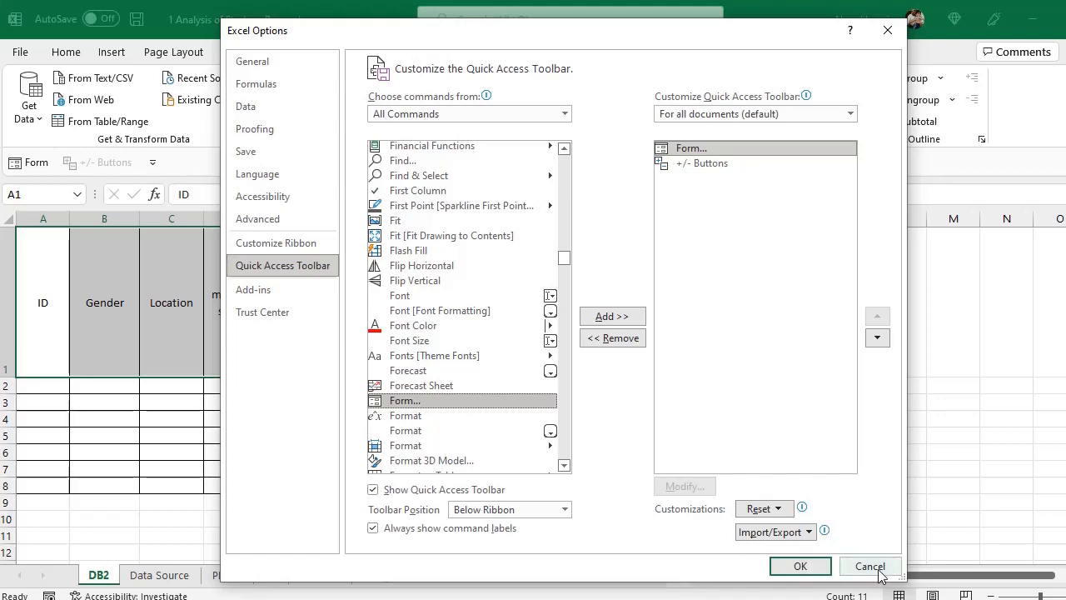
{"action": "left_click", "coordinate": [870, 566]}
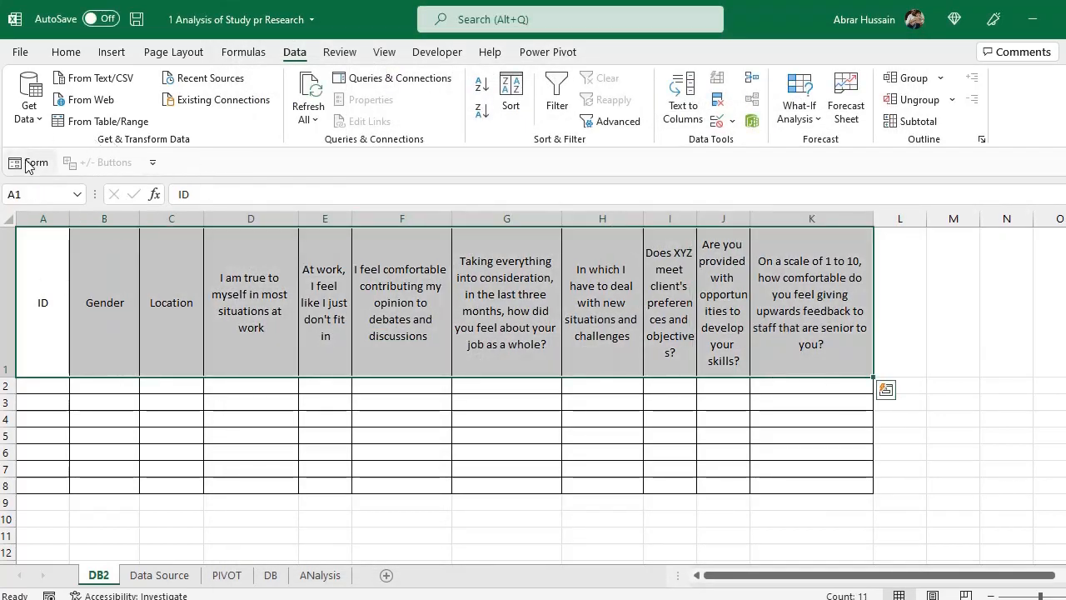
Step: Launch the data Form for the DB2 table, accept the column labels, and begin a record with ID, Gender and Location
{"action": "left_click", "coordinate": [28, 162]}
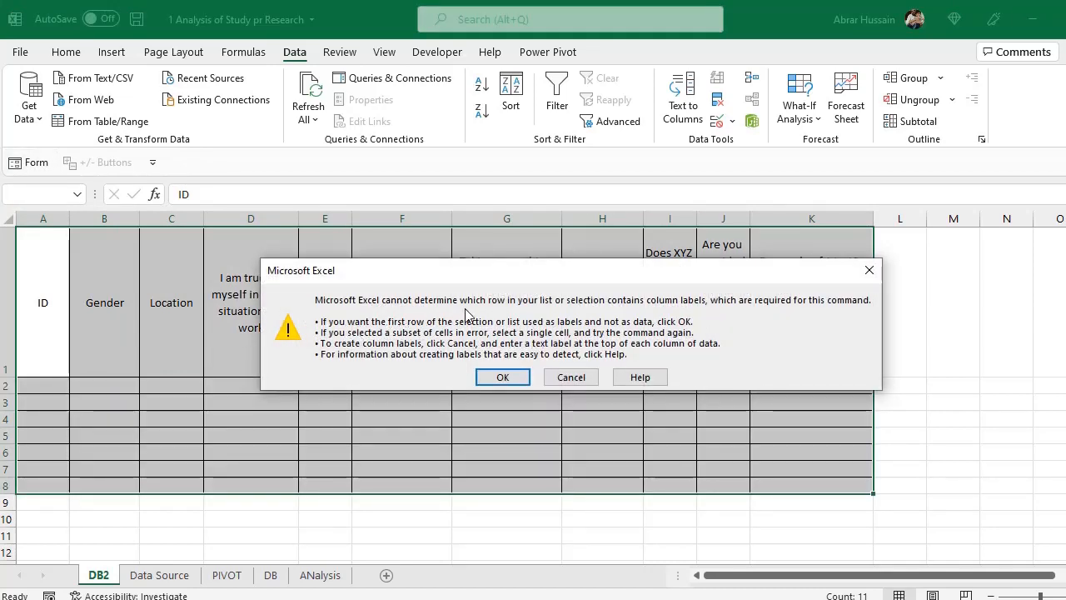
{"action": "mouse_move", "coordinate": [663, 313]}
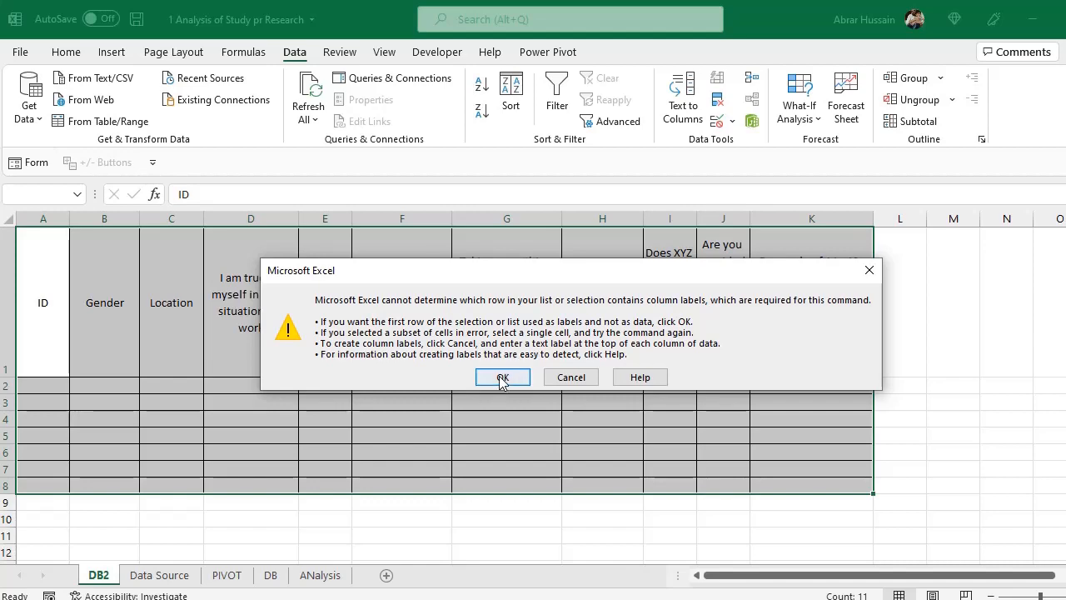
{"action": "left_click", "coordinate": [503, 376]}
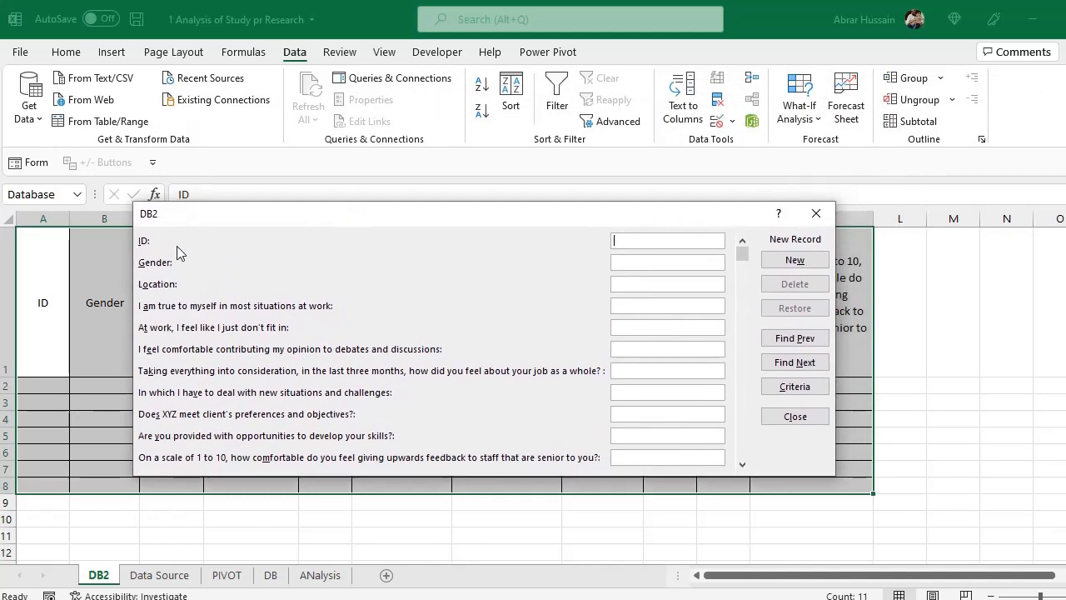
{"action": "type", "text": "10001"}
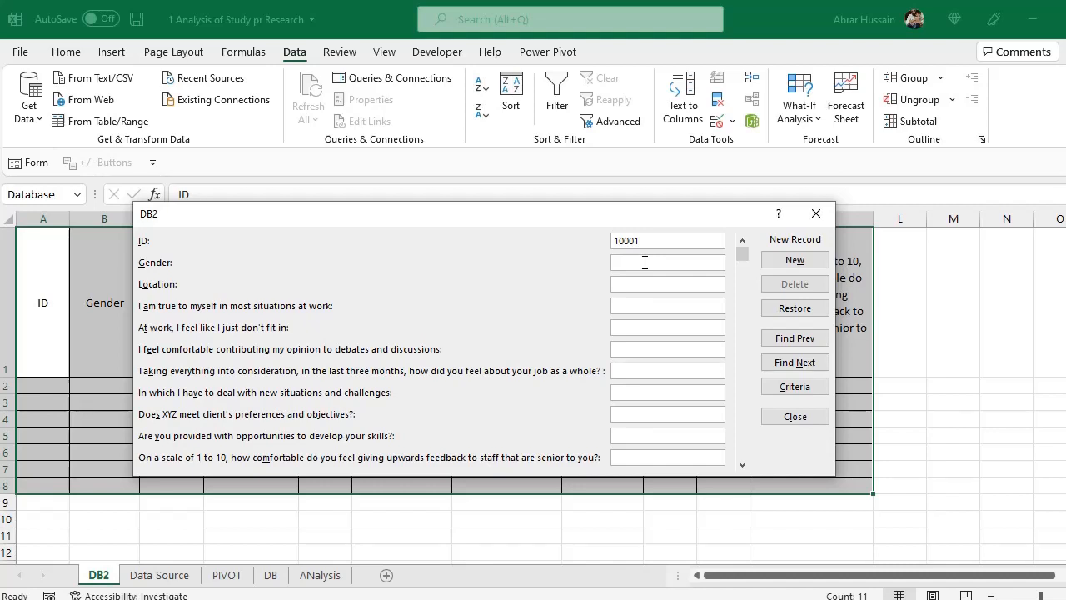
{"action": "left_click", "coordinate": [666, 263]}
{"action": "type", "text": "Male"}
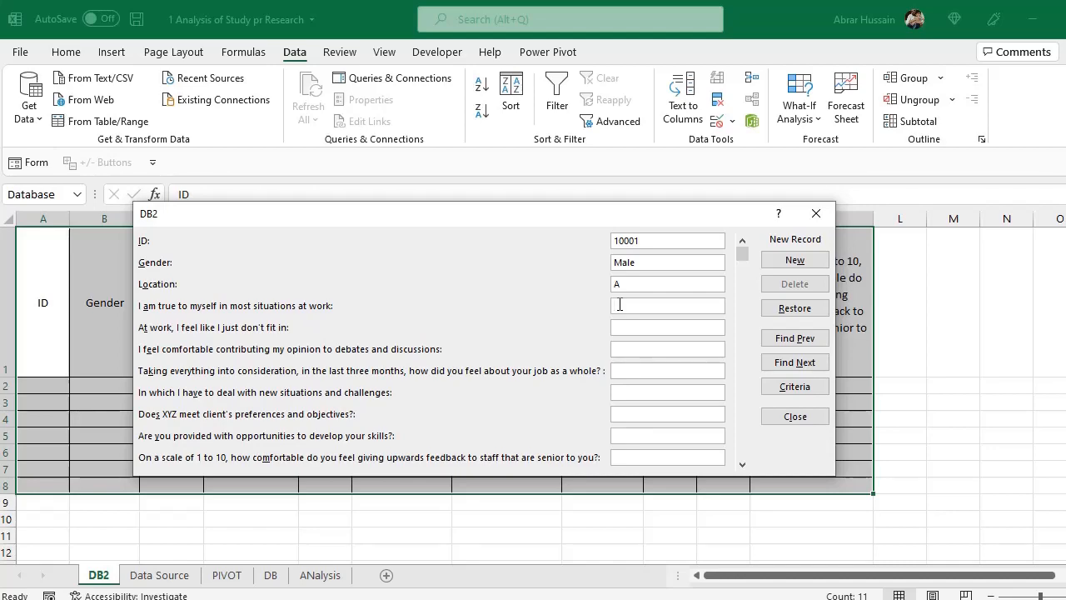
{"action": "left_click", "coordinate": [793, 417]}
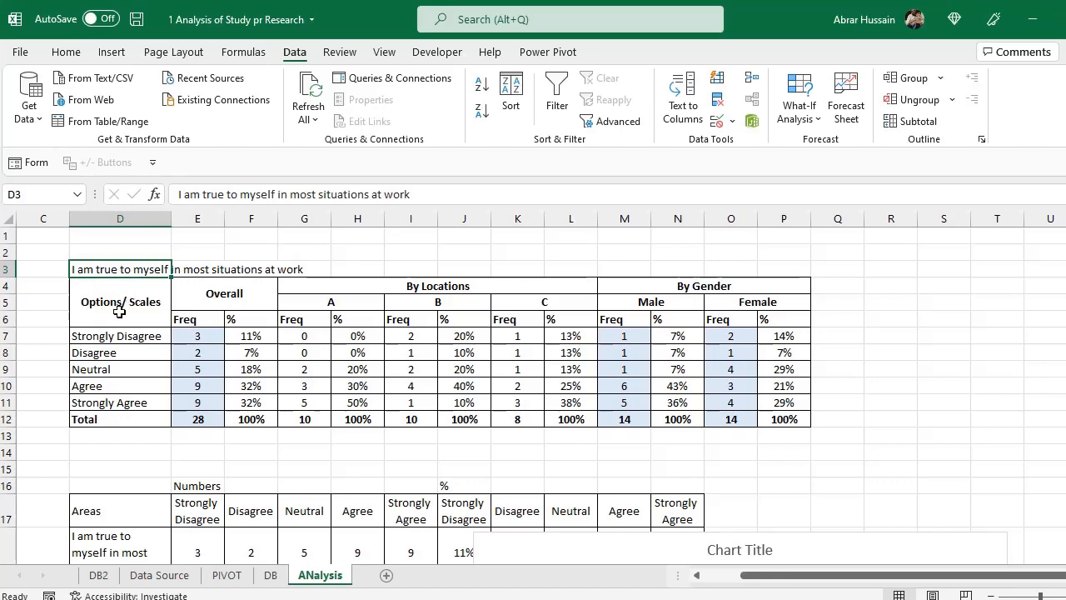
Step: Go to the ANalysis sheet and scroll through its location/gender frequency tables and bar chart
{"action": "left_click", "coordinate": [223, 293]}
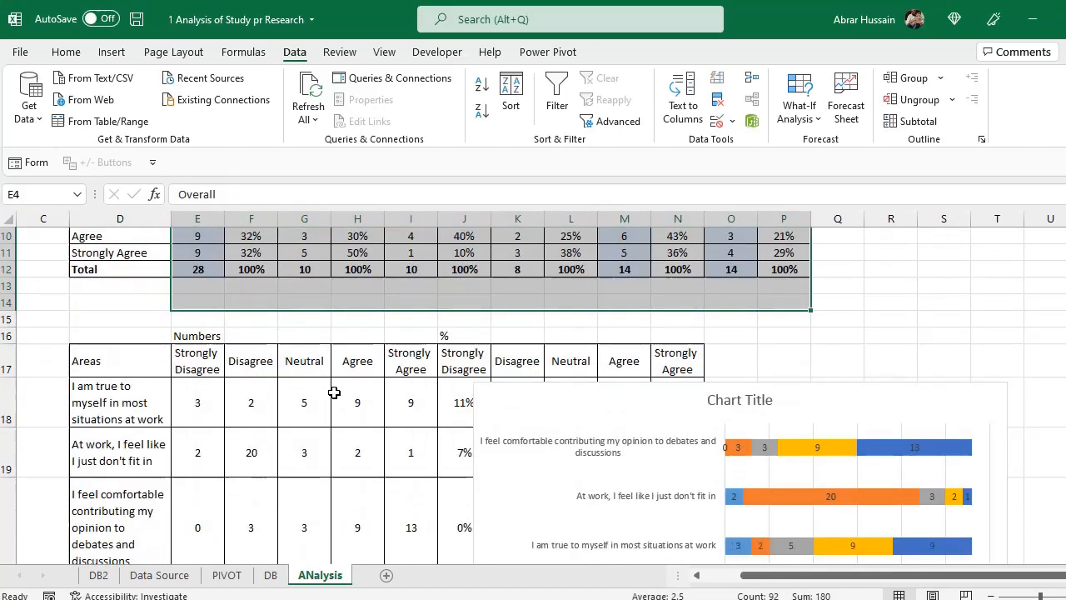
{"action": "scroll", "scroll_direction": "down", "scroll_amount": 3}
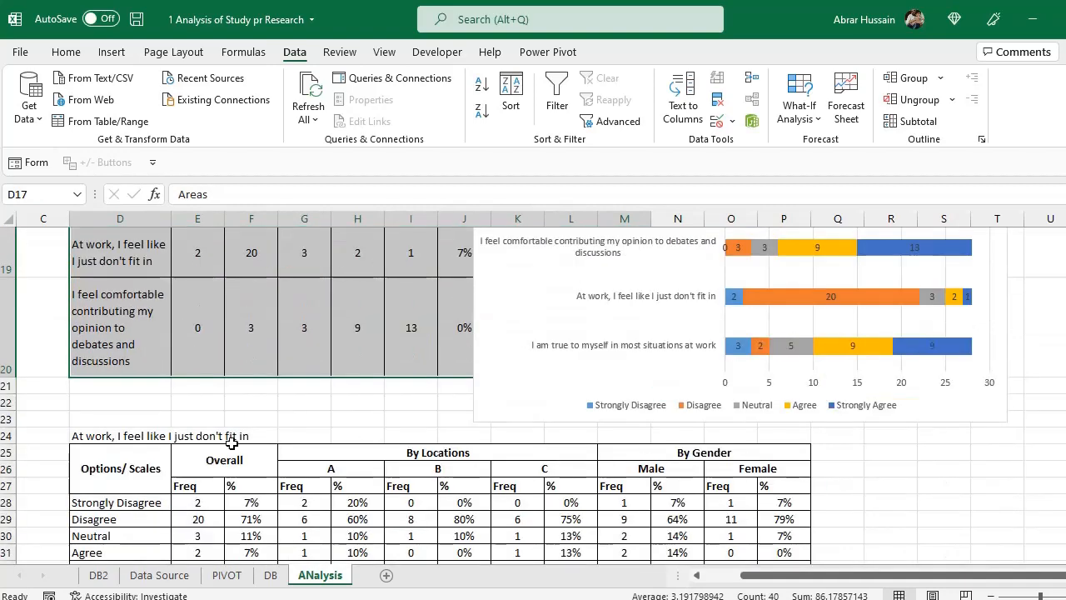
{"action": "scroll", "scroll_direction": "down", "scroll_amount": 3}
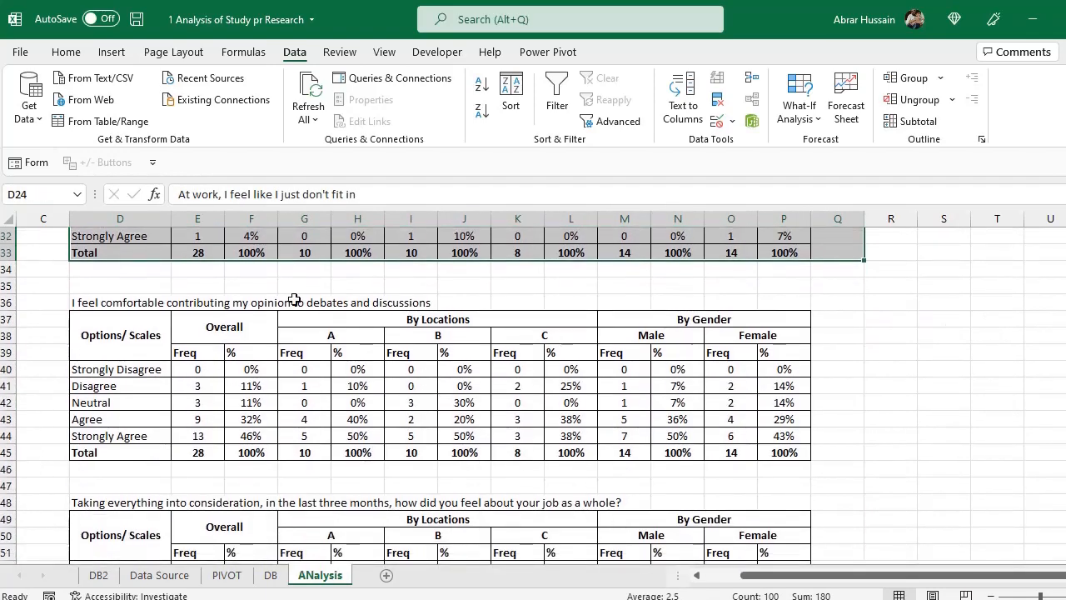
{"action": "scroll", "scroll_direction": "down", "scroll_amount": 3}
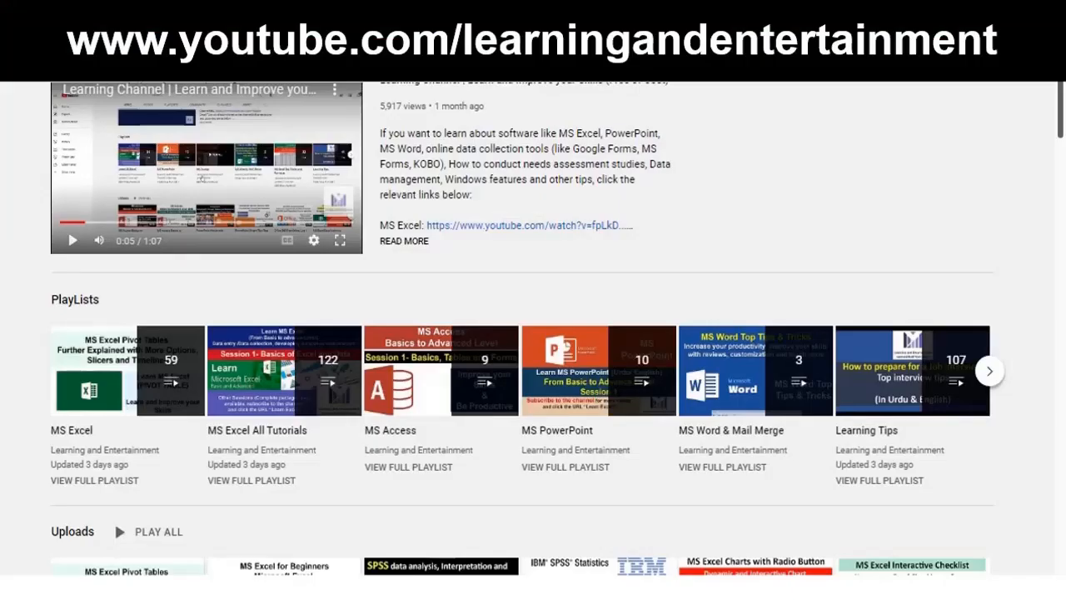
{"action": "mouse_move", "coordinate": [536, 275]}
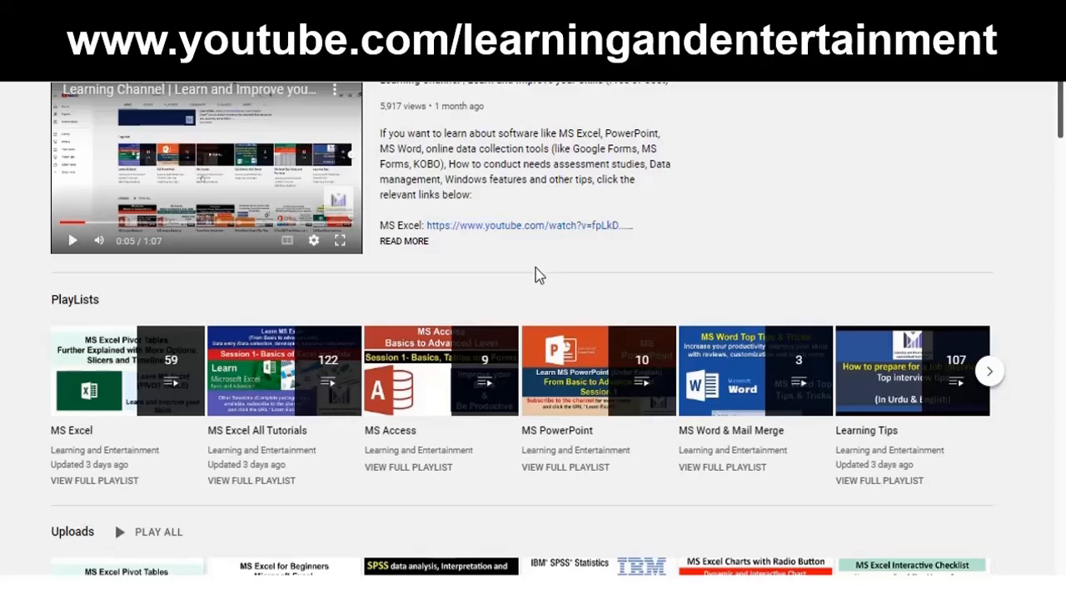
{"action": "scroll", "scroll_direction": "down", "scroll_amount": 3}
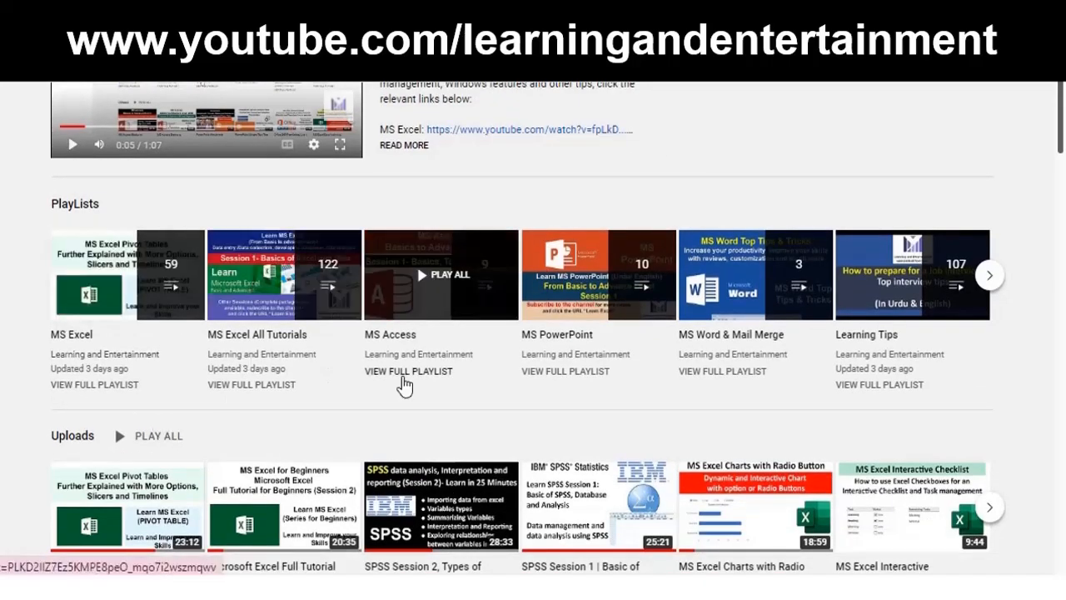
{"action": "mouse_move", "coordinate": [587, 358]}
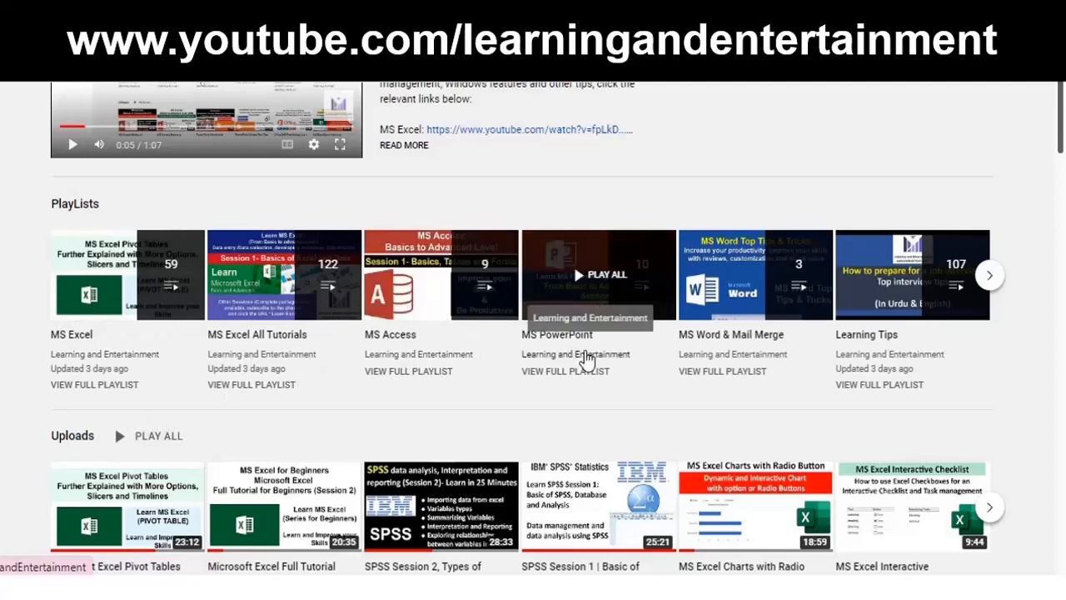
{"action": "mouse_move", "coordinate": [875, 360]}
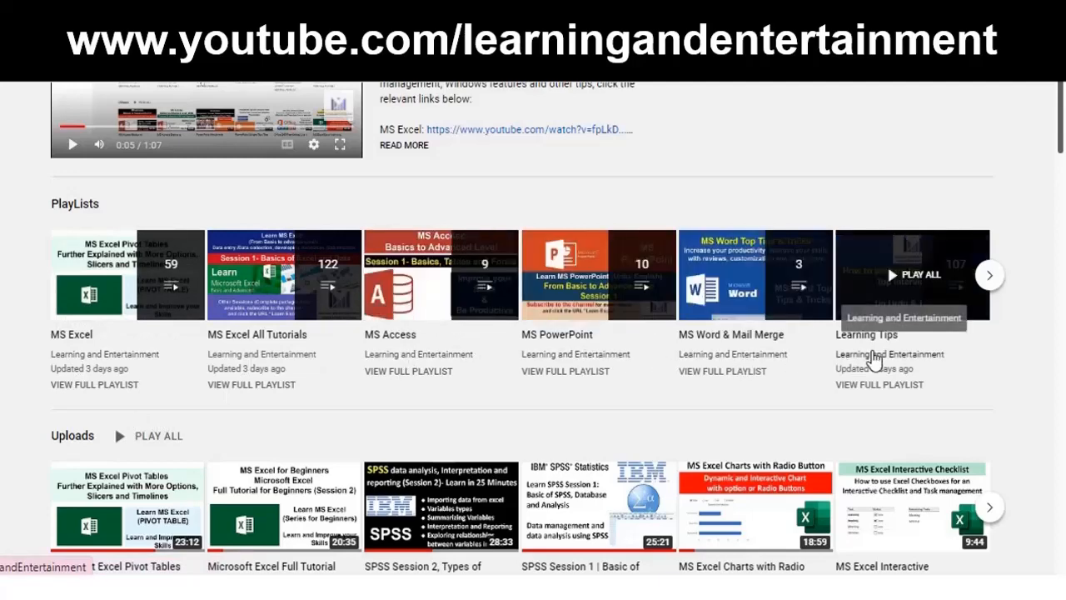
{"action": "scroll", "scroll_direction": "down", "scroll_amount": 3}
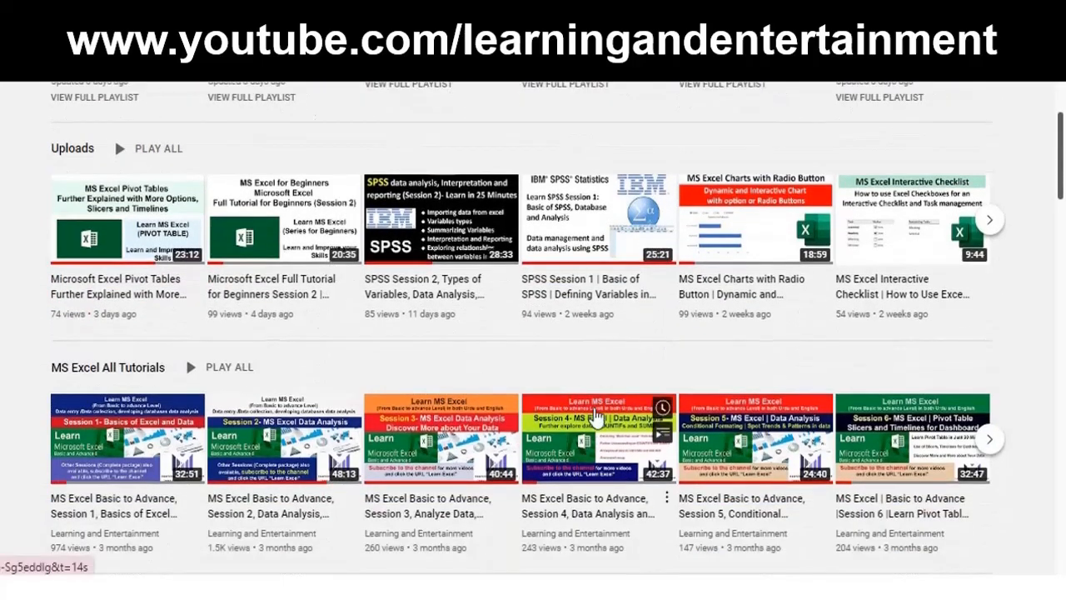
{"action": "mouse_move", "coordinate": [563, 358]}
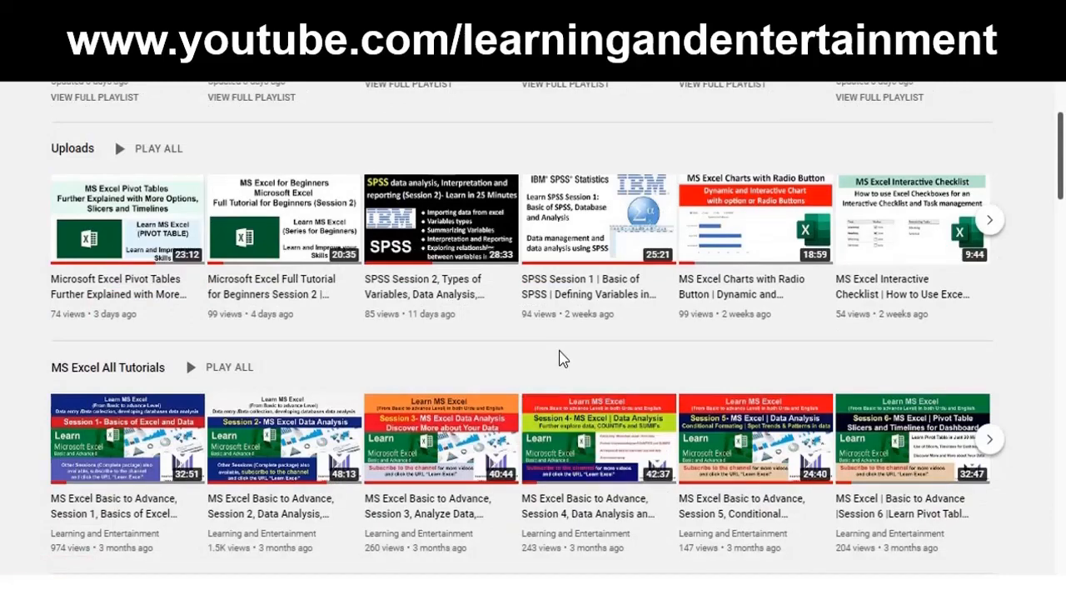
{"action": "scroll", "scroll_direction": "down", "scroll_amount": 3}
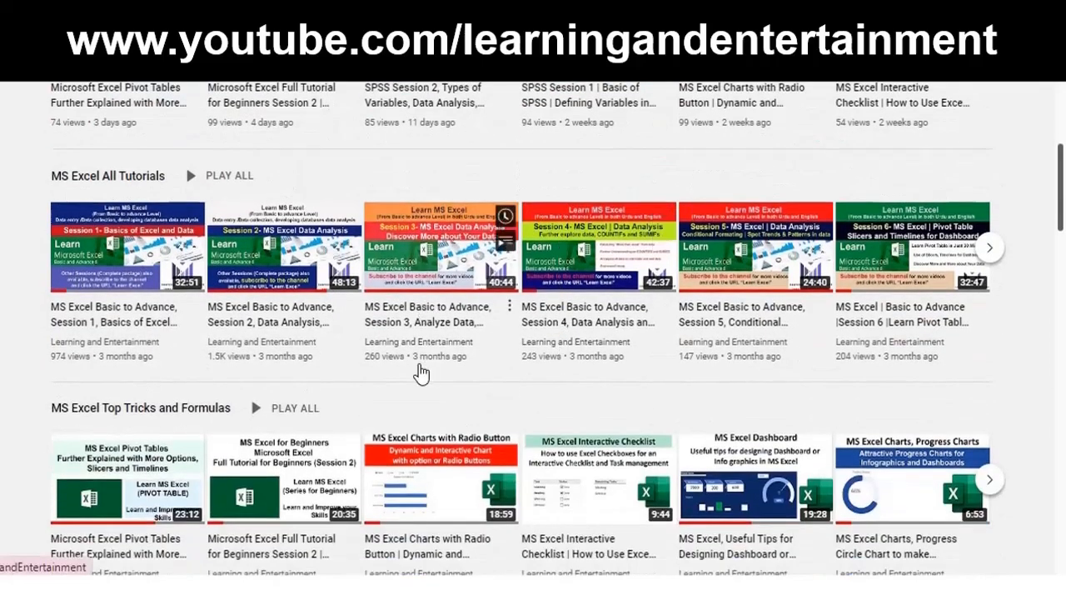
{"action": "scroll", "scroll_direction": "down", "scroll_amount": 3}
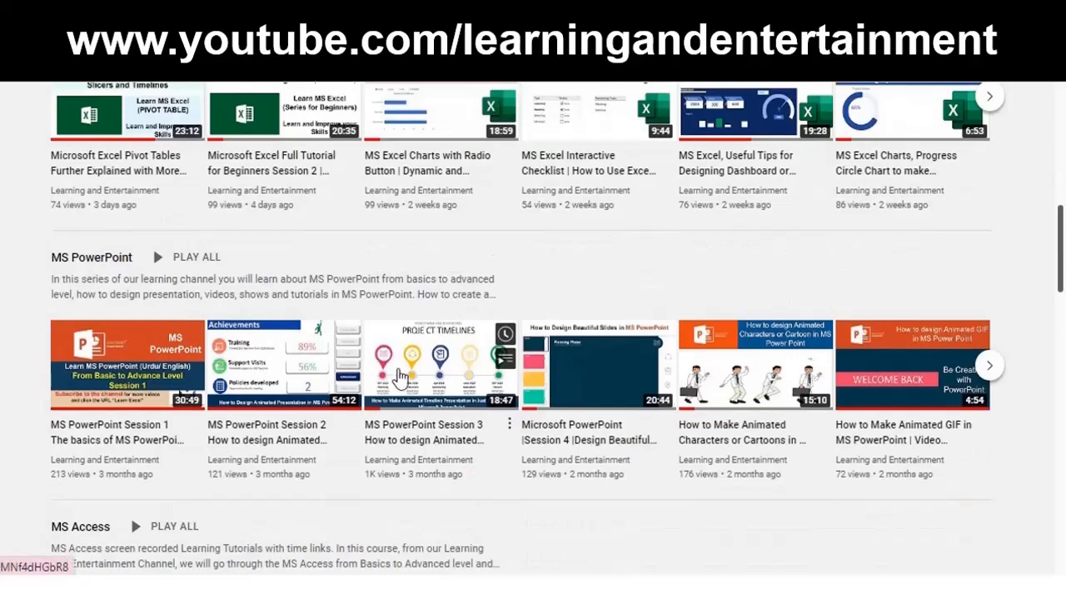
{"action": "scroll", "scroll_direction": "down", "scroll_amount": 3}
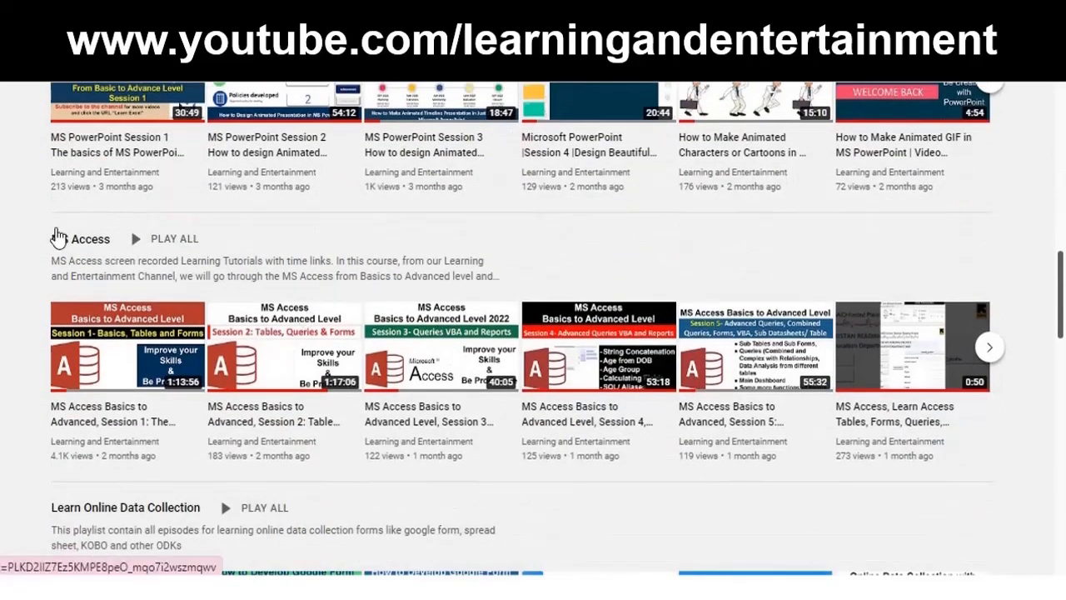
{"action": "mouse_move", "coordinate": [569, 365]}
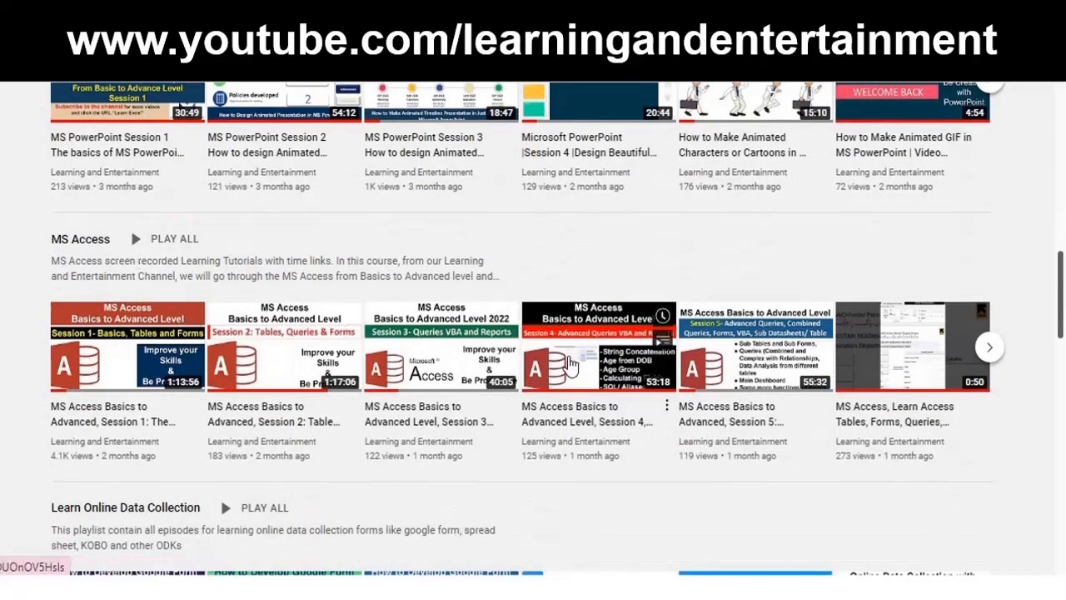
{"action": "scroll", "scroll_direction": "down", "scroll_amount": 3}
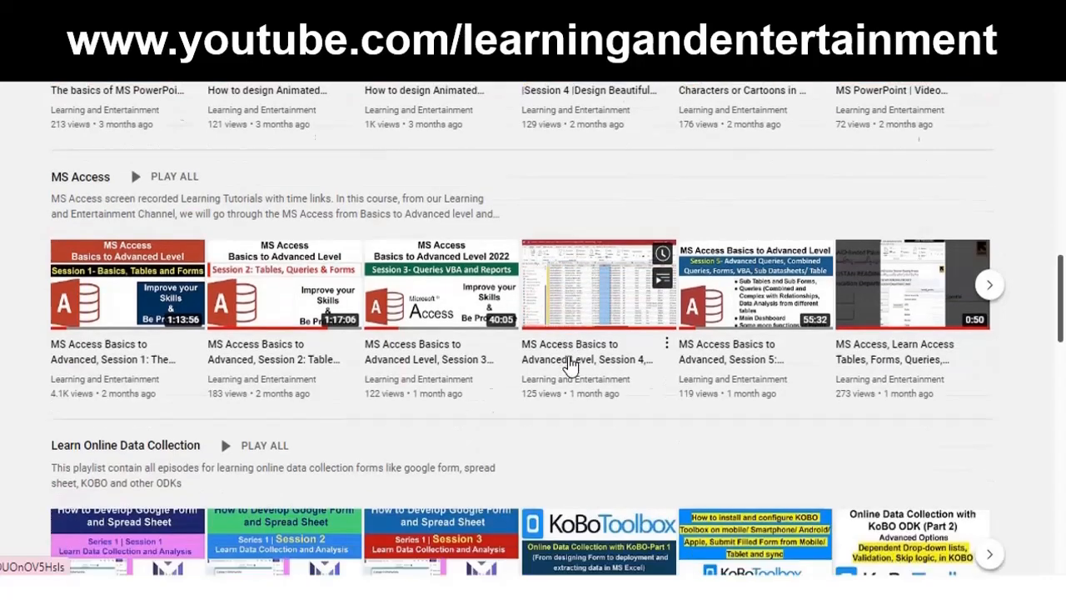
{"action": "scroll", "scroll_direction": "down", "scroll_amount": 3}
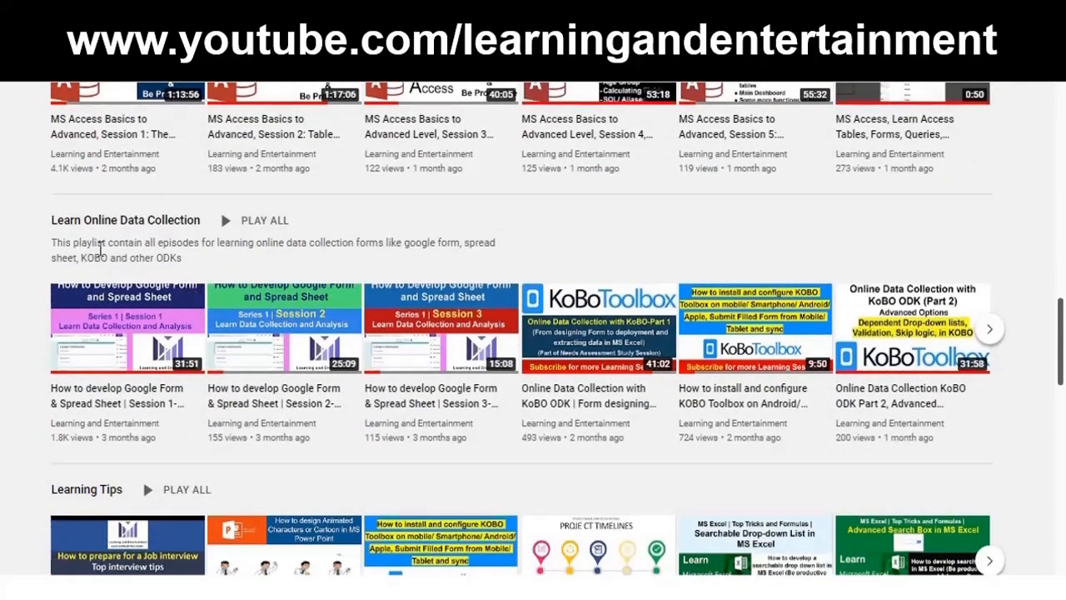
{"action": "mouse_move", "coordinate": [841, 366]}
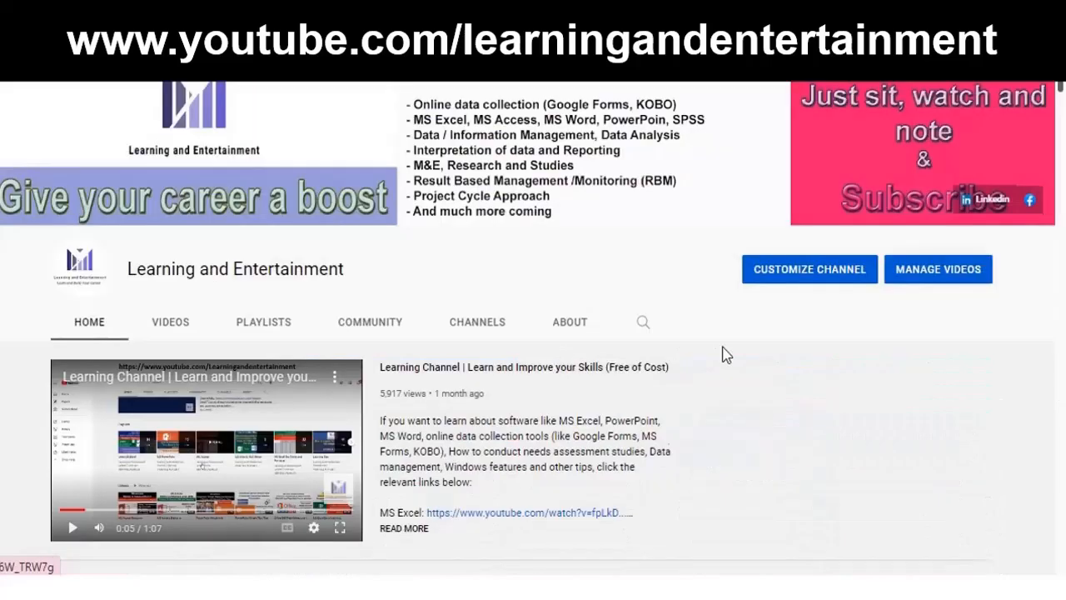
{"action": "scroll", "scroll_direction": "down", "scroll_amount": 3}
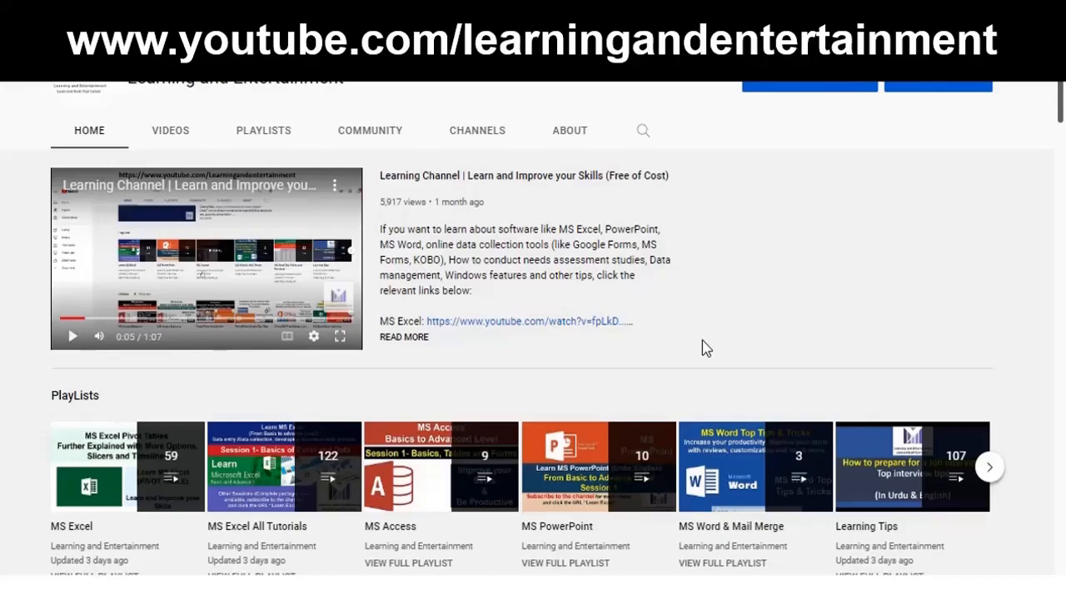
Step: Browse down through the 123-video MS Excel All Tutorials playlist toward the MS PowerPoint playlist
{"action": "left_click", "coordinate": [256, 526]}
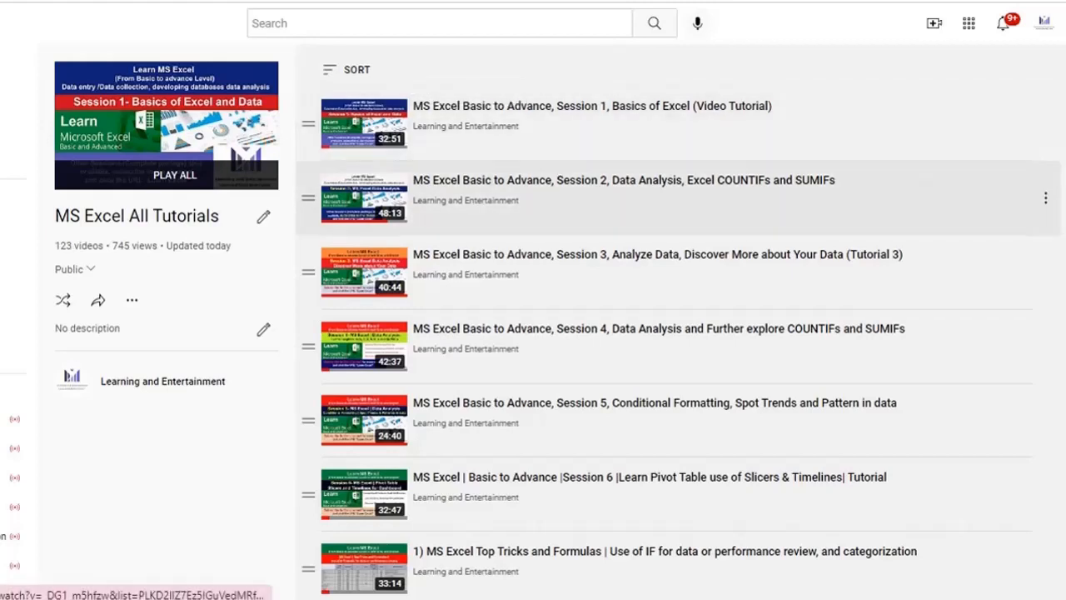
{"action": "mouse_move", "coordinate": [658, 345]}
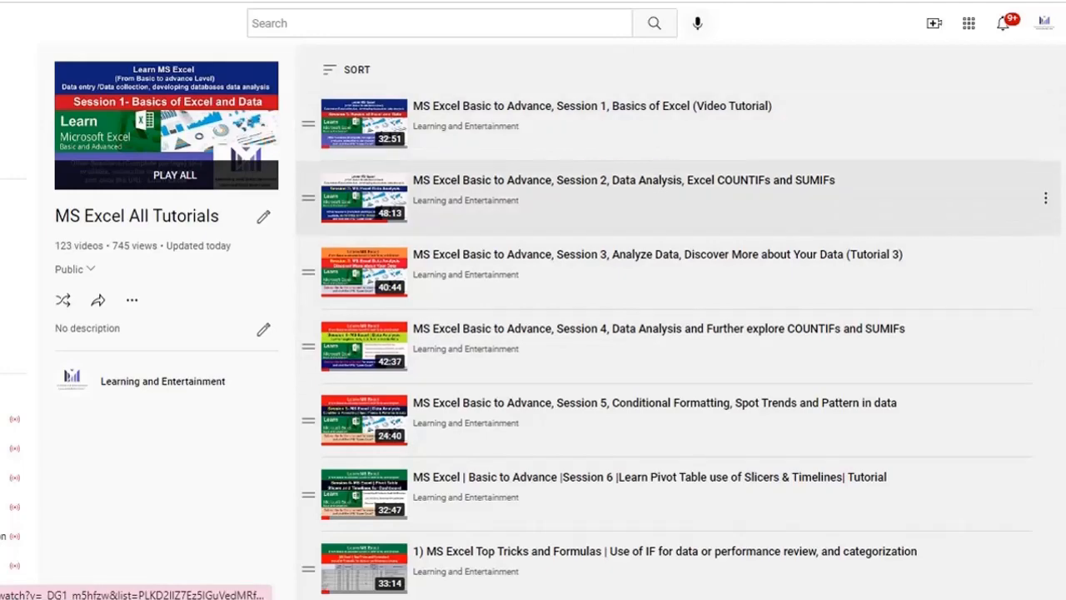
{"action": "scroll", "scroll_direction": "down", "scroll_amount": 3}
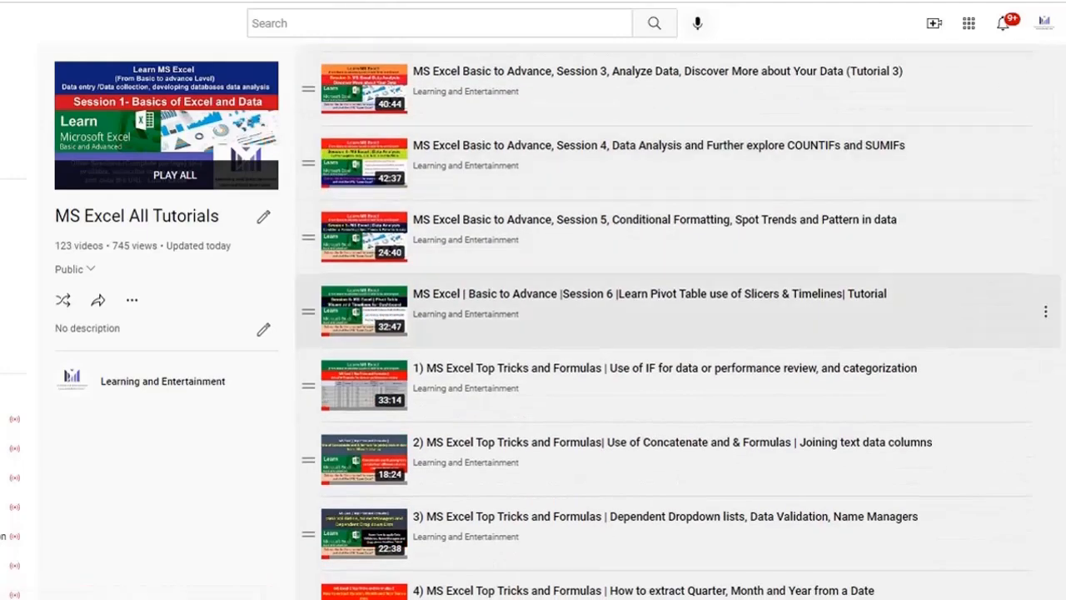
{"action": "scroll", "scroll_direction": "down", "scroll_amount": 3}
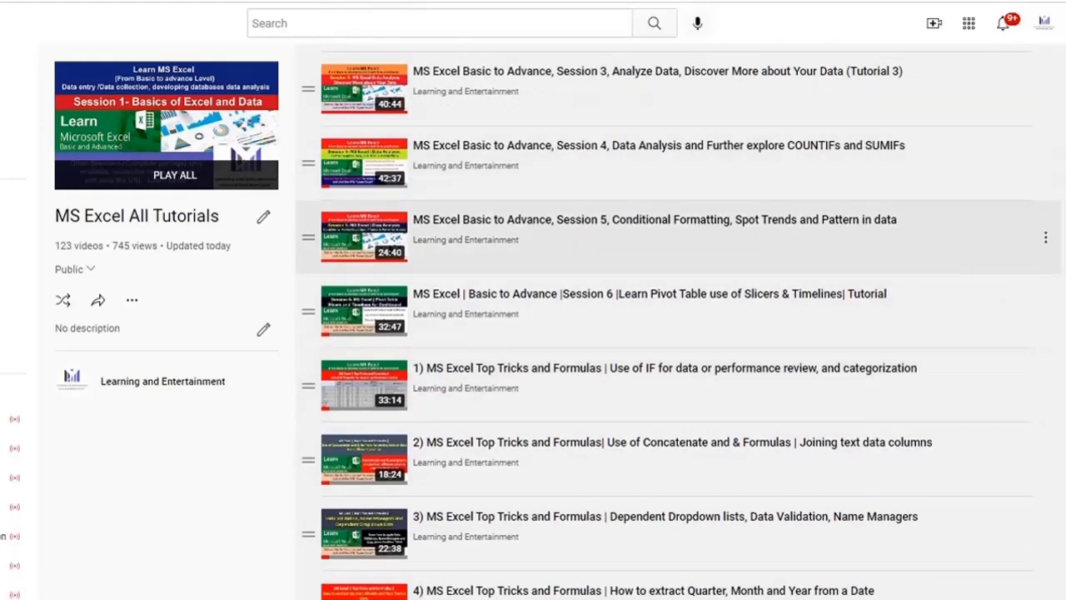
{"action": "scroll", "scroll_direction": "down", "scroll_amount": 3}
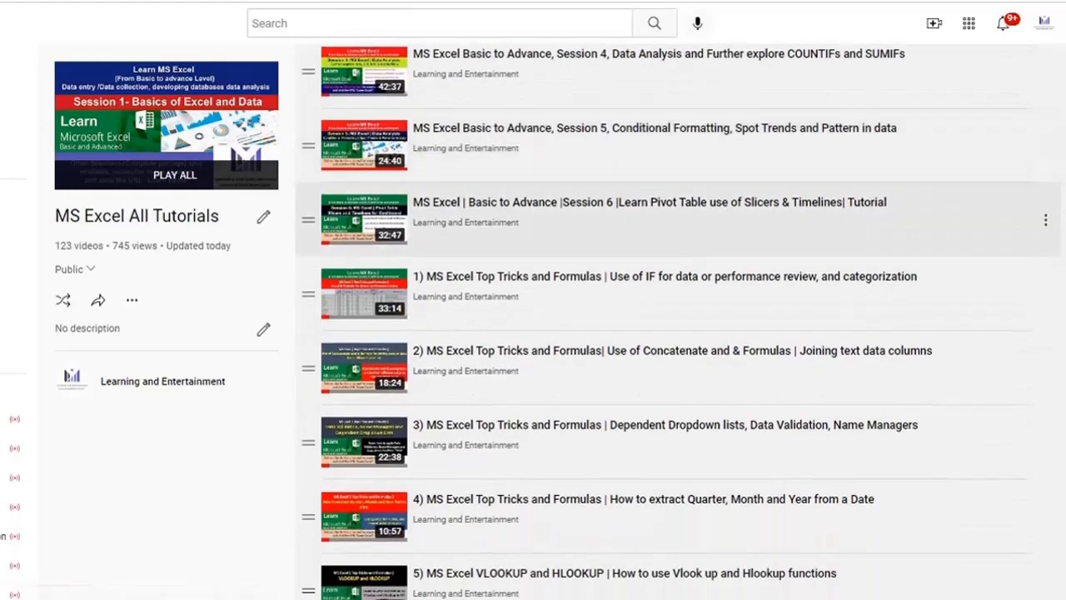
{"action": "scroll", "scroll_direction": "down", "scroll_amount": 3}
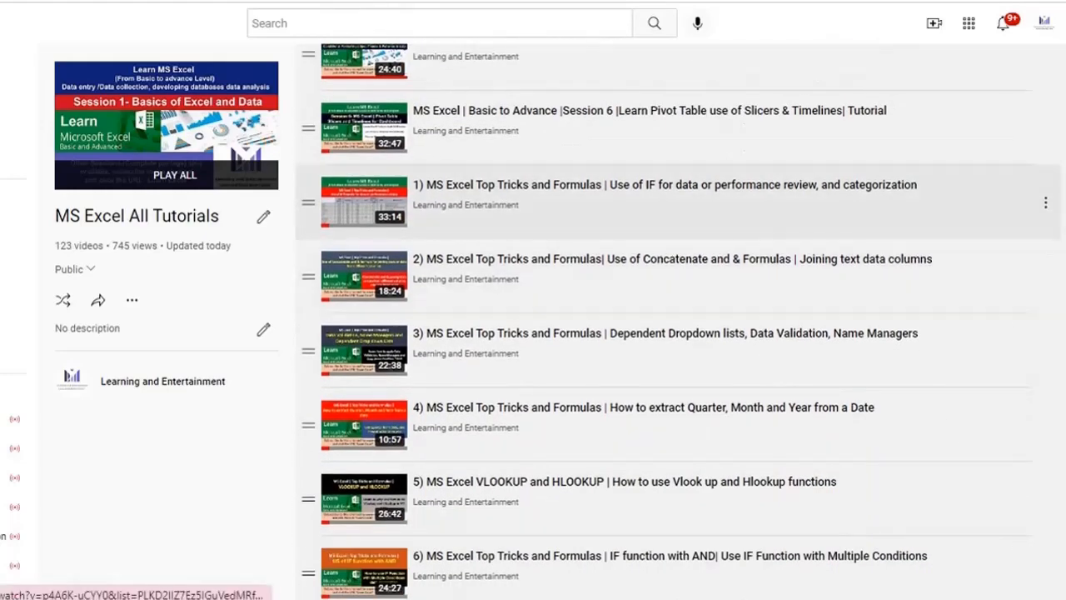
{"action": "scroll", "scroll_direction": "down", "scroll_amount": 3}
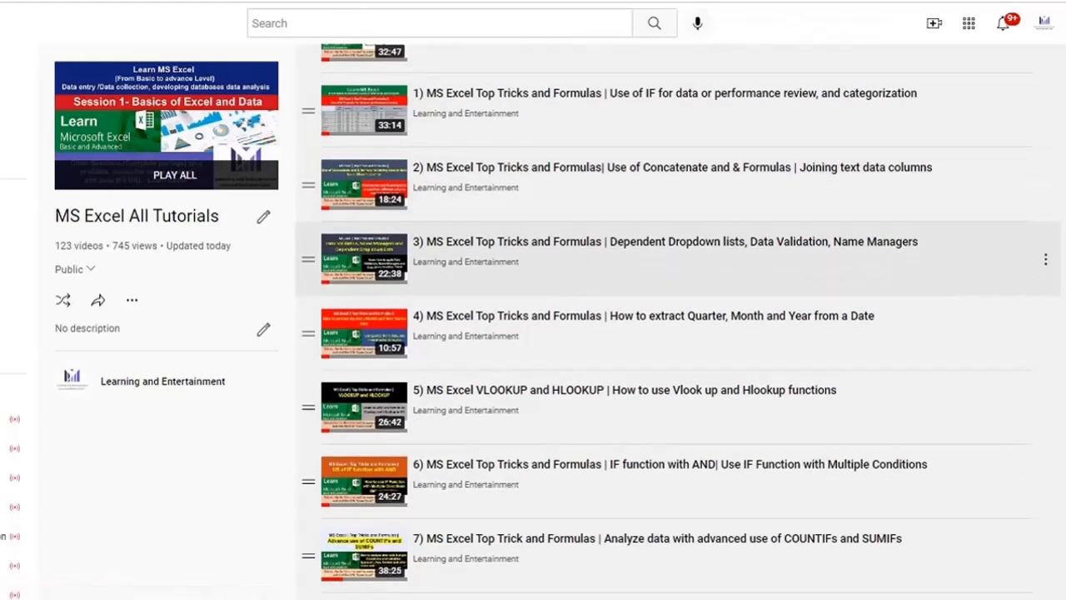
{"action": "scroll", "scroll_direction": "down", "scroll_amount": 3}
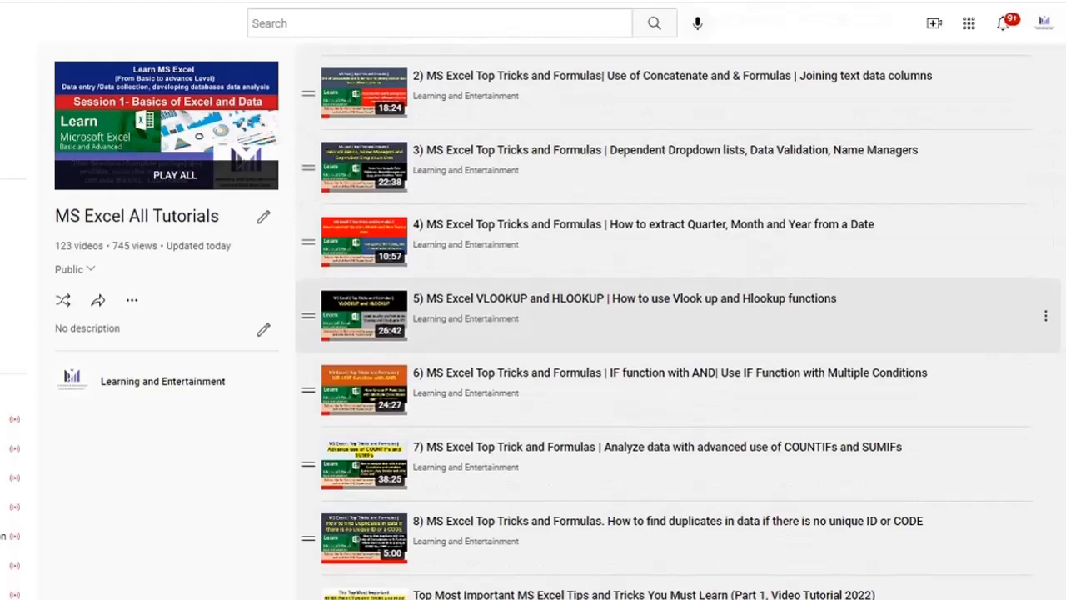
{"action": "scroll", "scroll_direction": "down", "scroll_amount": 3}
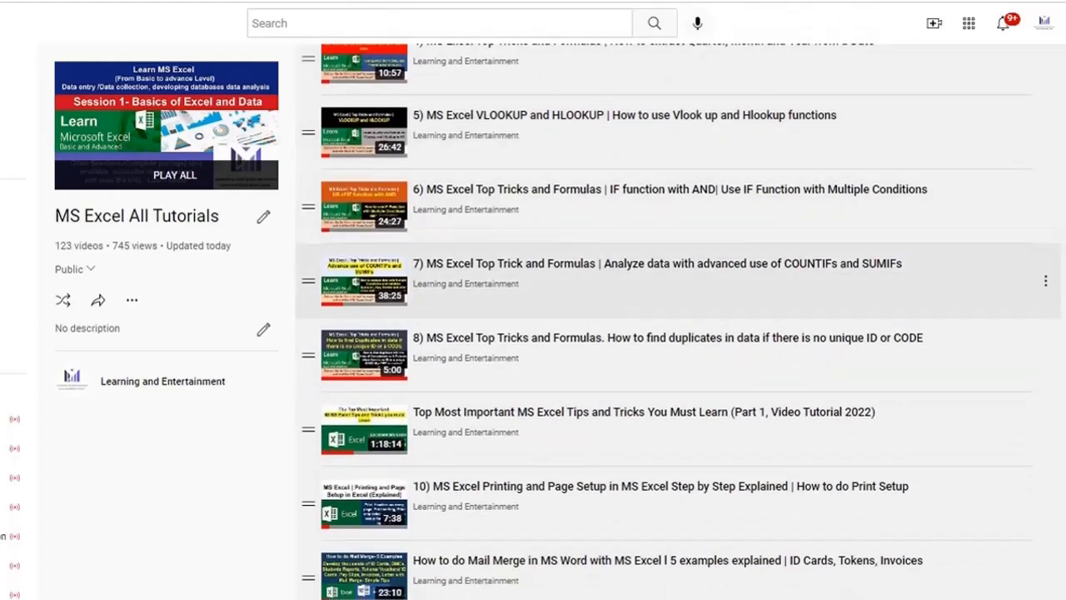
{"action": "mouse_move", "coordinate": [658, 264]}
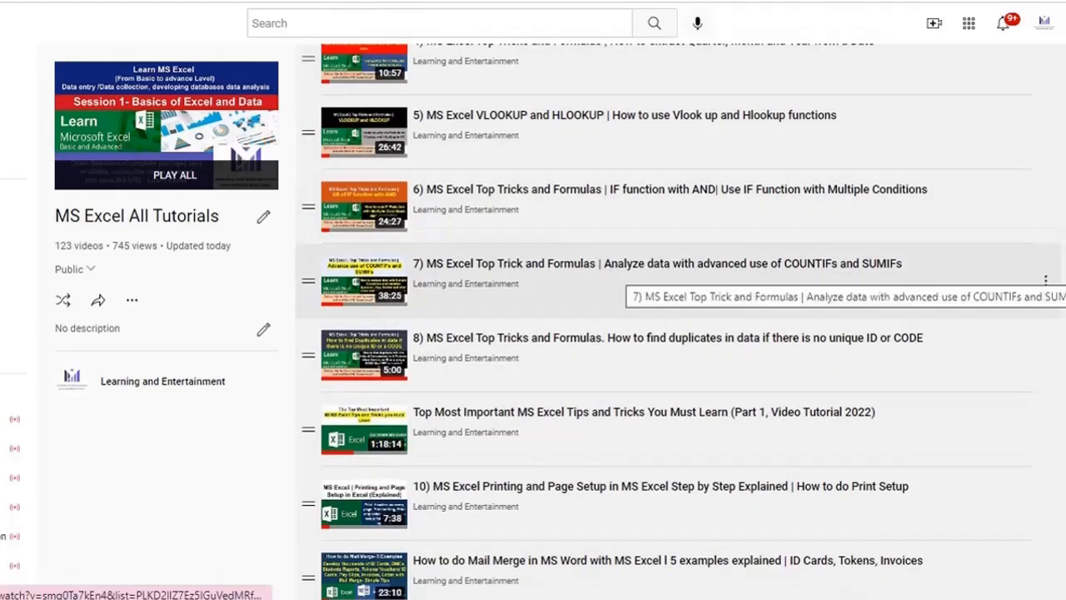
{"action": "scroll", "scroll_direction": "down", "scroll_amount": 3}
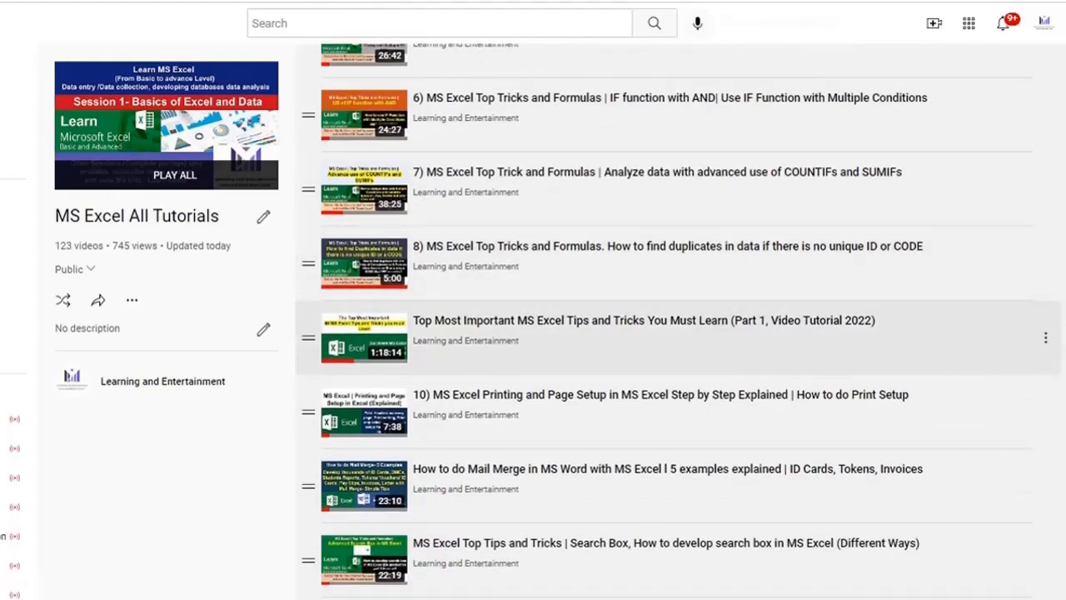
{"action": "scroll", "scroll_direction": "down", "scroll_amount": 3}
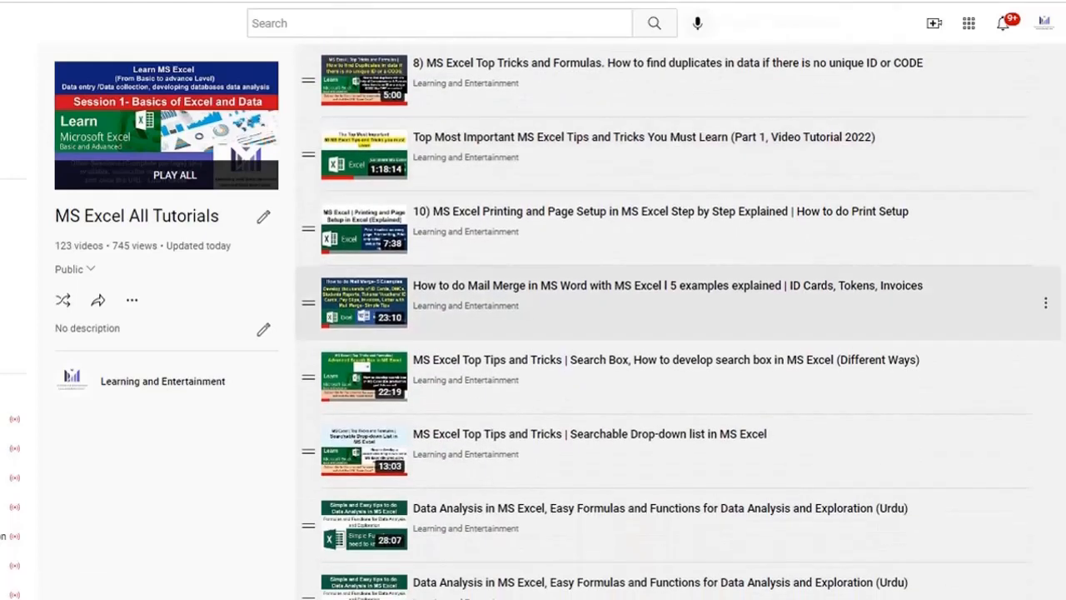
{"action": "scroll", "scroll_direction": "down", "scroll_amount": 3}
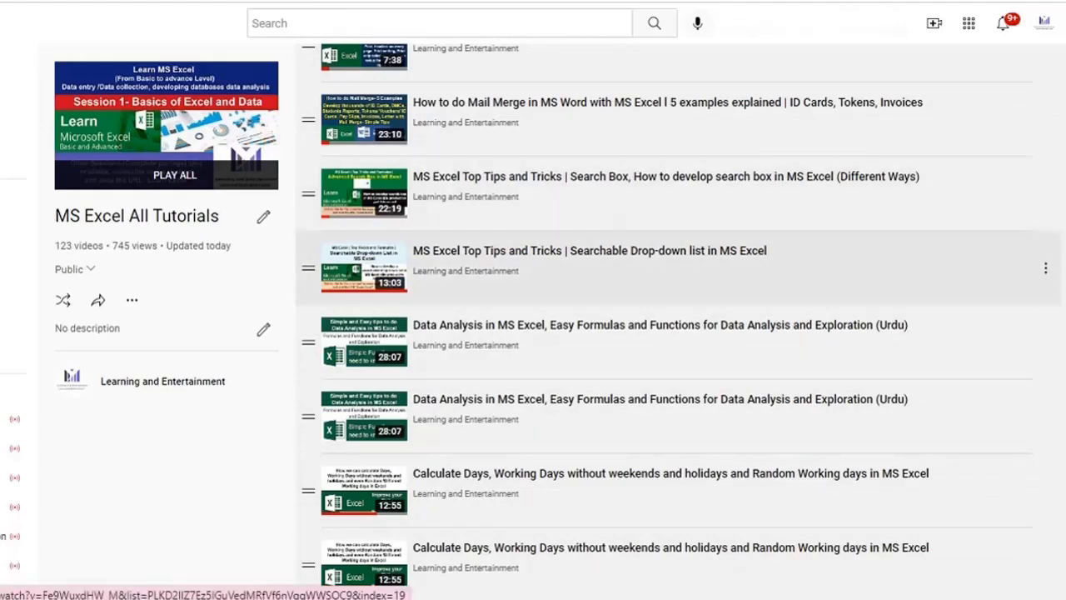
{"action": "scroll", "scroll_direction": "down", "scroll_amount": 3}
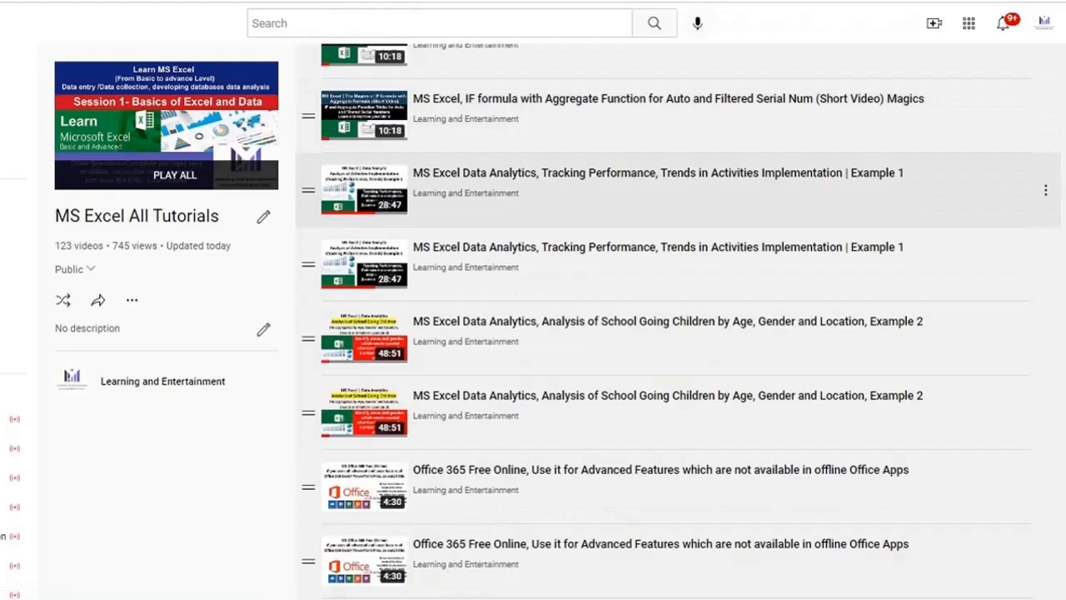
{"action": "scroll", "scroll_direction": "down", "scroll_amount": 3}
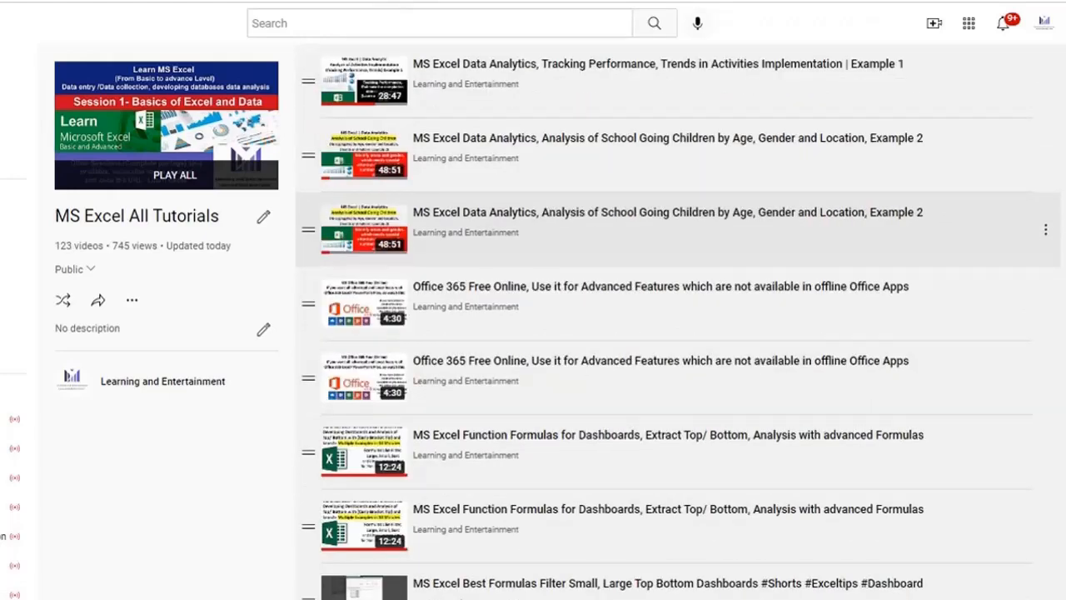
{"action": "scroll", "scroll_direction": "down", "scroll_amount": 3}
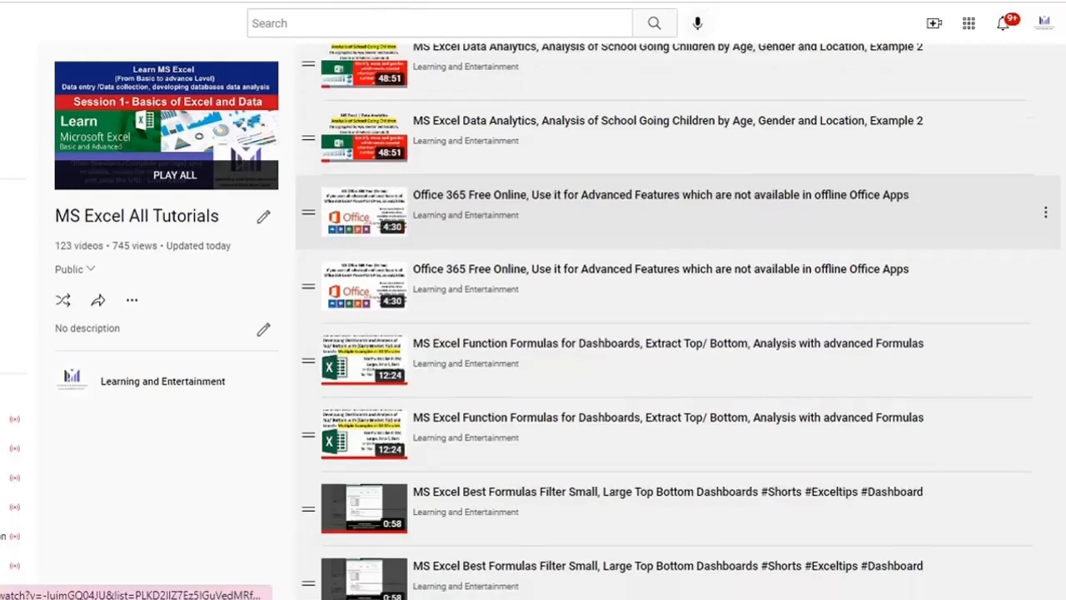
{"action": "scroll", "scroll_direction": "down", "scroll_amount": 3}
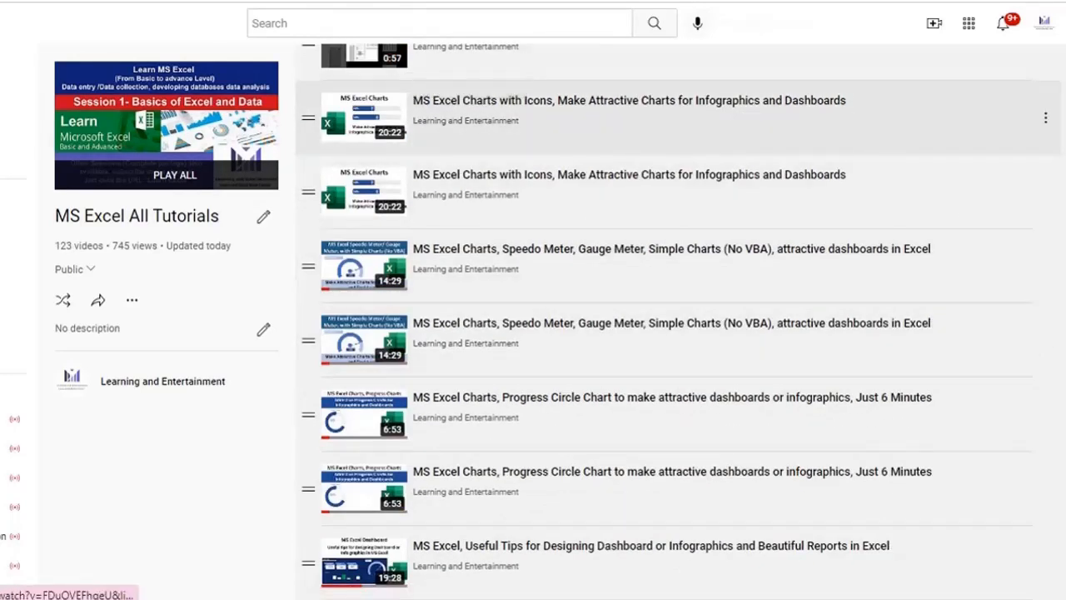
{"action": "scroll", "scroll_direction": "down", "scroll_amount": 3}
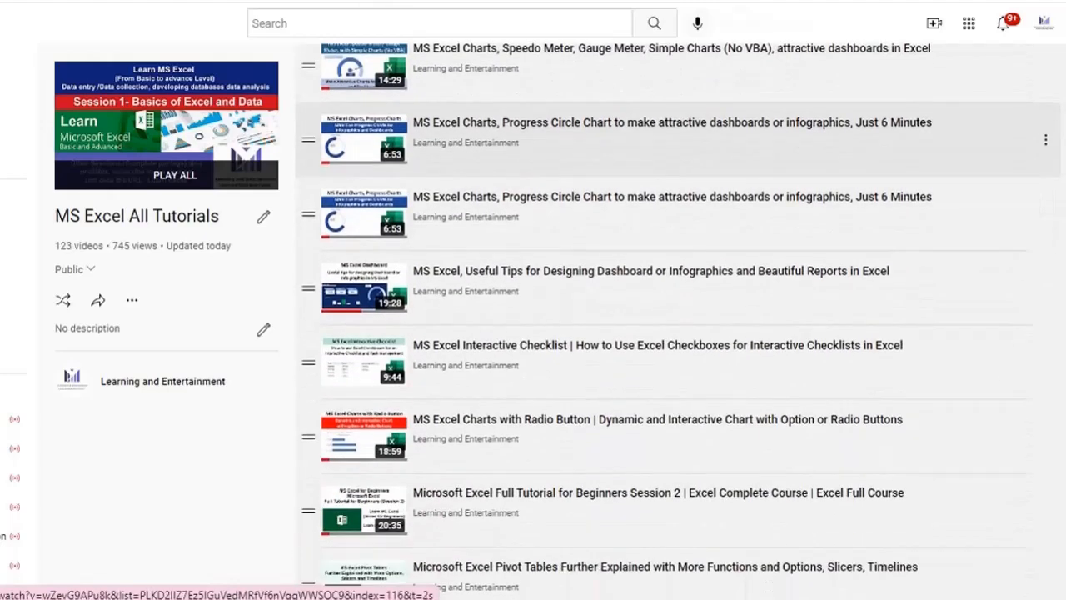
{"action": "scroll", "scroll_direction": "down", "scroll_amount": 3}
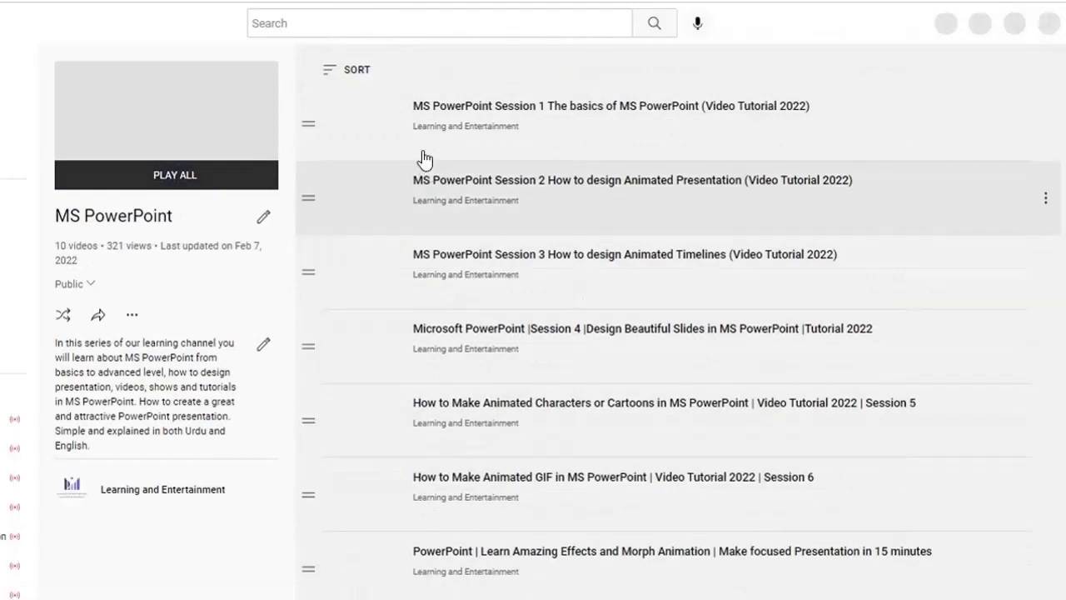
Step: Scroll the MS PowerPoint and MS Access playlists ahead of the Learn Online Data Collection playlist
{"action": "scroll", "scroll_direction": "down", "scroll_amount": 3}
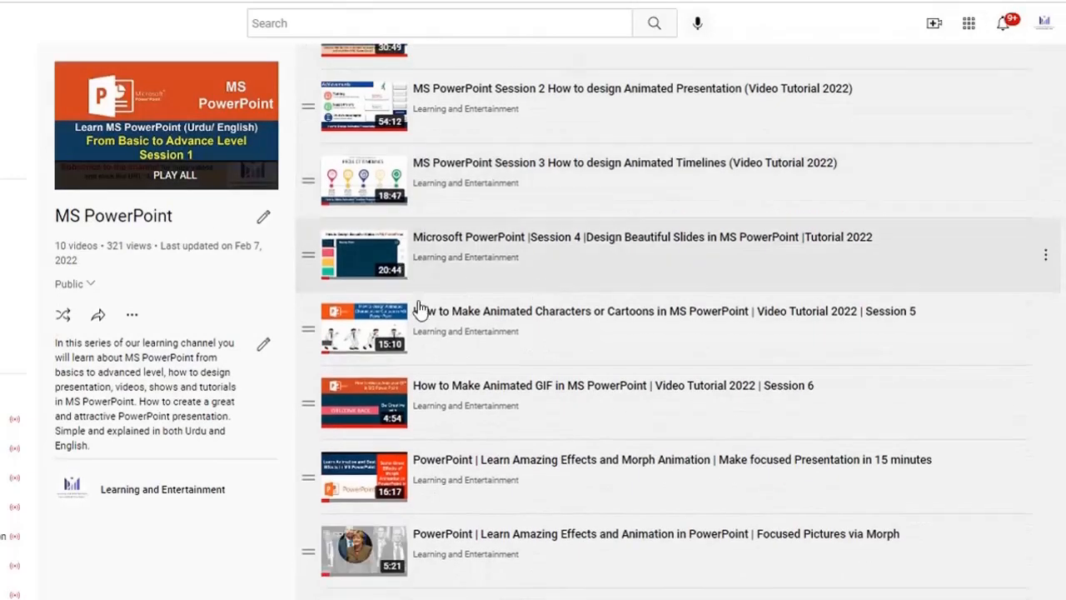
{"action": "scroll", "scroll_direction": "down", "scroll_amount": 3}
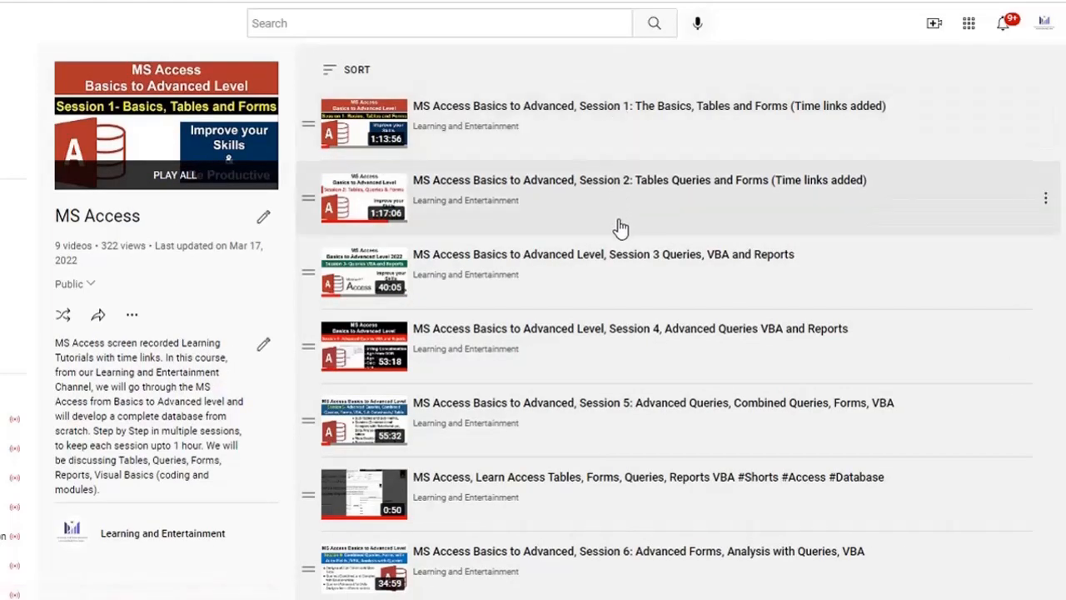
{"action": "mouse_move", "coordinate": [610, 115]}
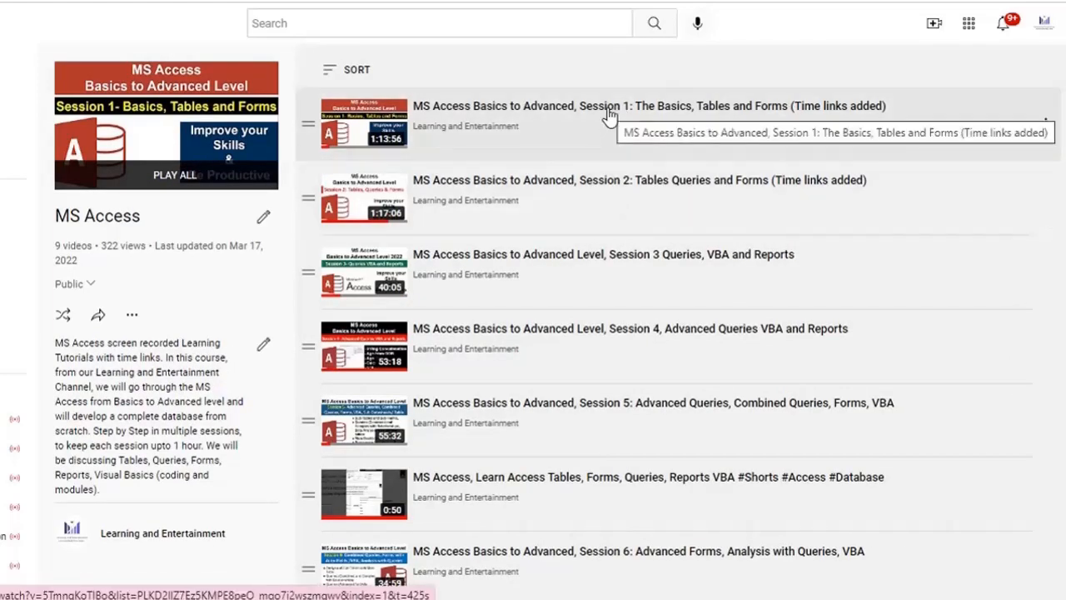
{"action": "mouse_move", "coordinate": [626, 210]}
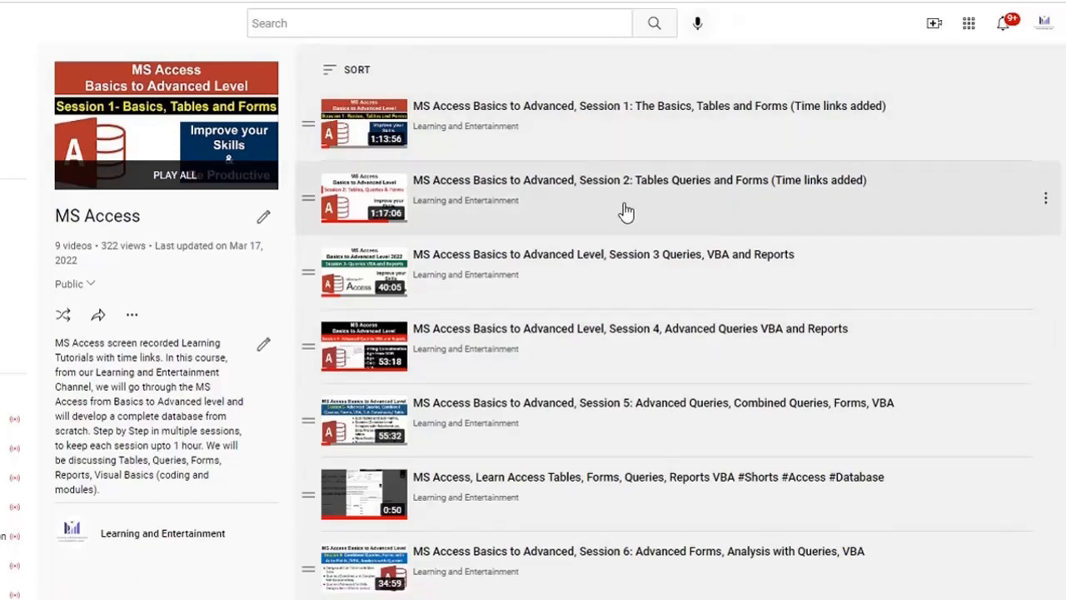
{"action": "mouse_move", "coordinate": [687, 120]}
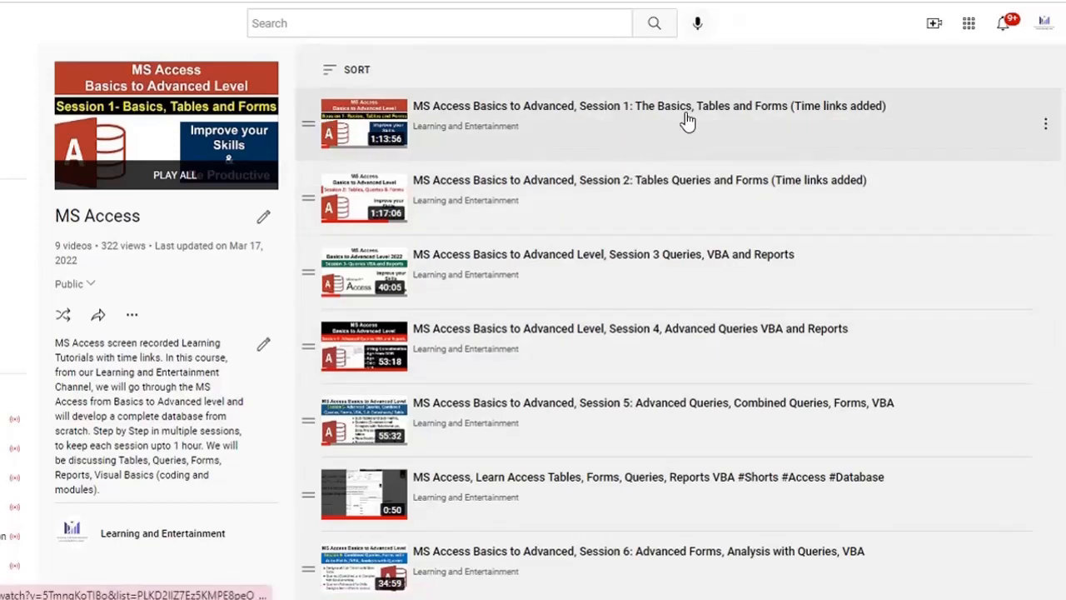
{"action": "mouse_move", "coordinate": [766, 142]}
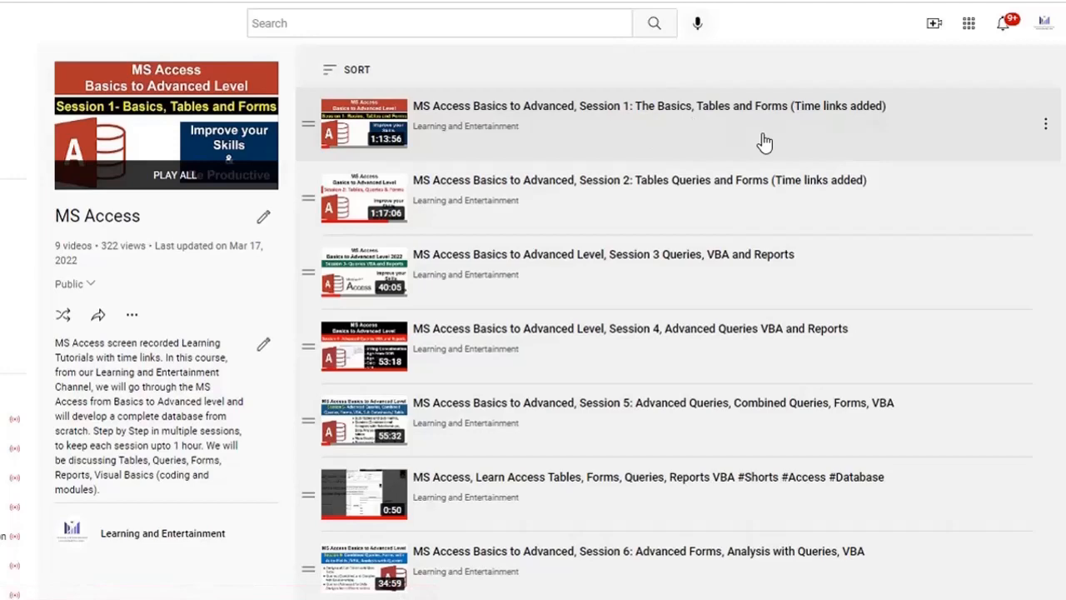
{"action": "scroll", "scroll_direction": "down", "scroll_amount": 3}
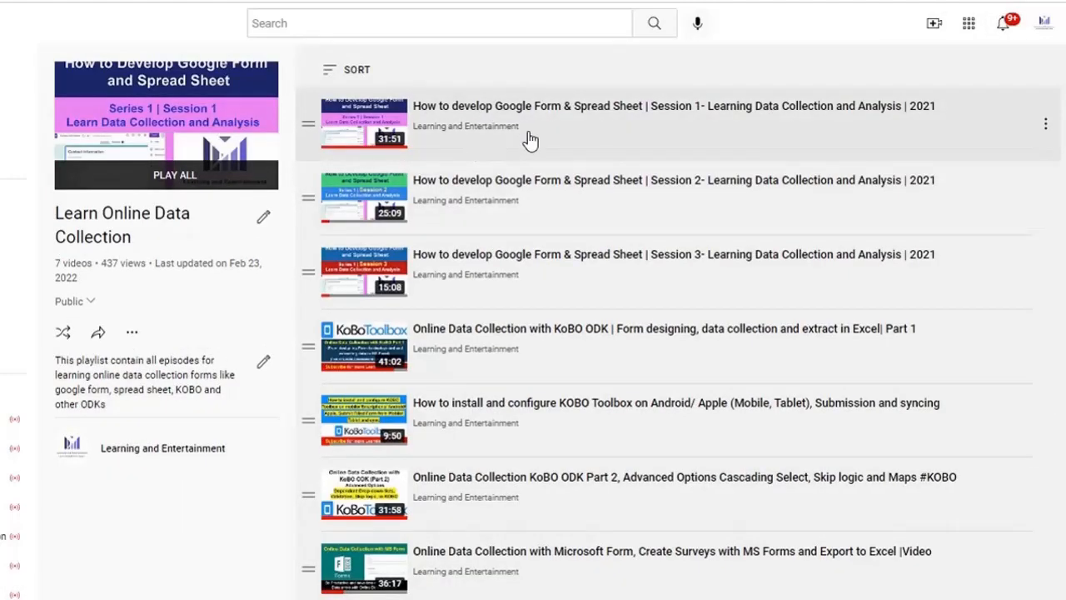
{"action": "mouse_move", "coordinate": [537, 328]}
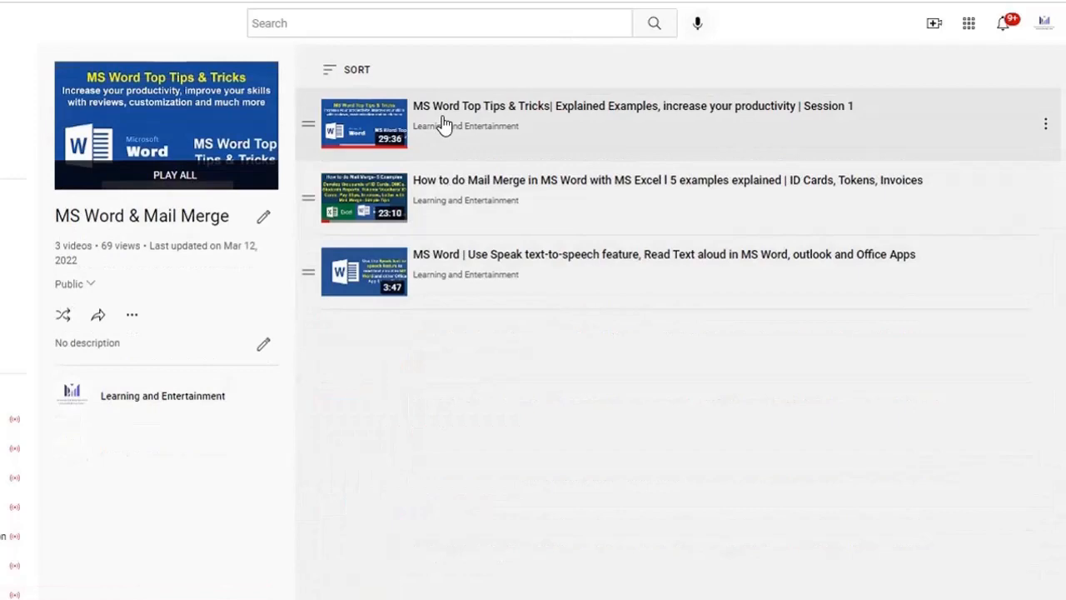
{"action": "mouse_move", "coordinate": [570, 215]}
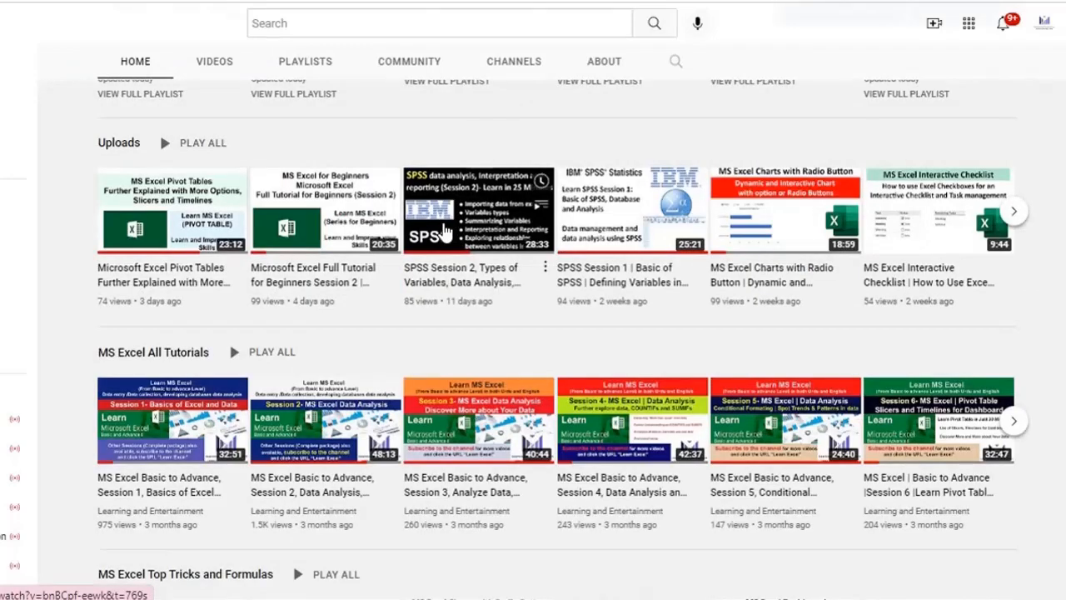
{"action": "mouse_move", "coordinate": [469, 246]}
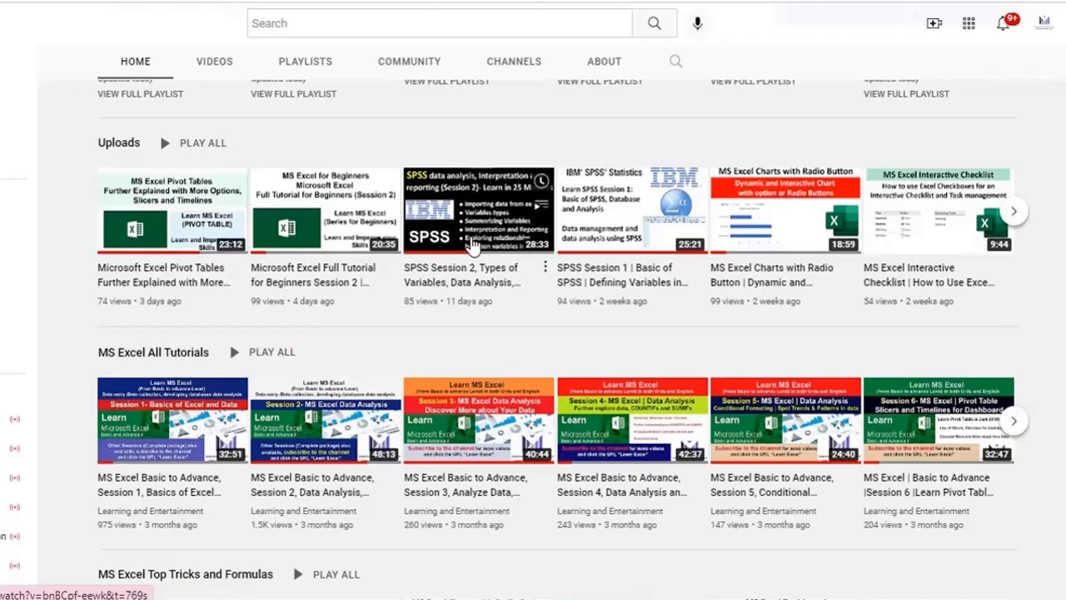
Step: Scroll the channel home page down past Uploads to the Project Management Series and Shorts
{"action": "scroll", "scroll_direction": "down", "scroll_amount": 3}
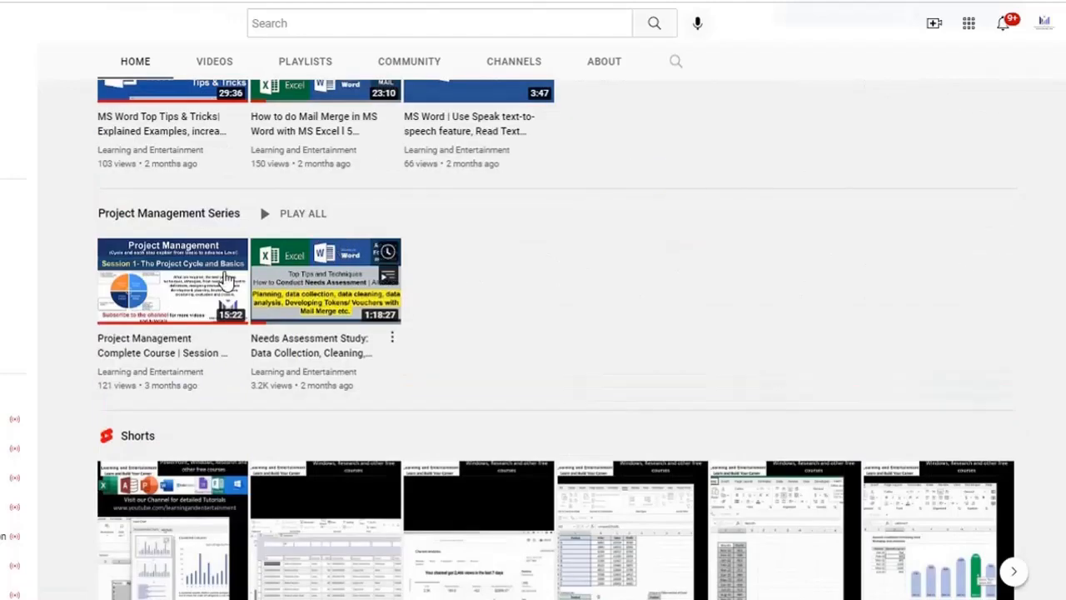